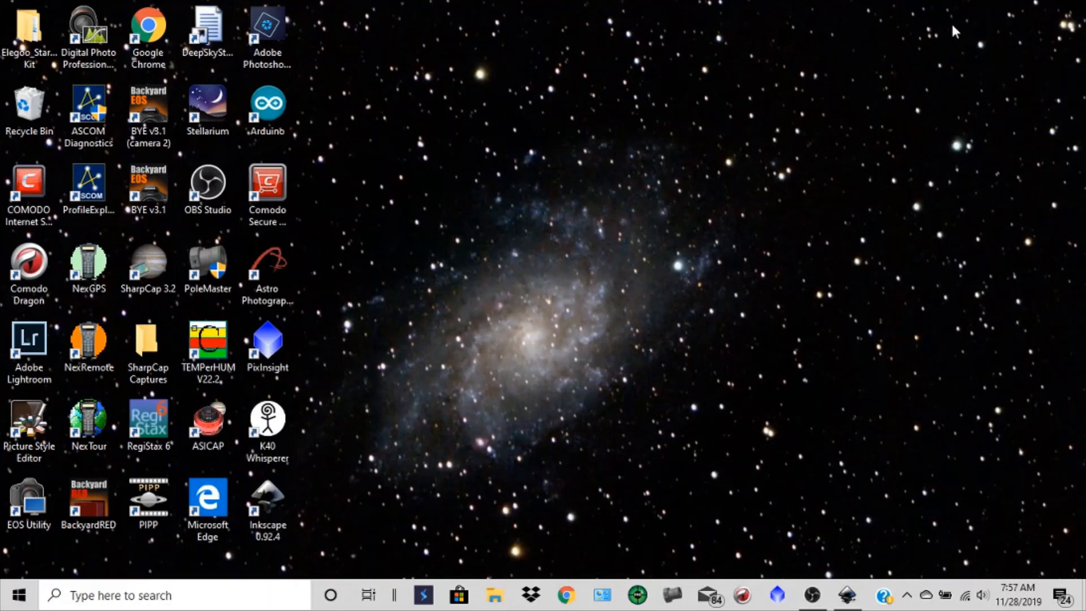
mouse_move(333, 546)
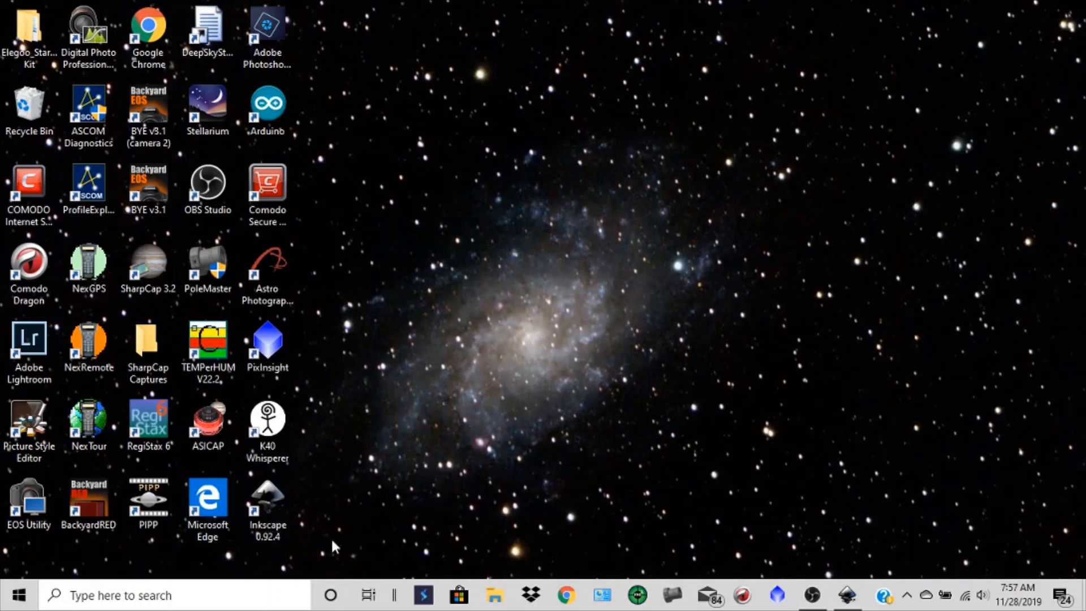
Step: Launch Inkscape 0.92.4 from its desktop shortcut
left_click(266, 502)
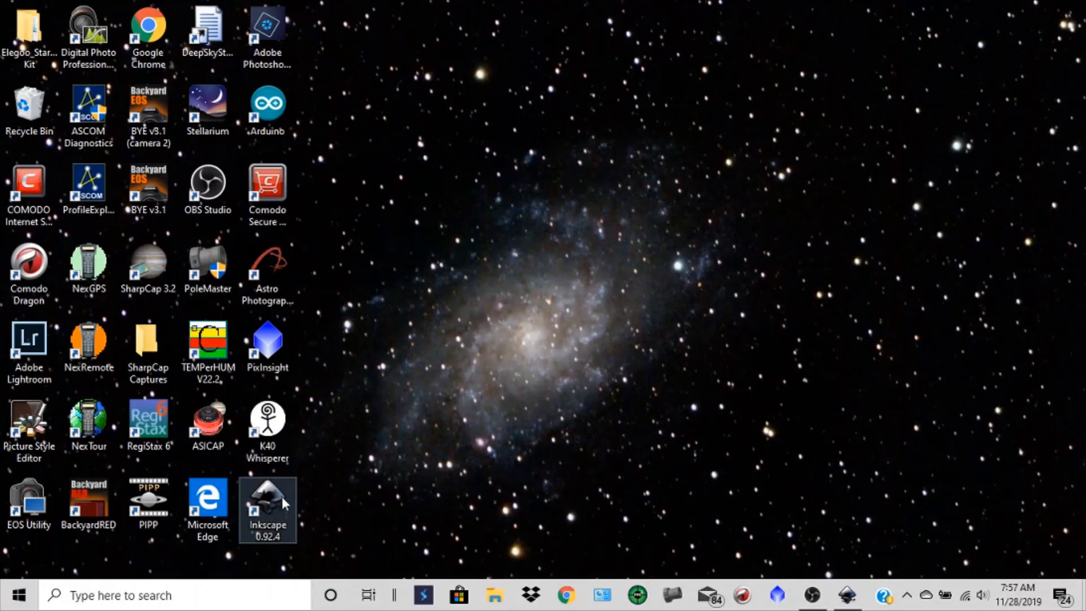
mouse_move(269, 504)
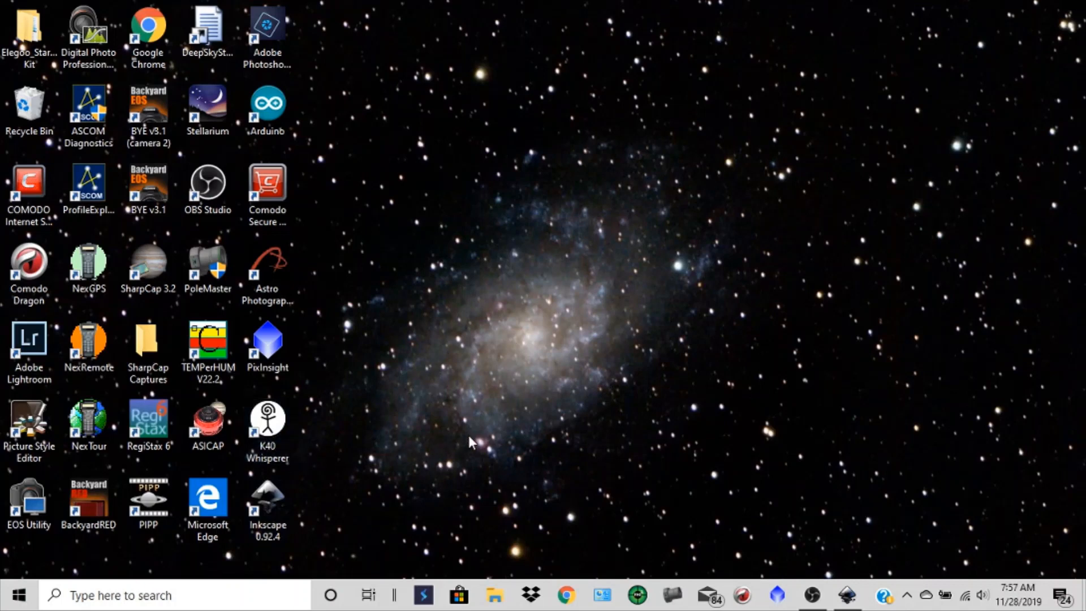
mouse_move(457, 444)
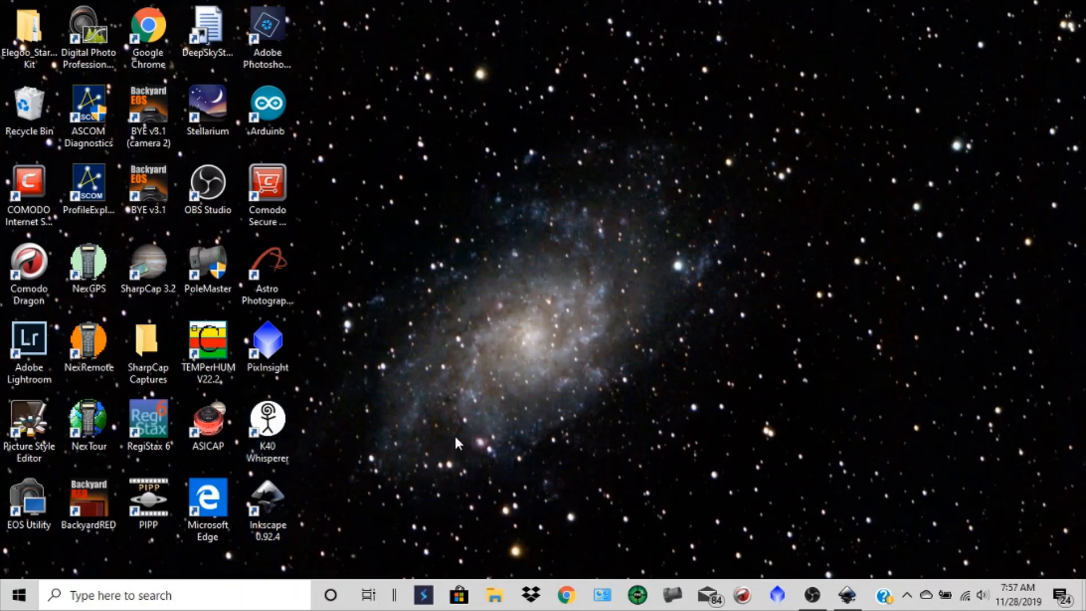
mouse_move(845, 595)
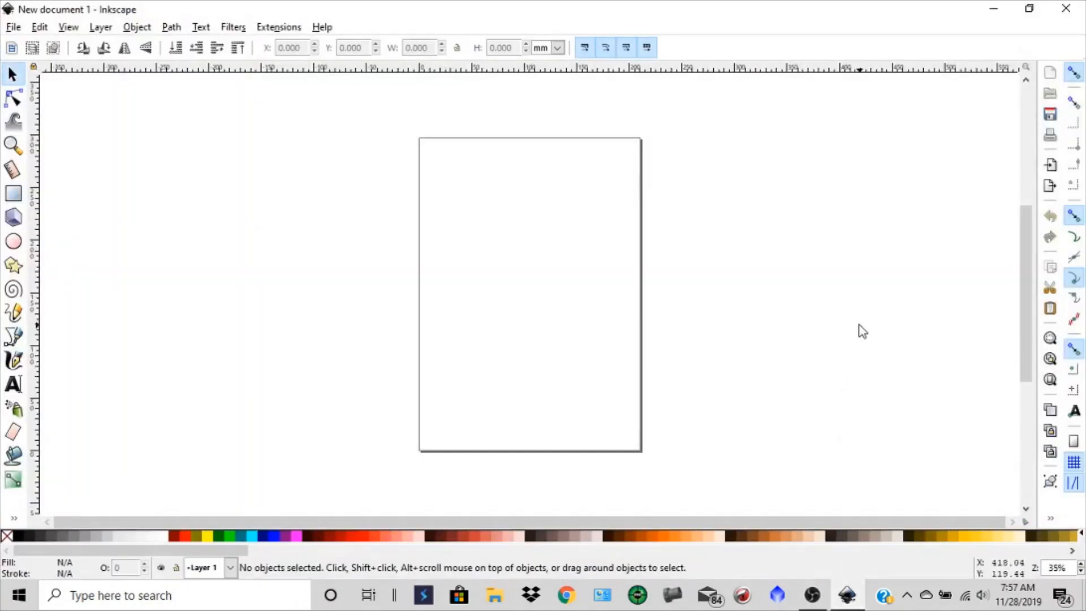
mouse_move(633, 102)
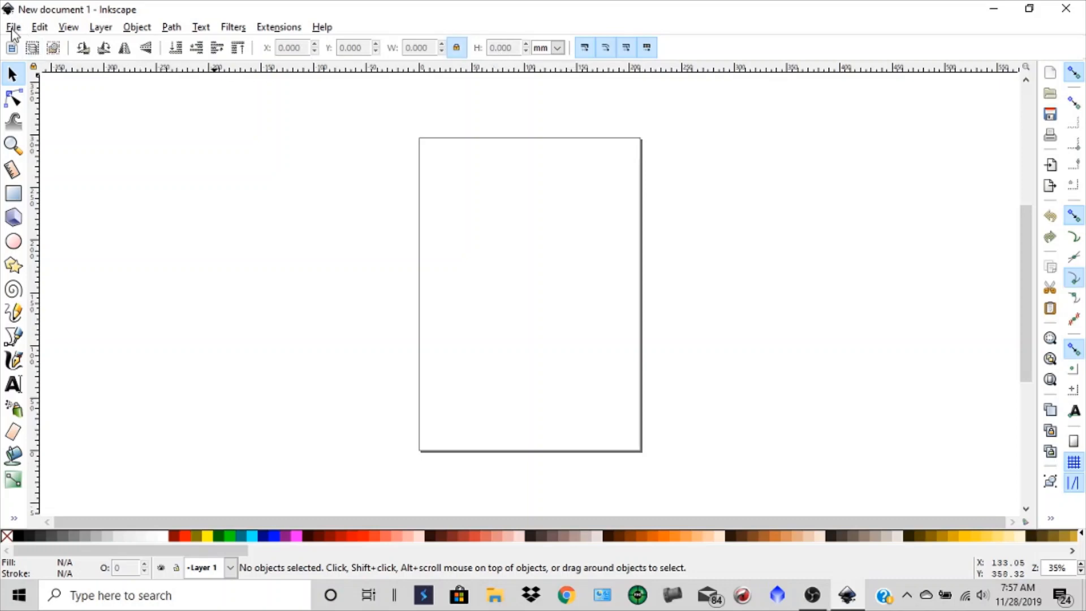
Step: Import an image file via File > Import, reaching the JPEG embed options
left_click(12, 27)
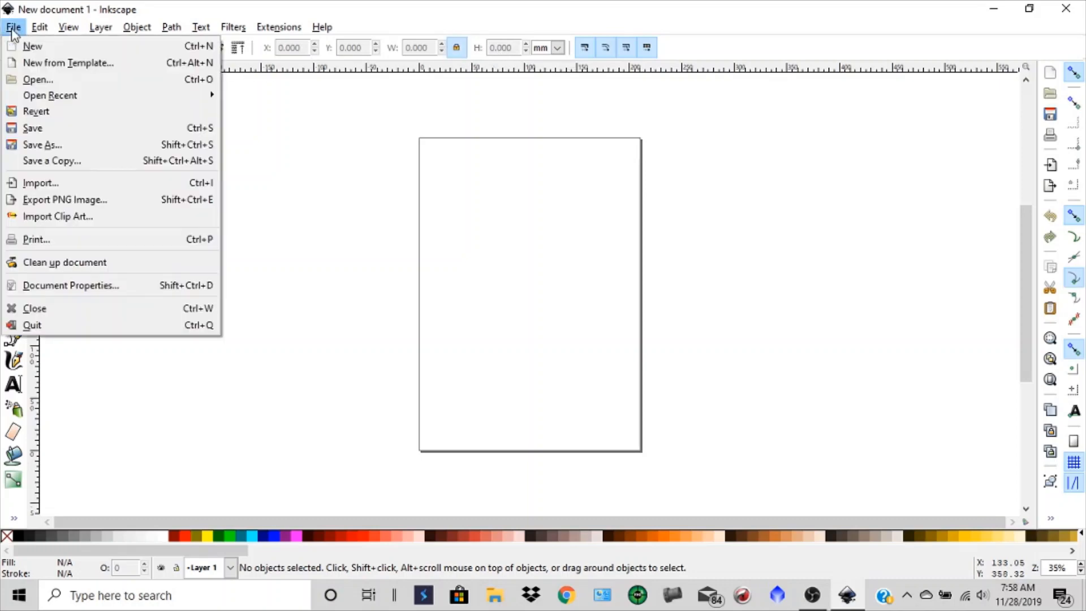
mouse_move(40, 182)
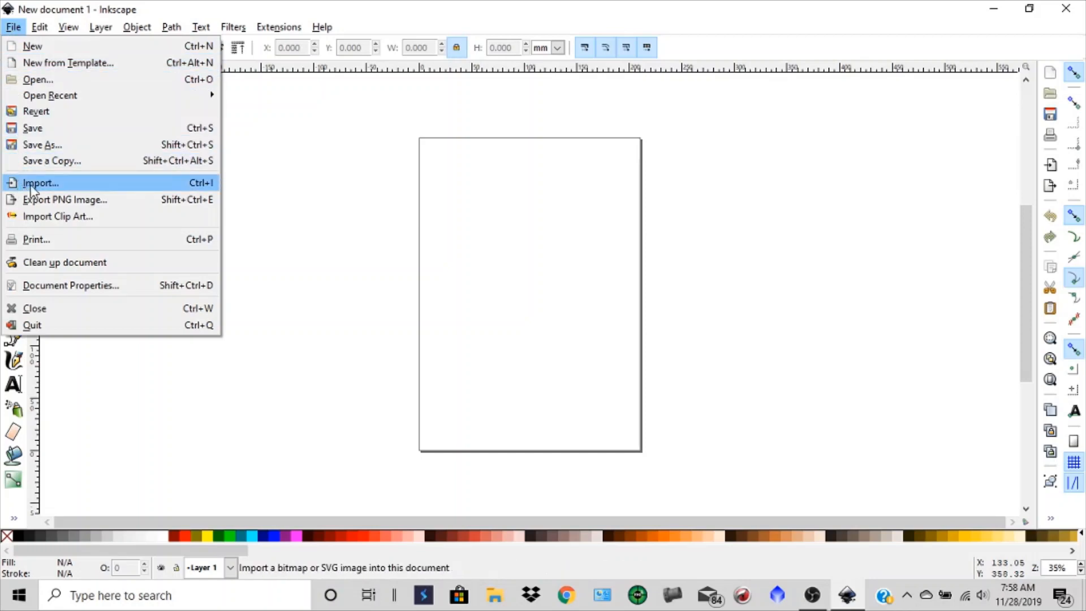
left_click(40, 182)
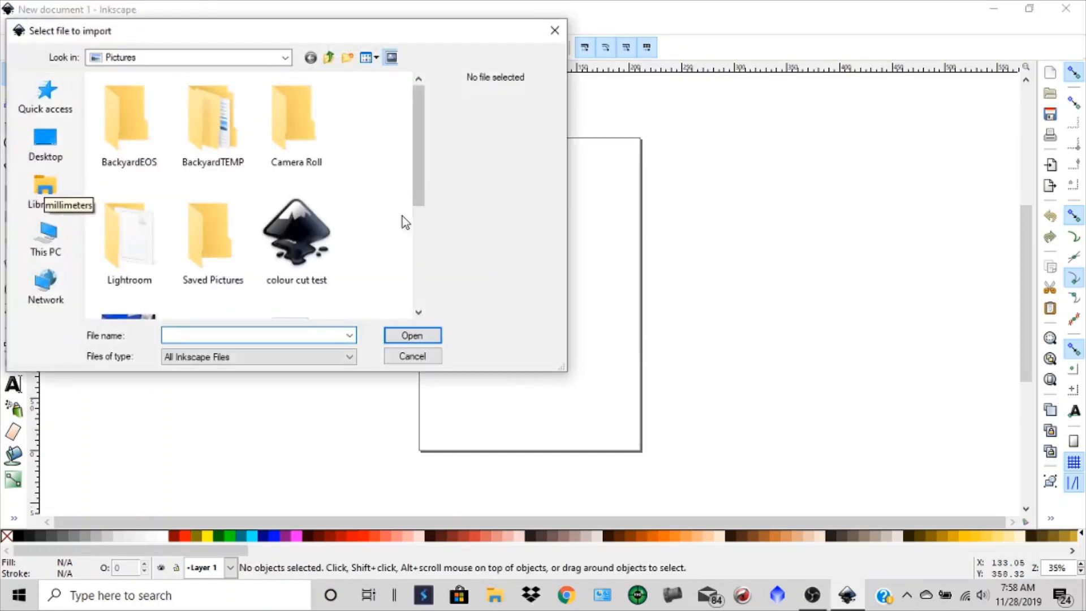
left_click(129, 277)
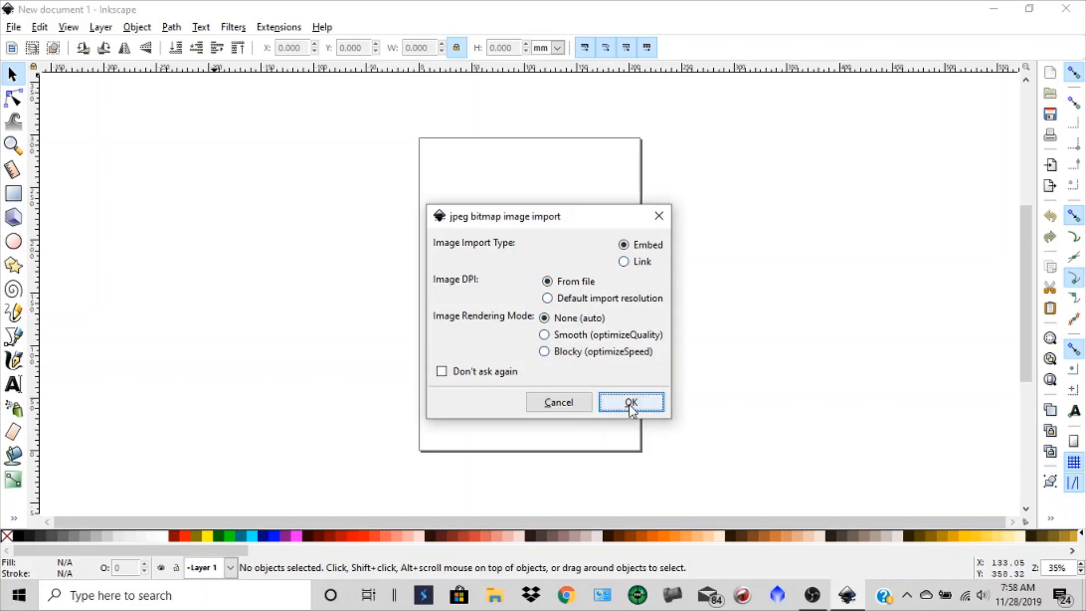
Step: Embed the JPEG and drag it to the page's bottom-left corner
left_click(631, 402)
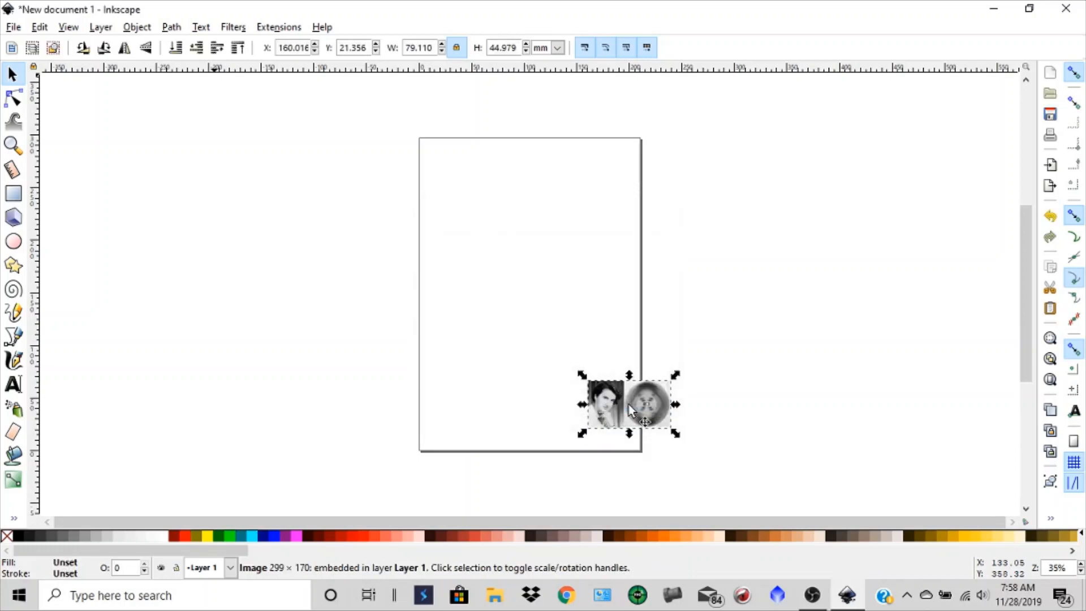
left_click_drag(628, 404, 484, 423)
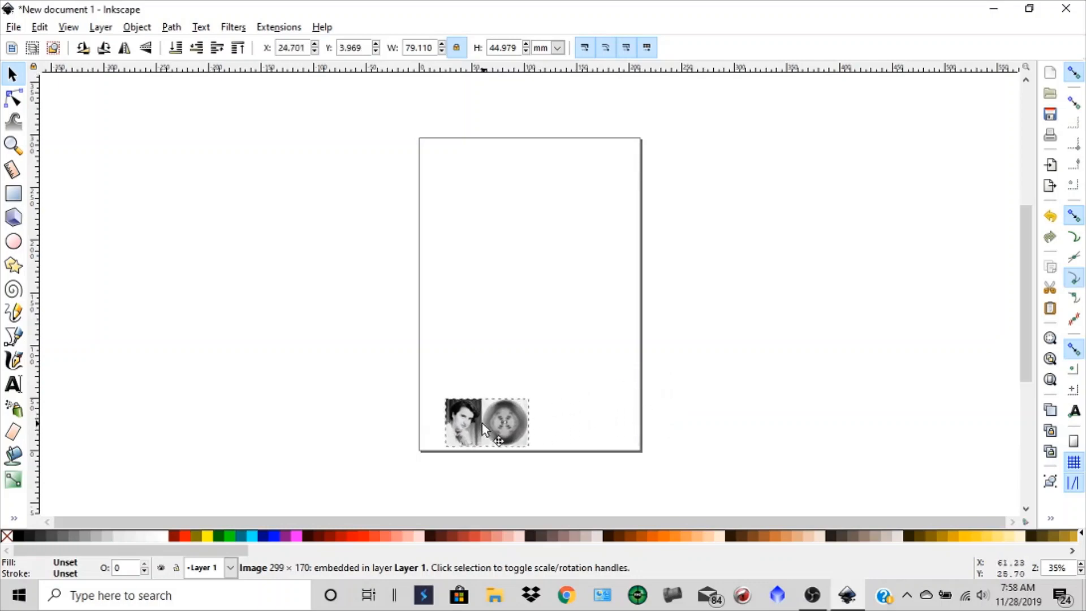
left_click_drag(484, 422, 461, 429)
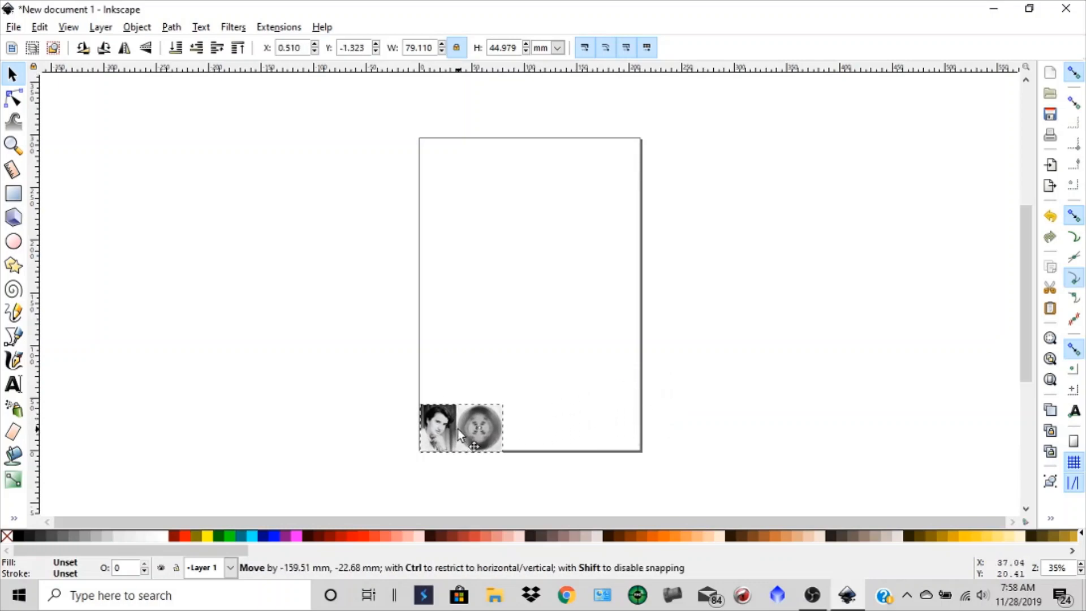
left_click(460, 428)
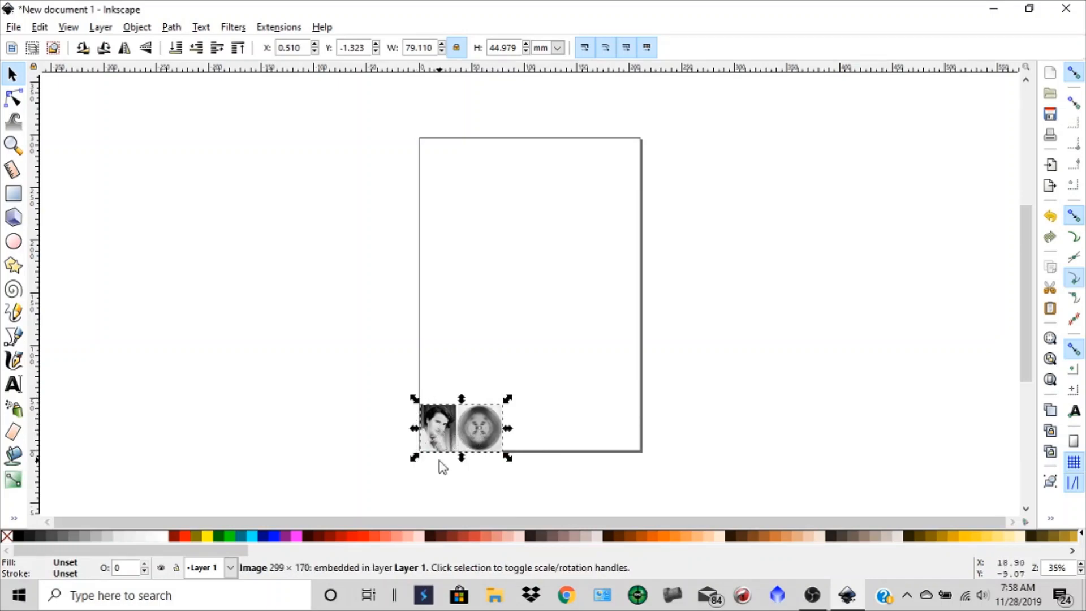
mouse_move(456, 472)
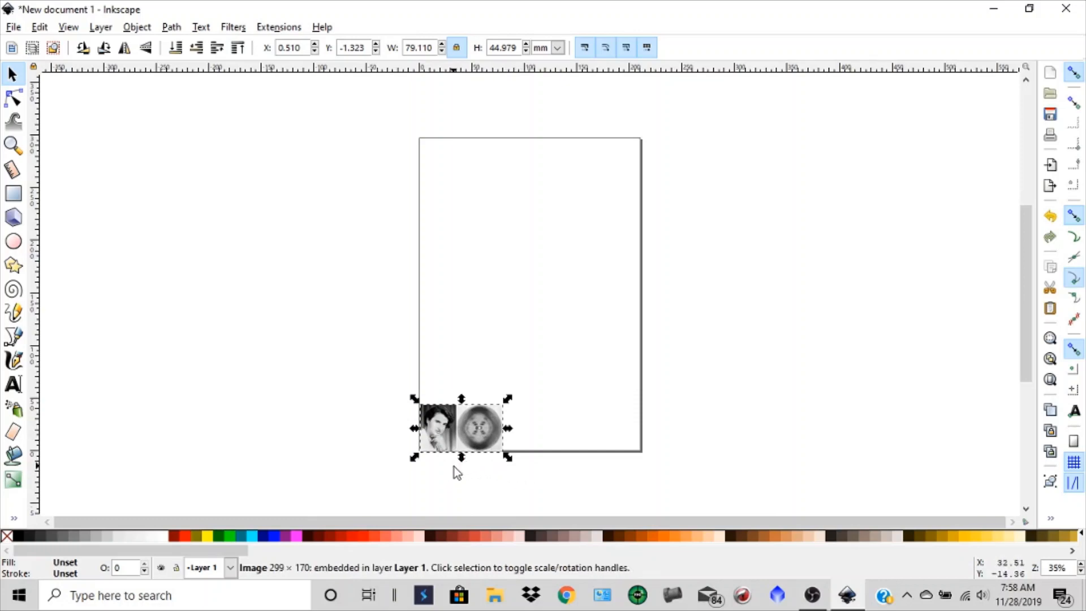
mouse_move(457, 477)
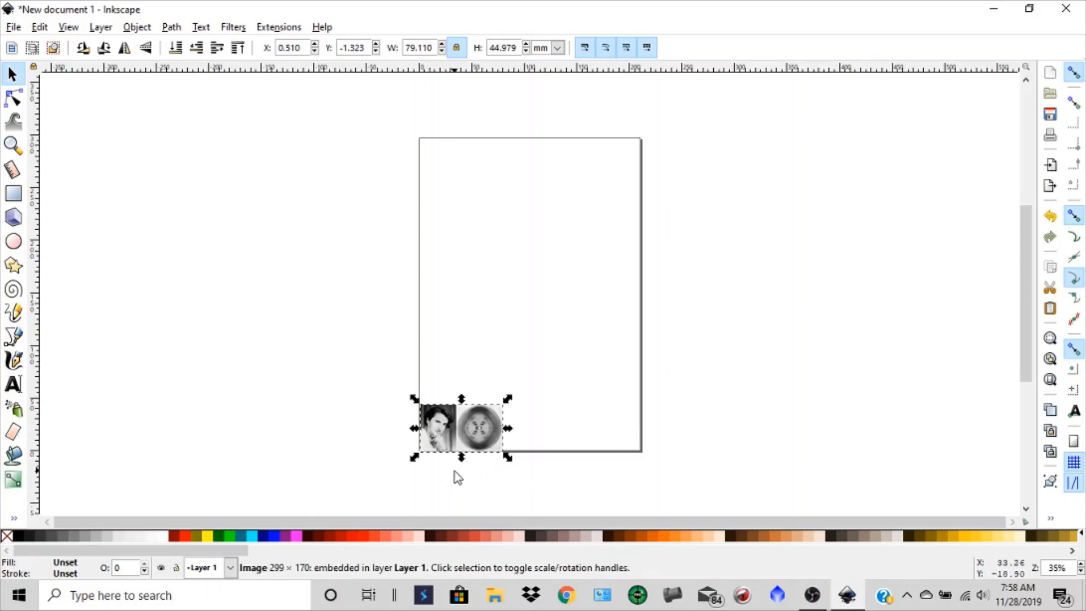
mouse_move(676, 405)
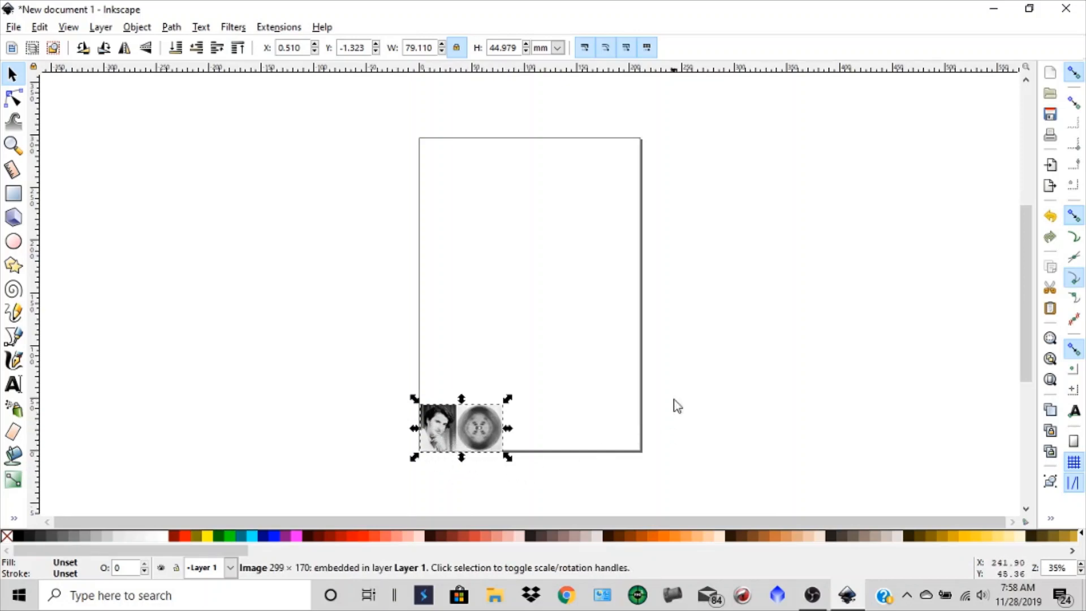
mouse_move(523, 84)
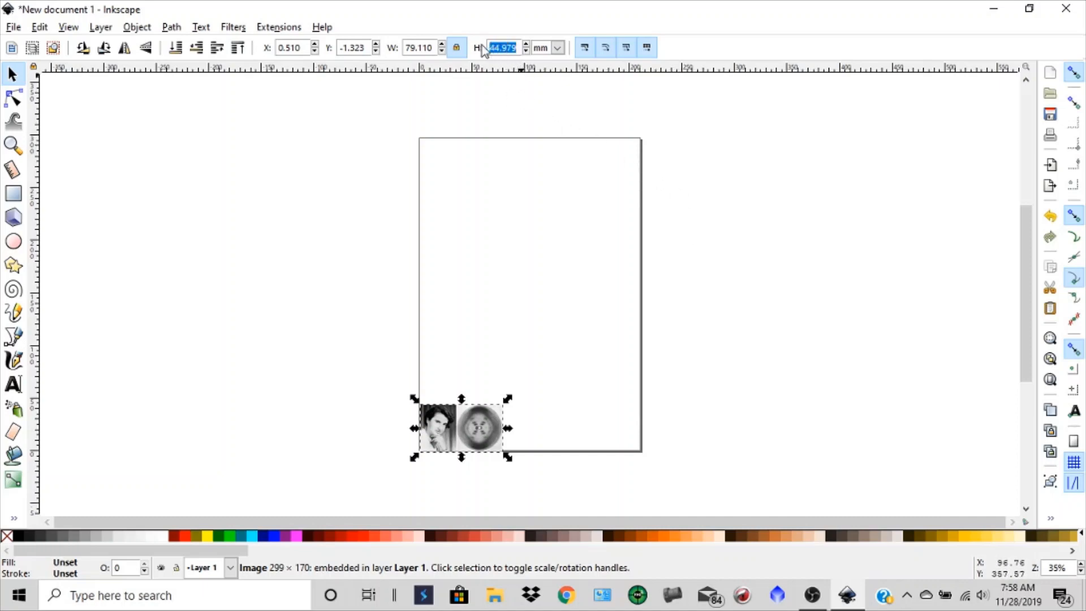
mouse_move(478, 47)
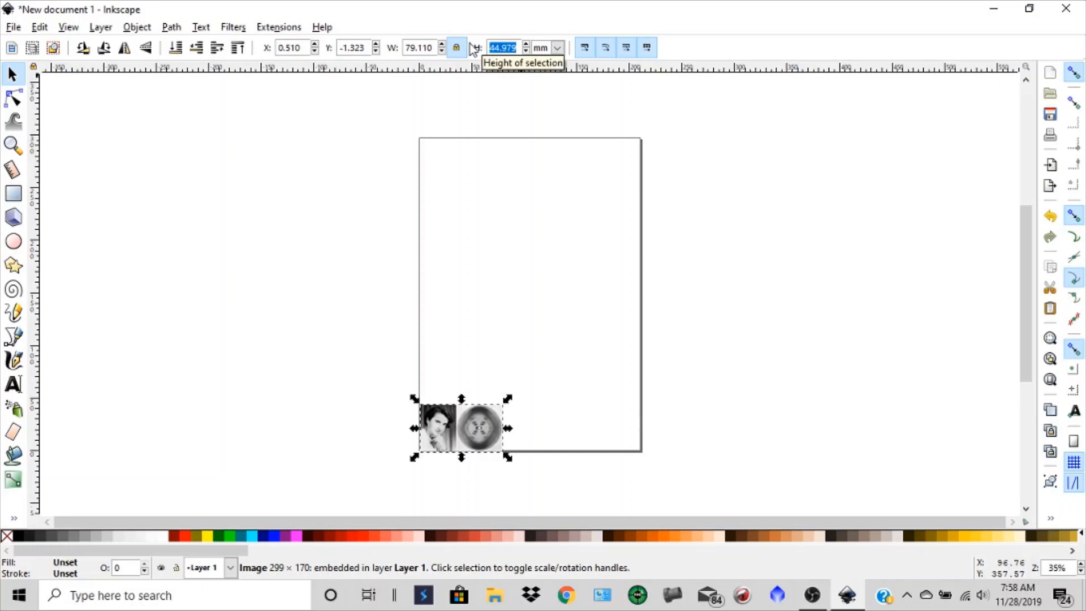
Step: Set the portrait's height to 60 mm and its X and Y to 0
type("60.000")
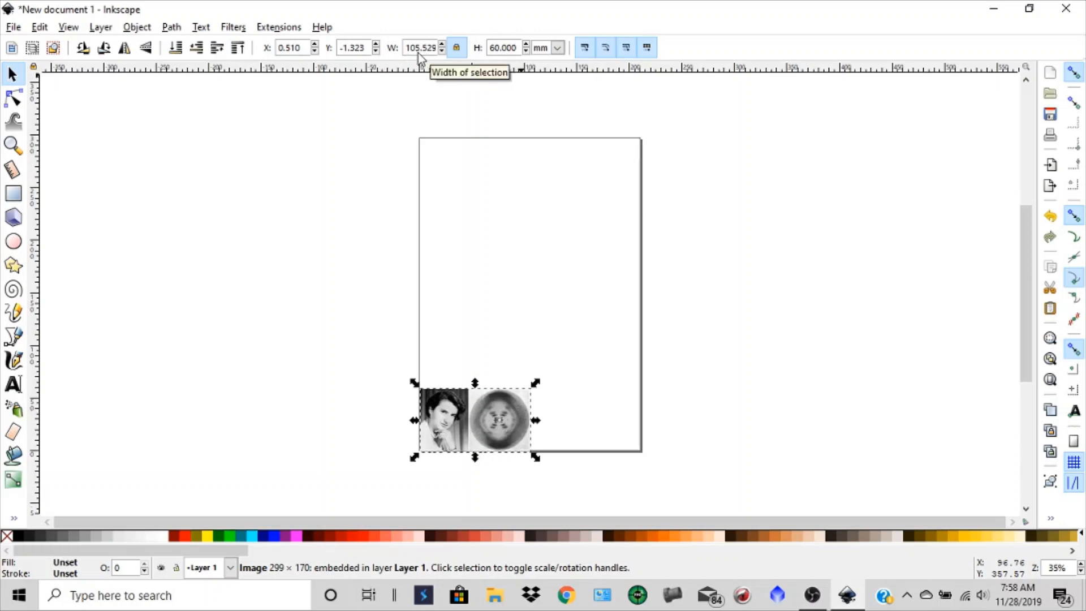
mouse_move(440, 250)
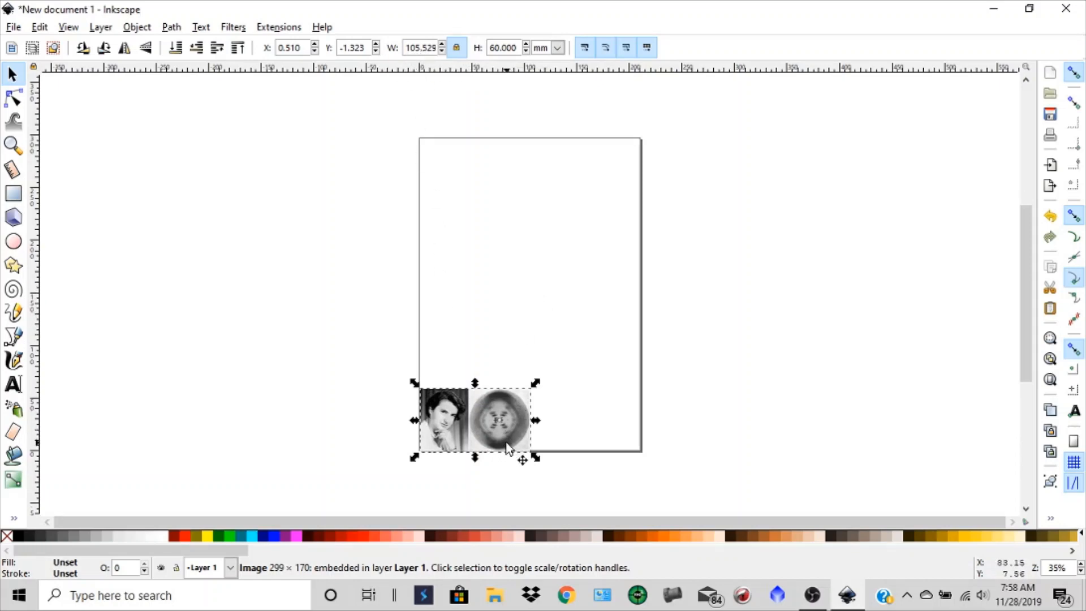
mouse_move(289, 59)
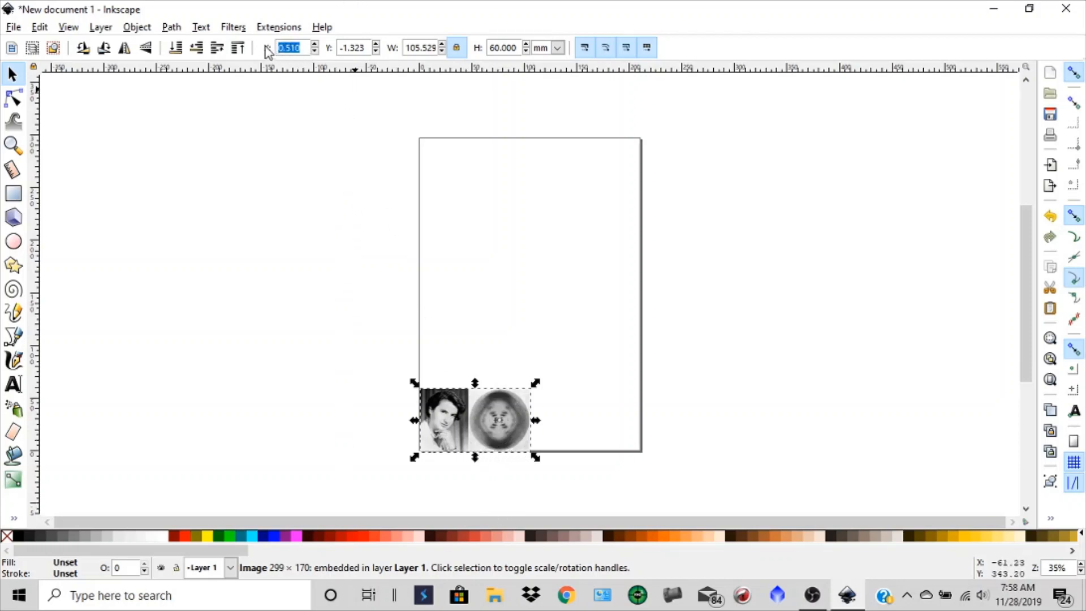
type("0.000")
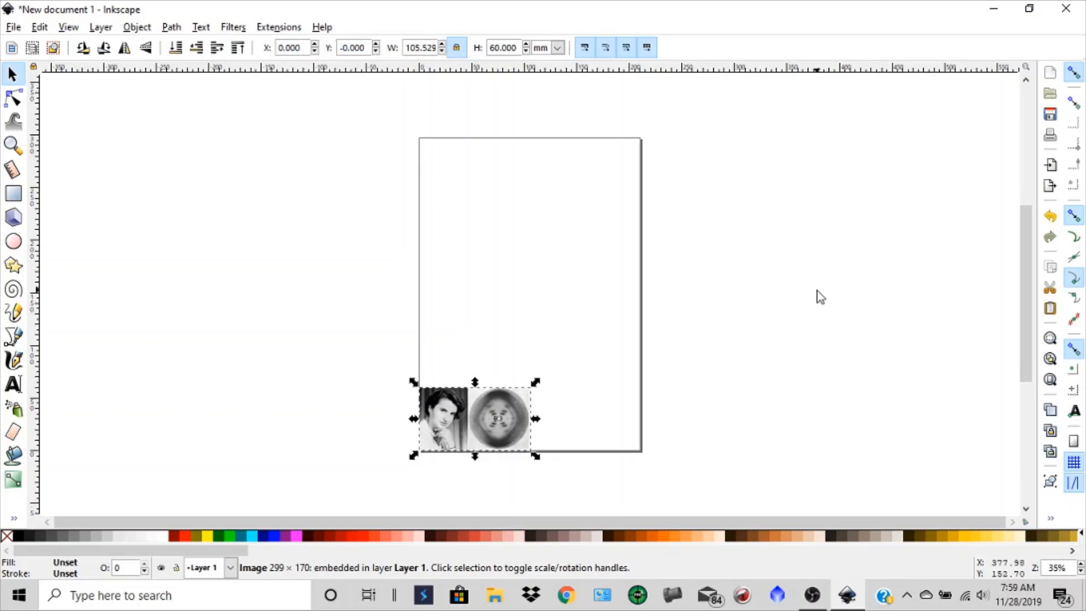
left_click(800, 291)
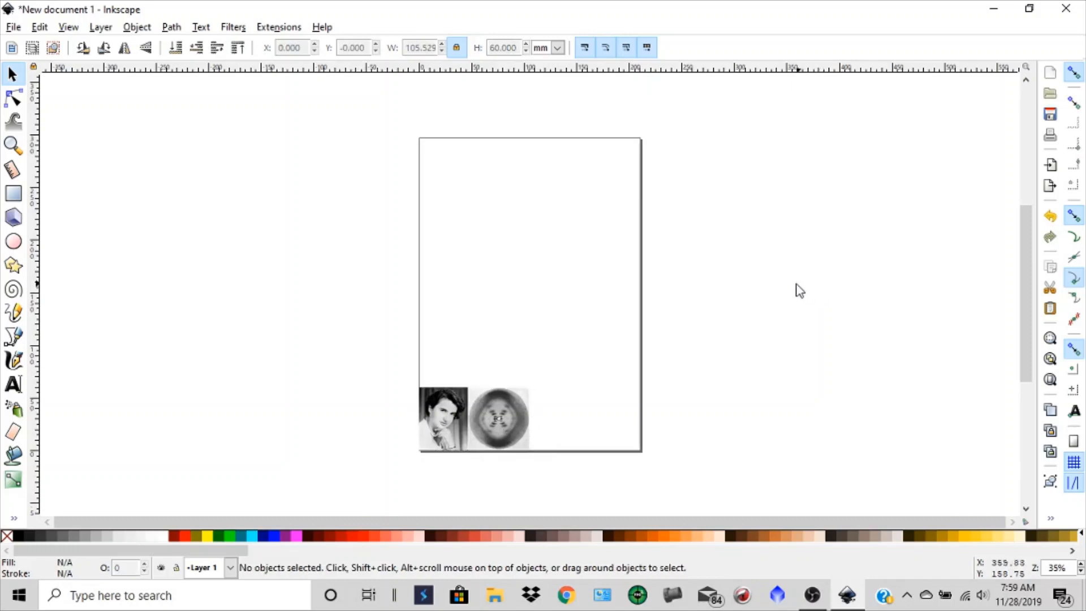
mouse_move(473, 254)
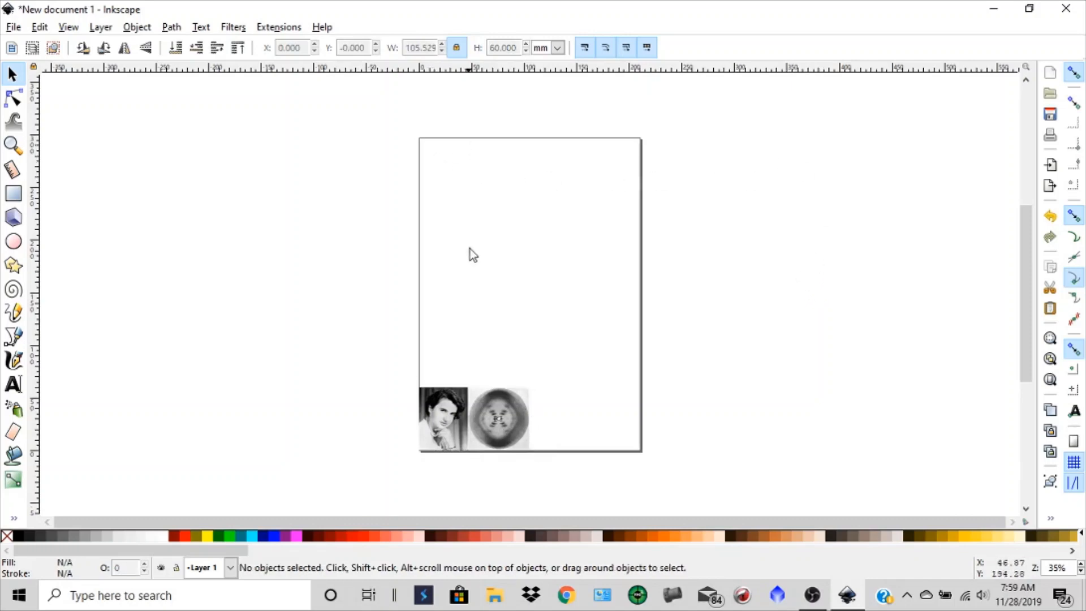
mouse_move(478, 421)
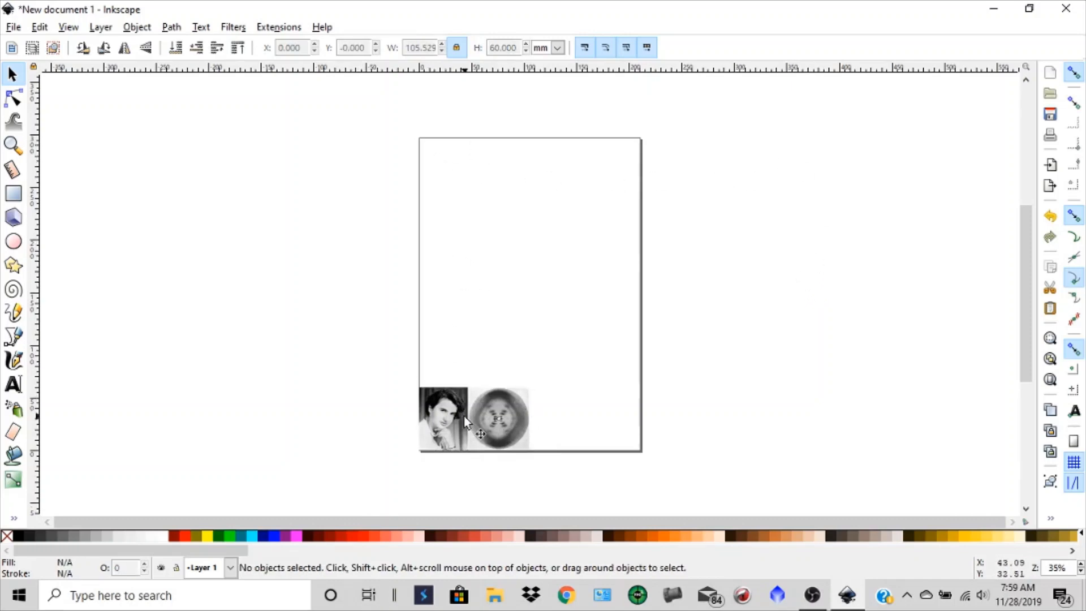
left_click(474, 420)
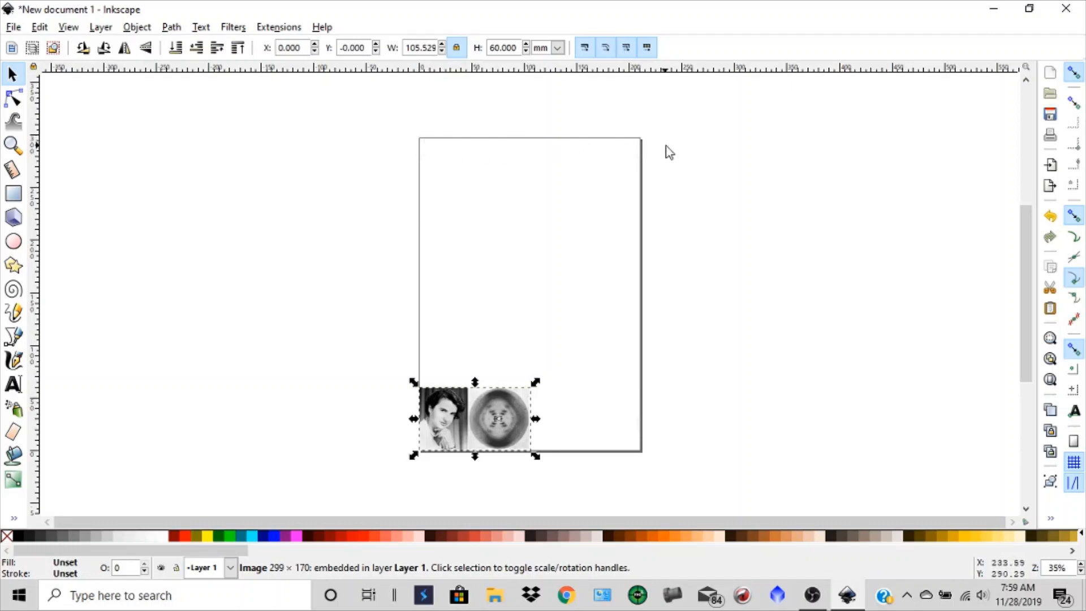
mouse_move(12, 27)
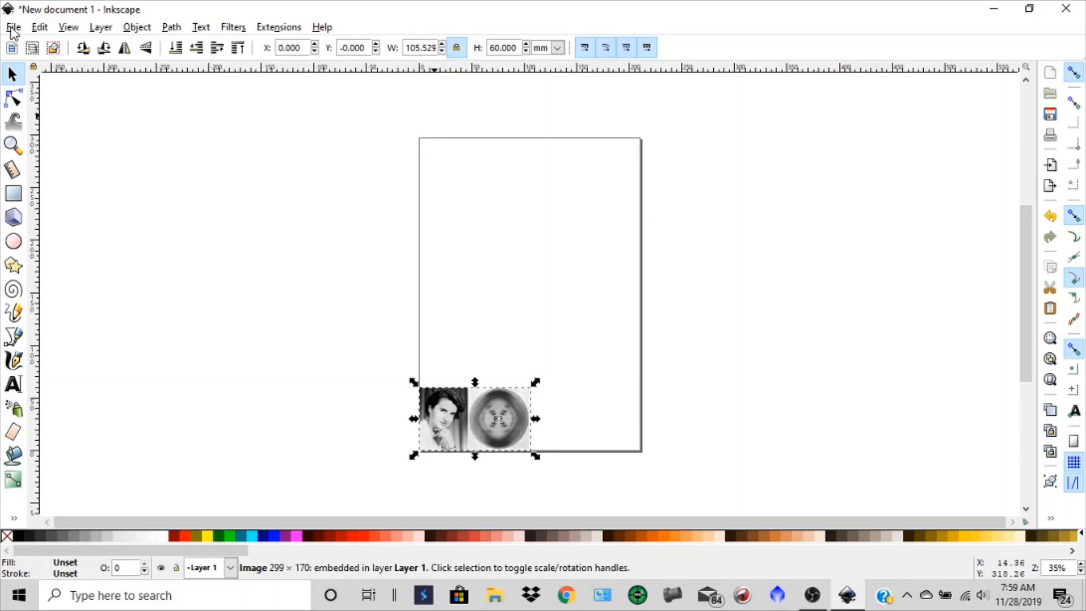
Step: Resize the page to the drawing in Document Properties, giving 105.53 × 60 mm
left_click(13, 27)
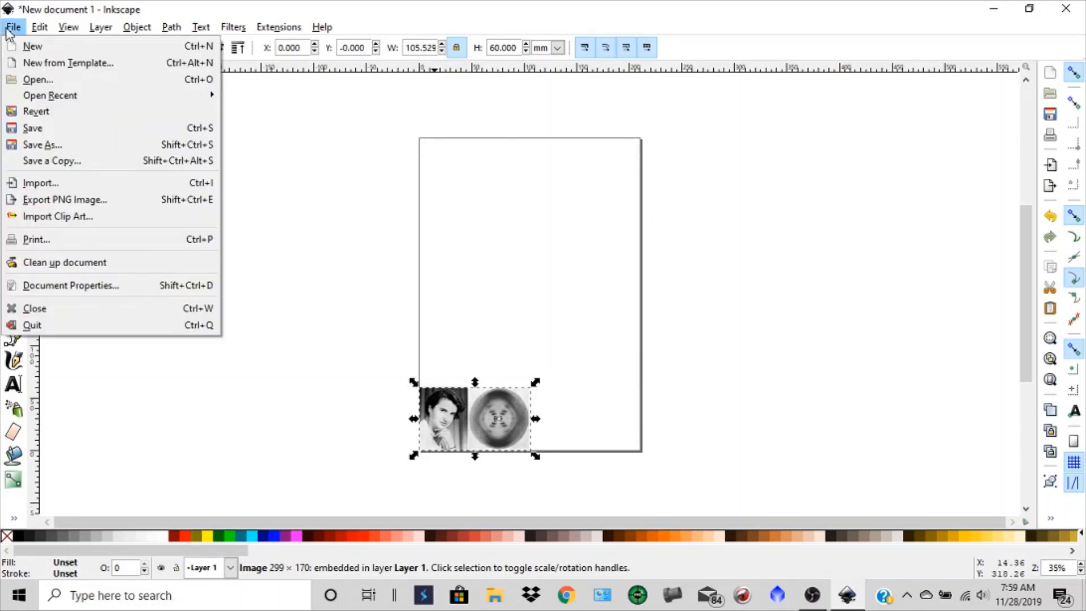
mouse_move(70, 284)
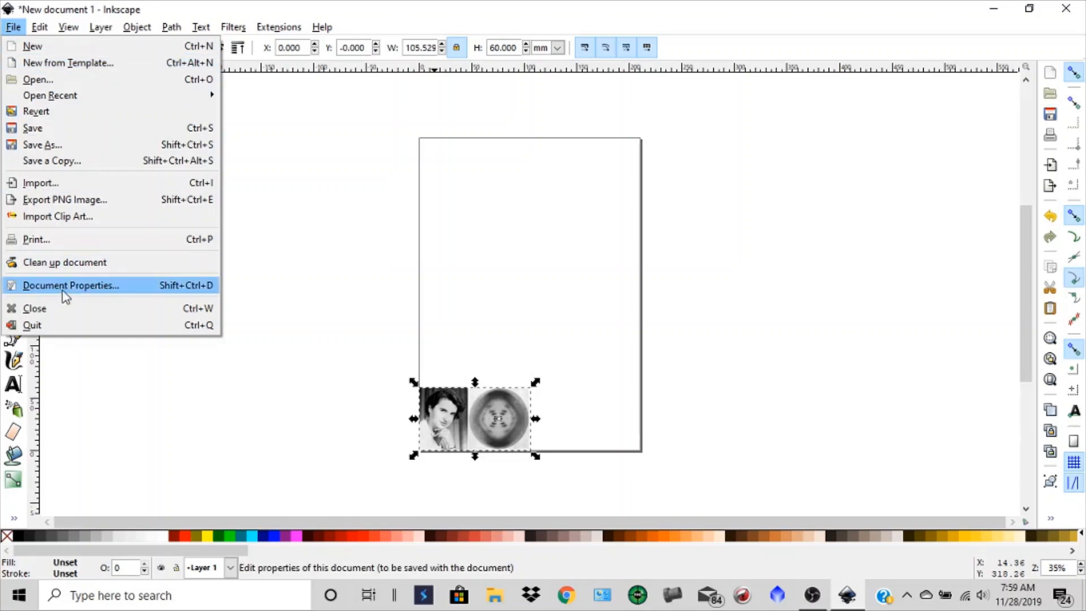
left_click(70, 285)
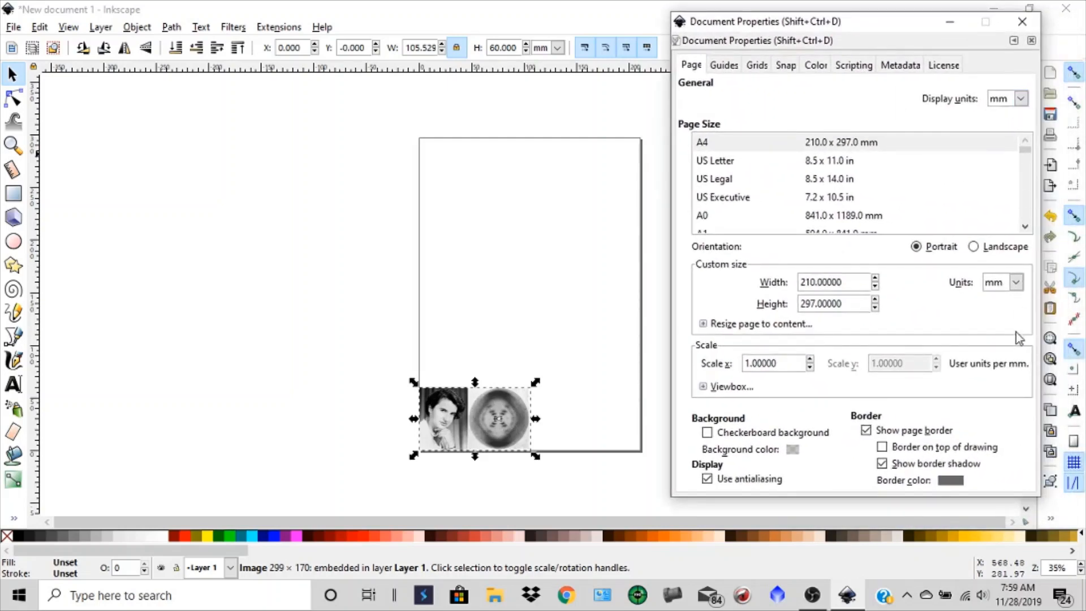
mouse_move(965, 341)
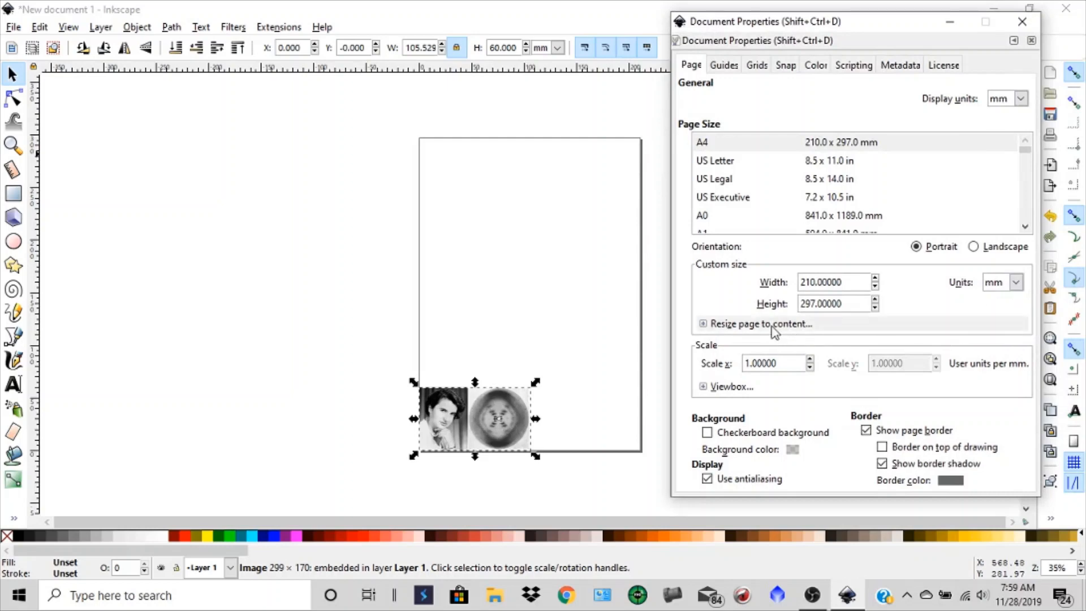
left_click(702, 324)
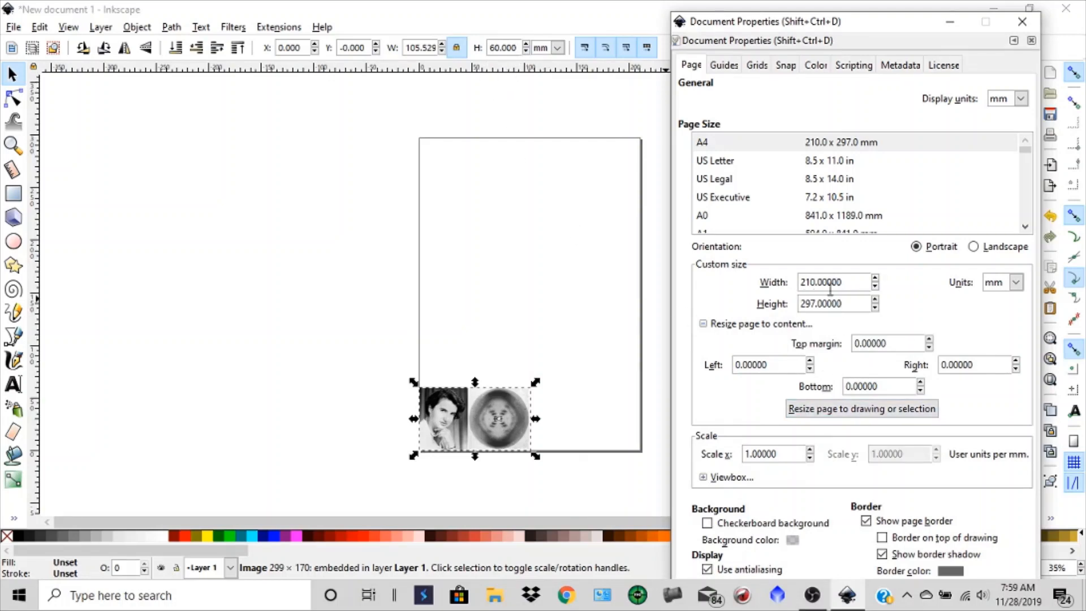
left_click(862, 408)
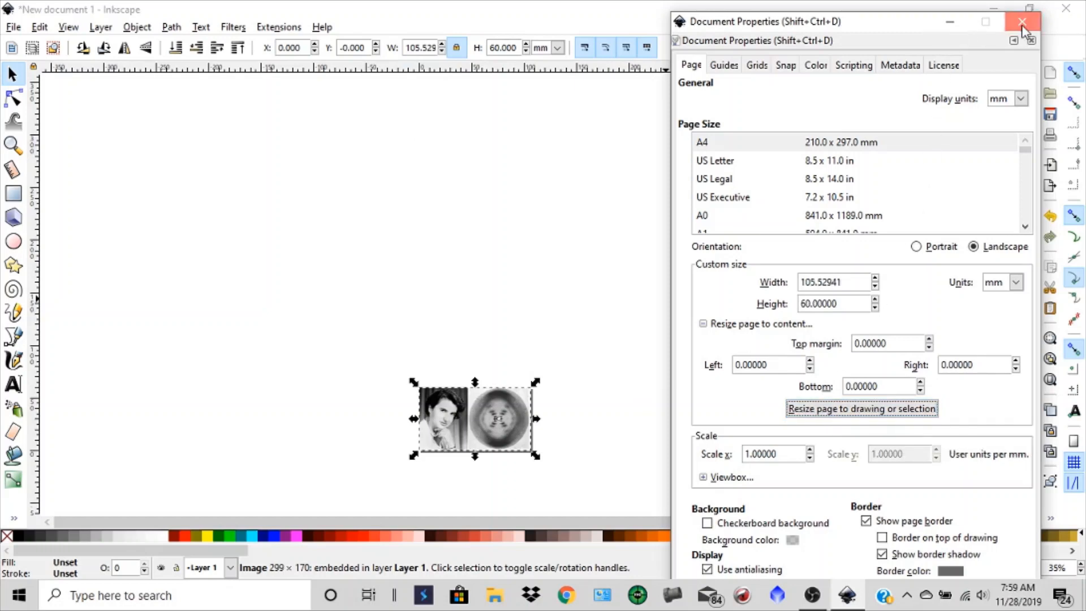
Step: Close Document Properties and pan the images to the centre of the view
left_click(1023, 22)
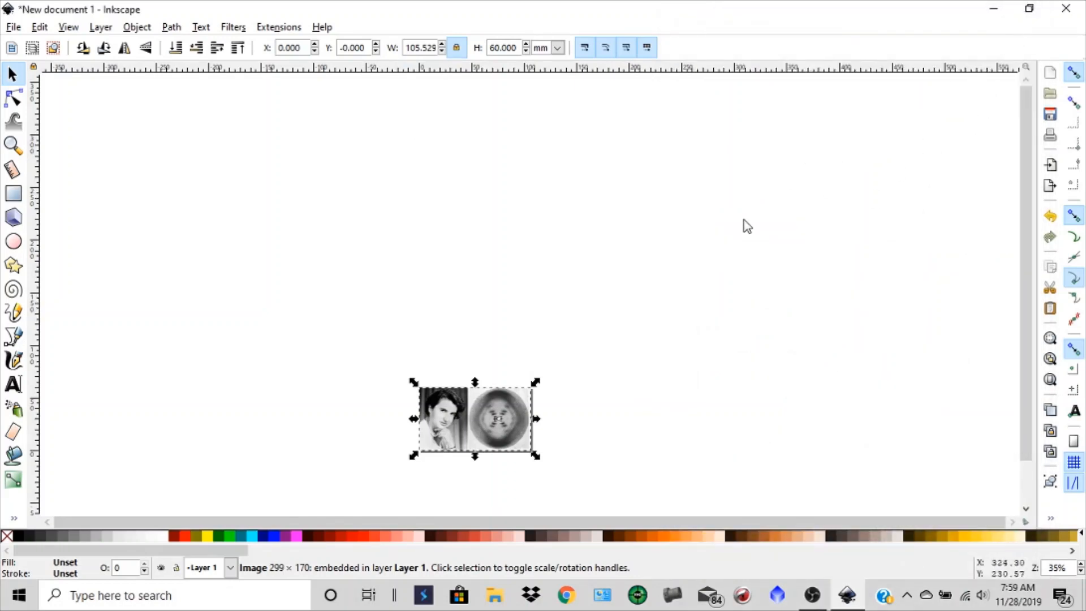
mouse_move(628, 336)
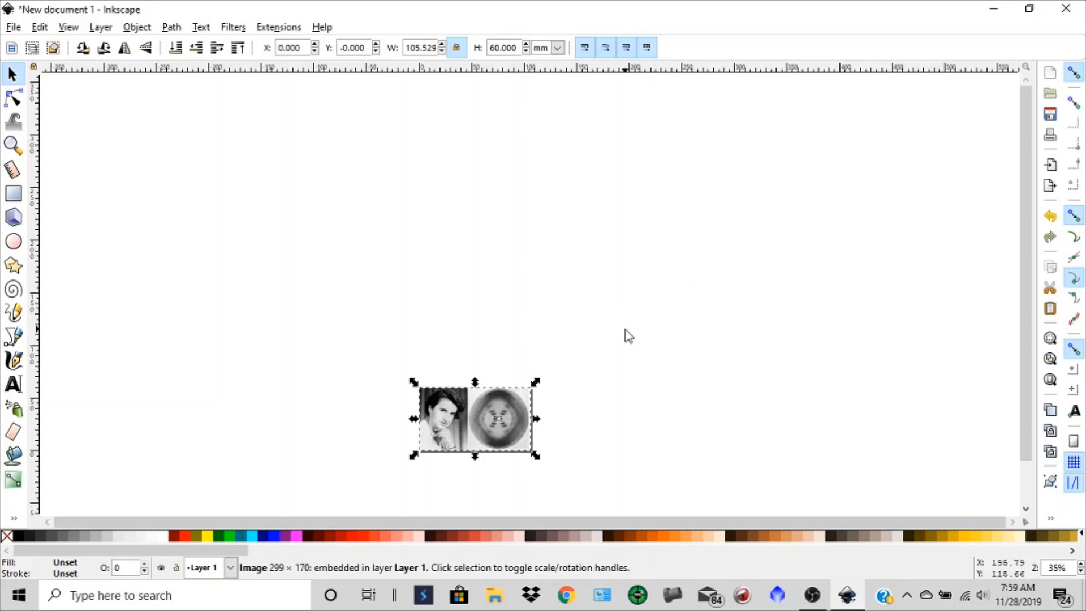
left_click_drag(474, 419, 474, 355)
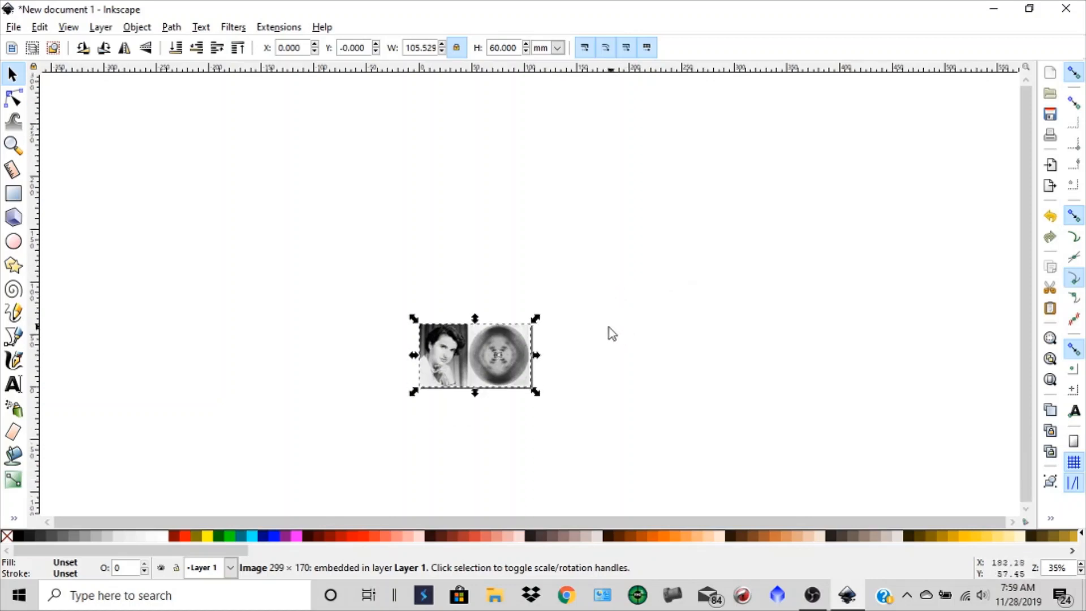
mouse_move(515, 435)
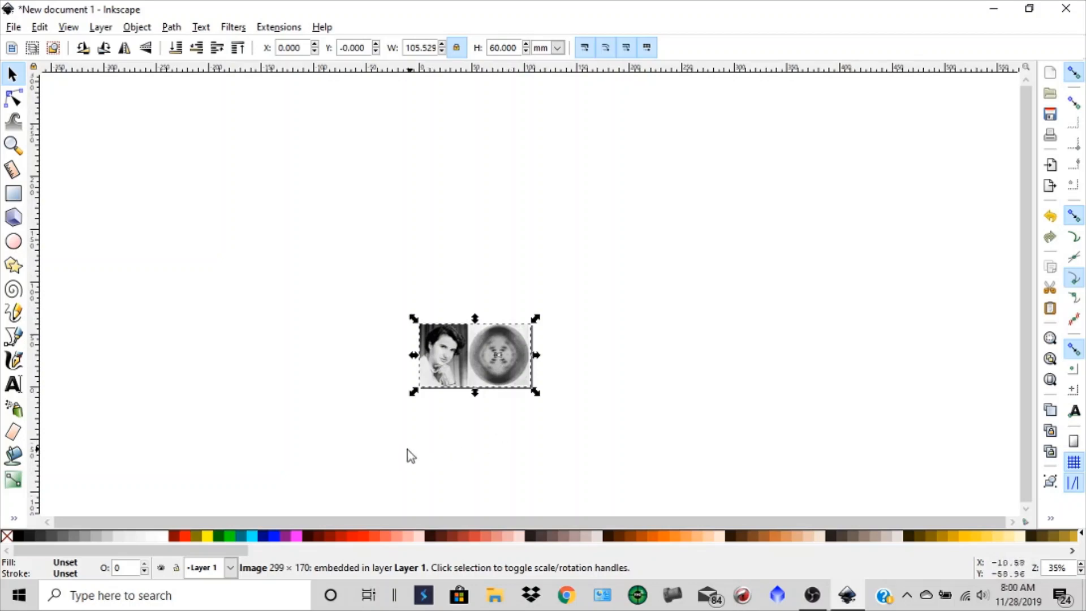
mouse_move(386, 434)
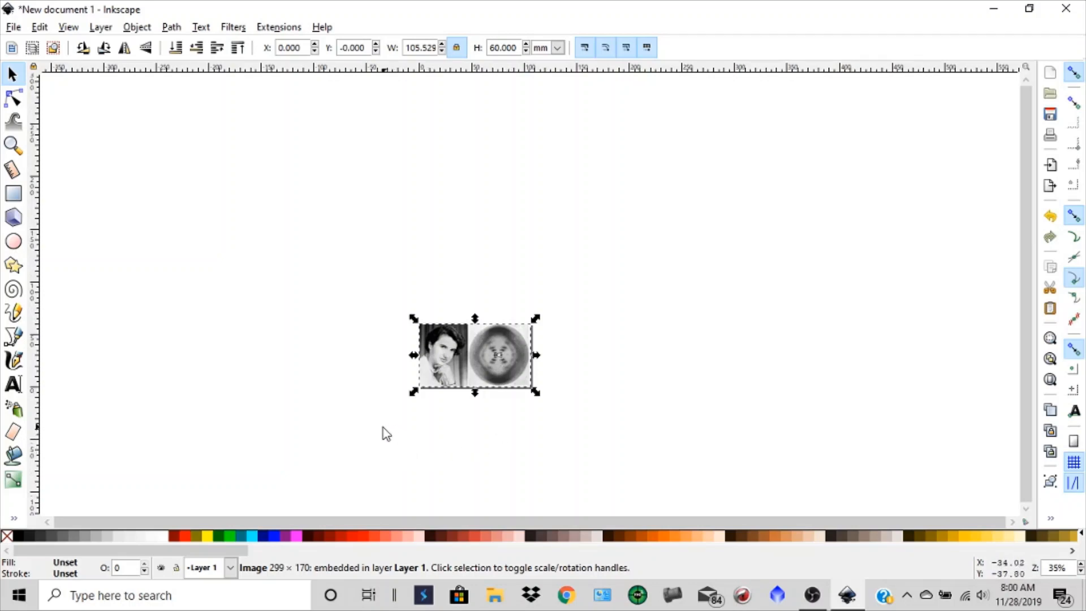
mouse_move(379, 430)
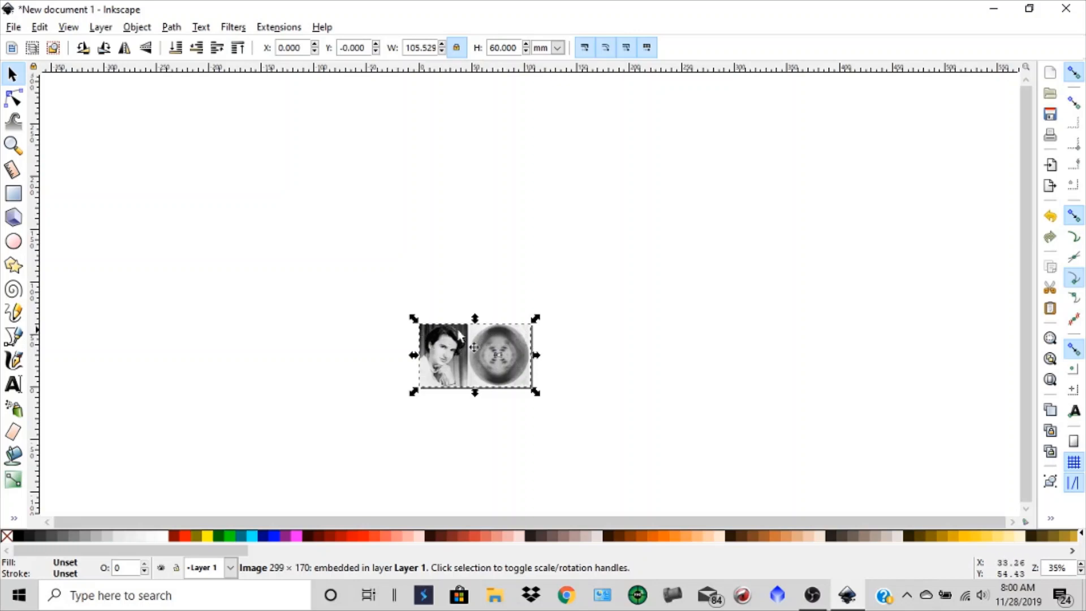
mouse_move(547, 345)
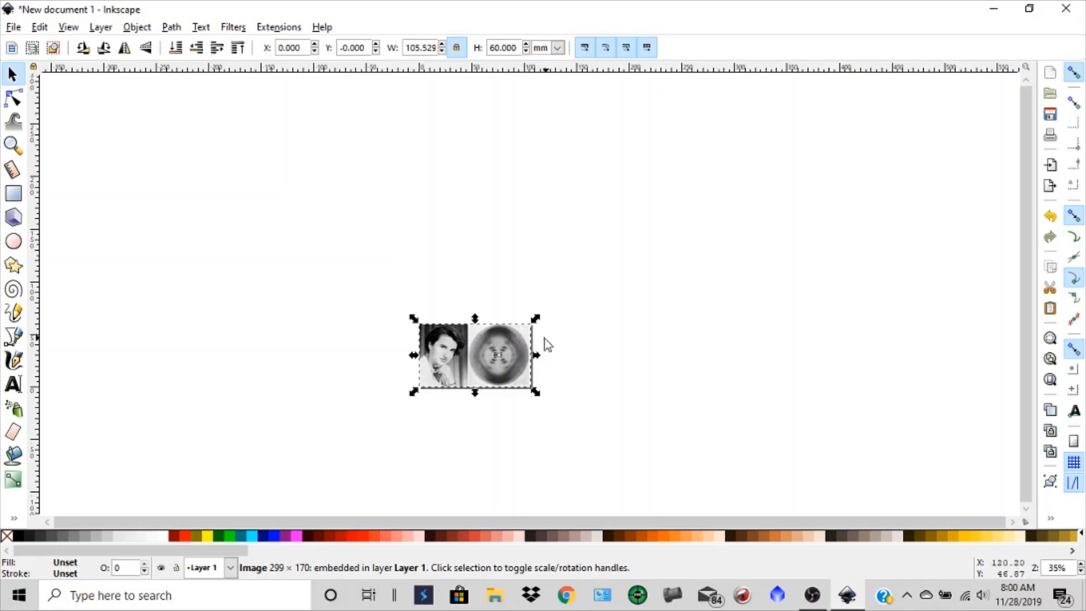
mouse_move(446, 363)
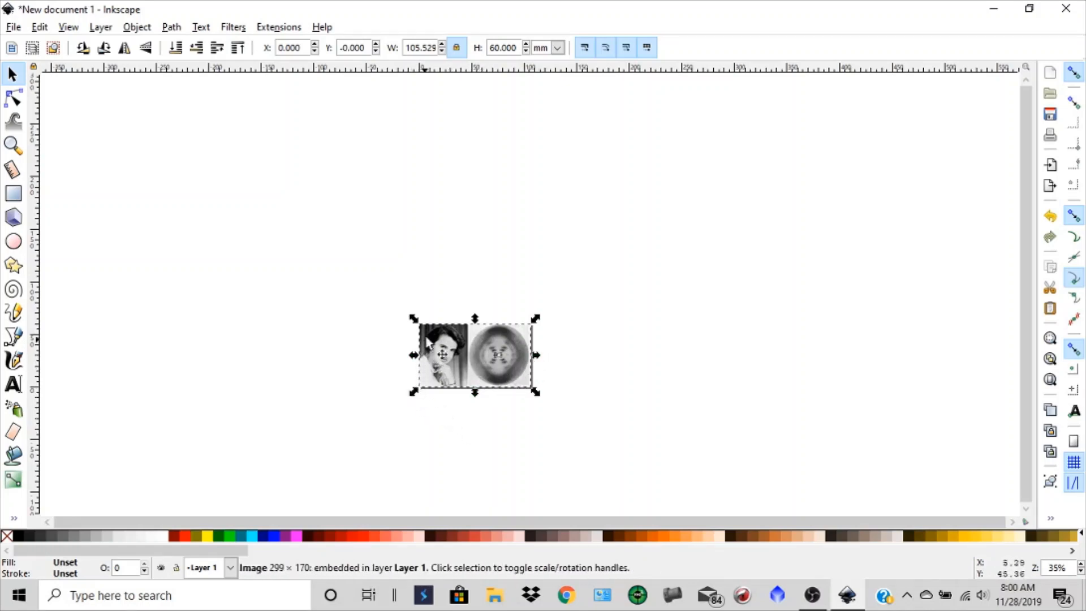
mouse_move(530, 345)
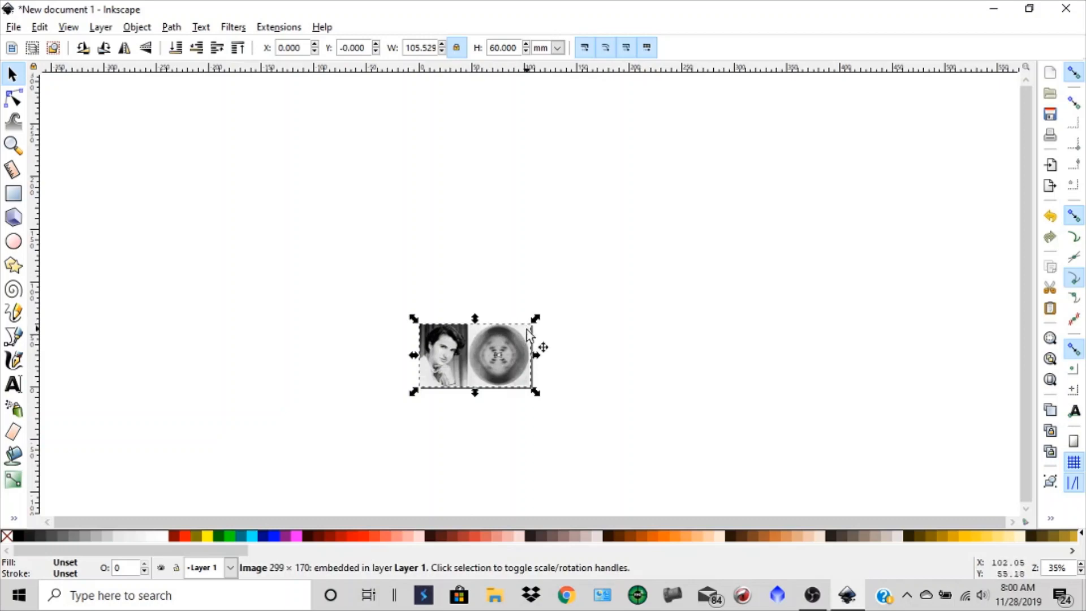
mouse_move(429, 403)
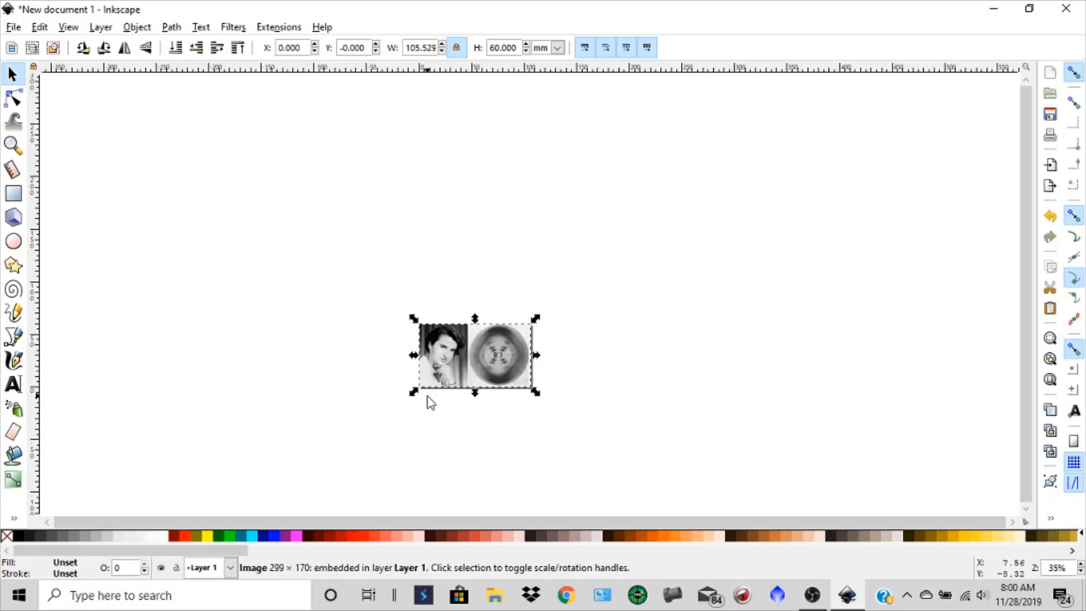
mouse_move(383, 386)
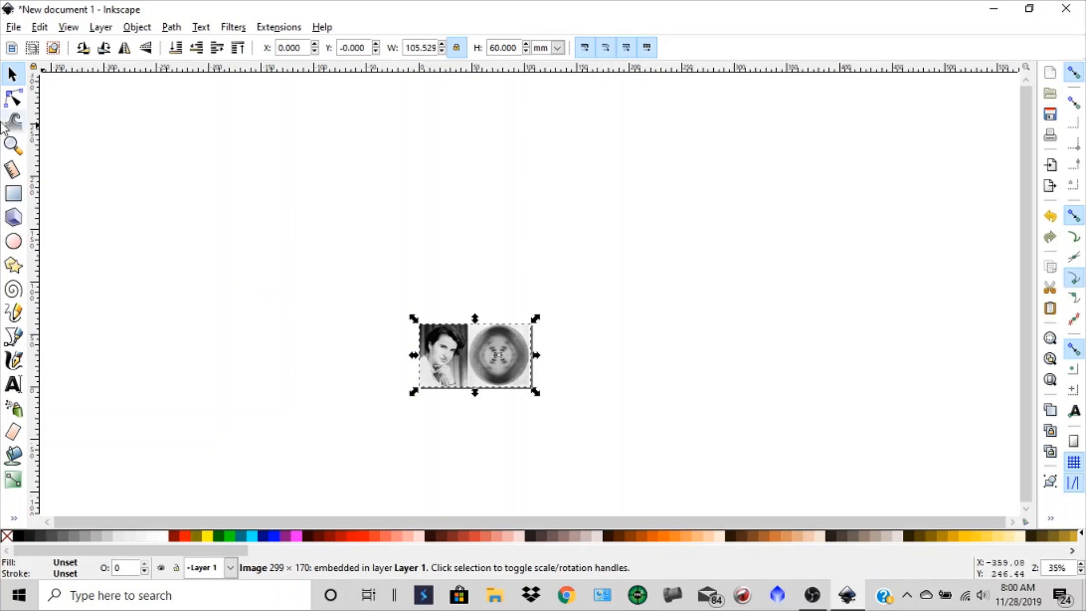
Step: Draw a rectangle snapped from the images' top-left to bottom-right corner
left_click(13, 193)
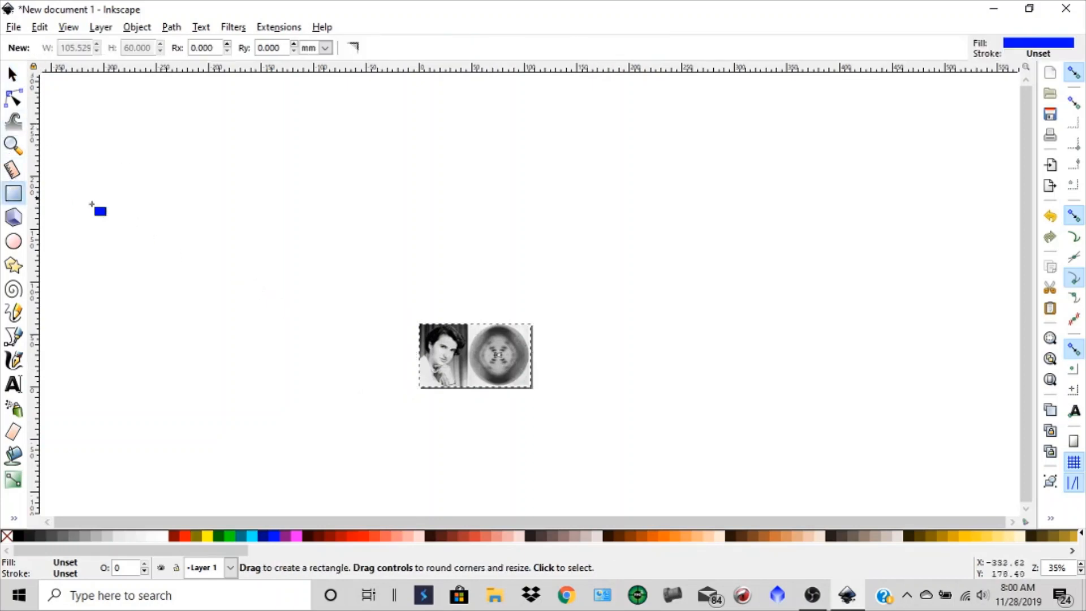
left_click_drag(99, 211, 427, 330)
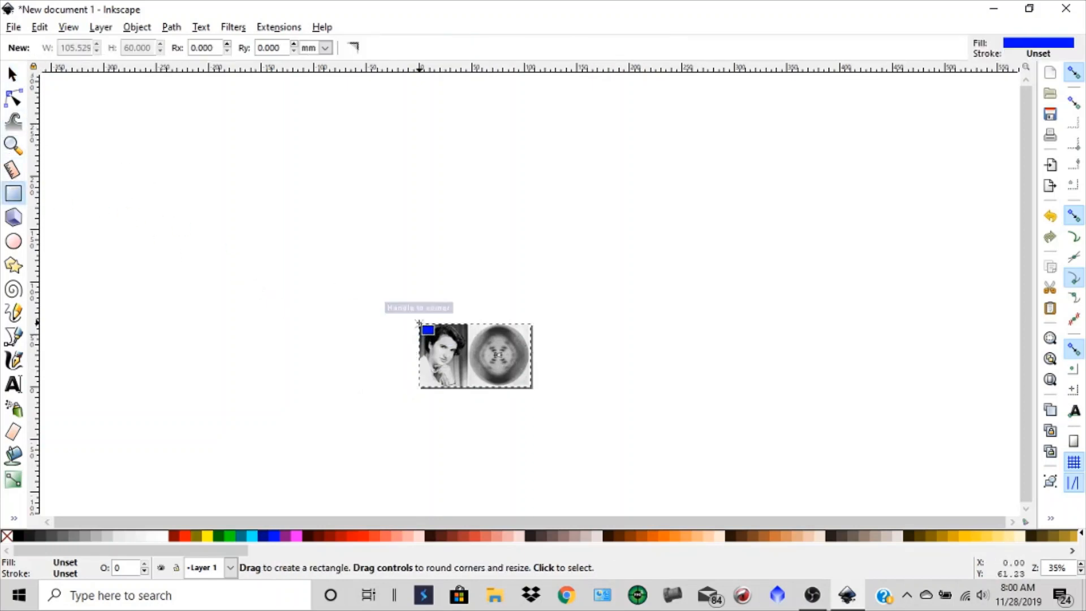
left_click_drag(426, 327, 483, 396)
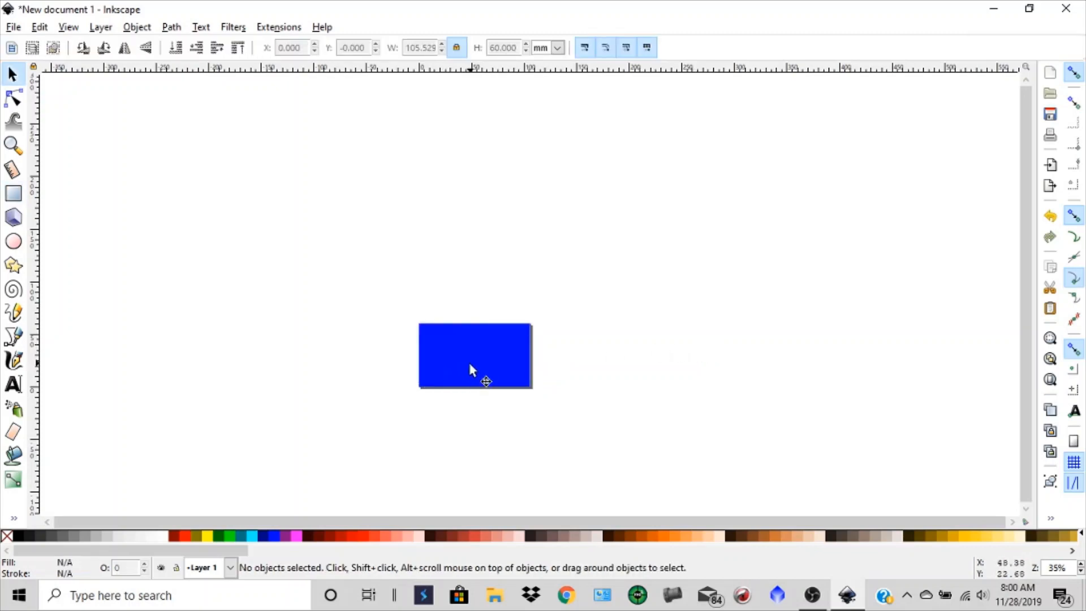
Step: Set the rectangle's fill to none in Fill and Stroke, then show Stroke paint
left_click(475, 355)
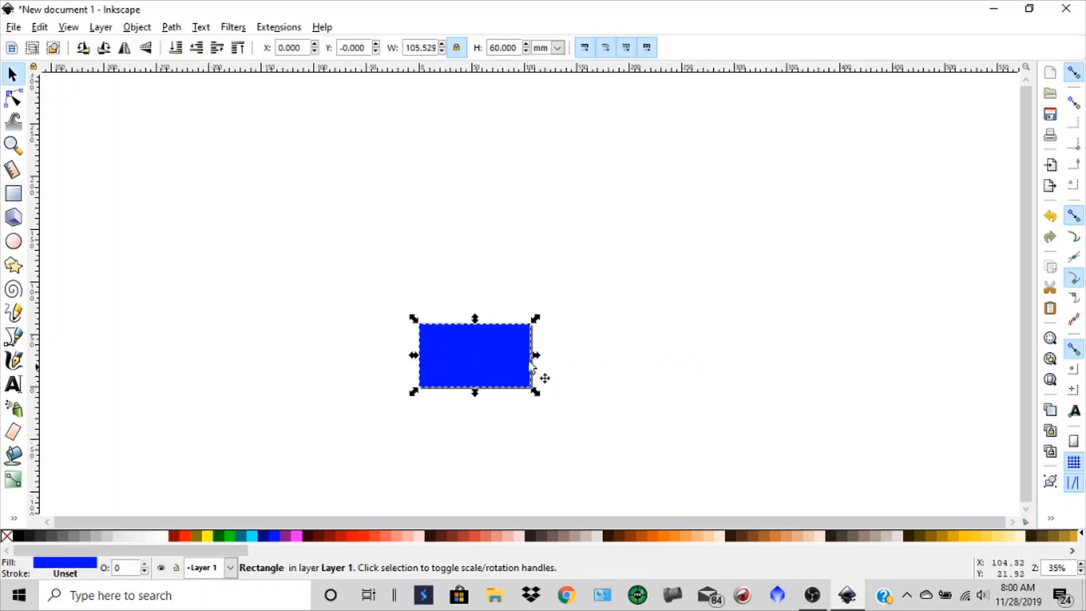
mouse_move(233, 164)
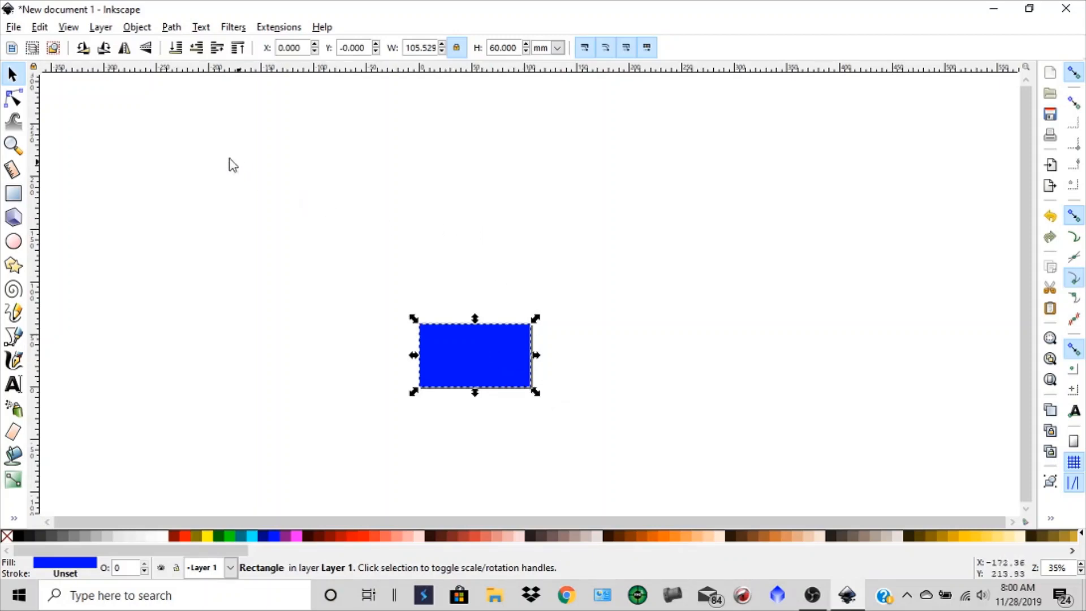
mouse_move(142, 33)
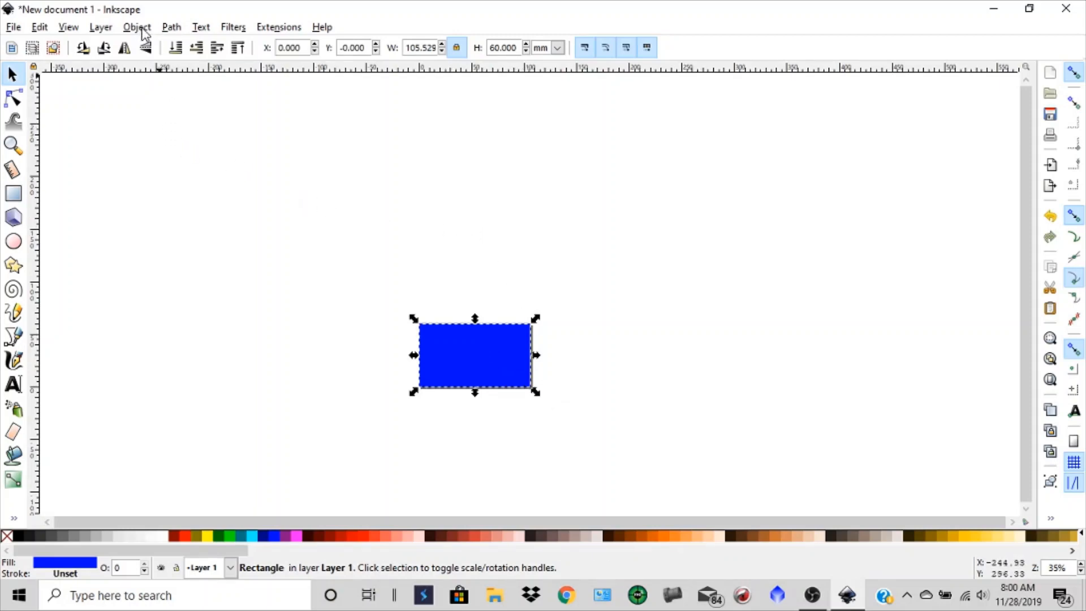
left_click(136, 27)
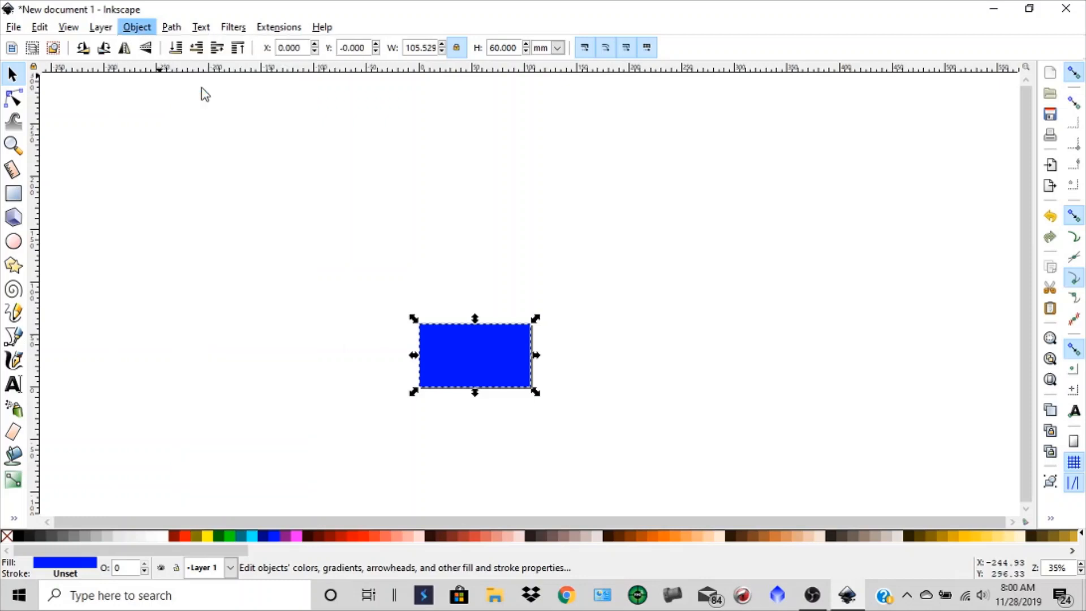
left_click(136, 27)
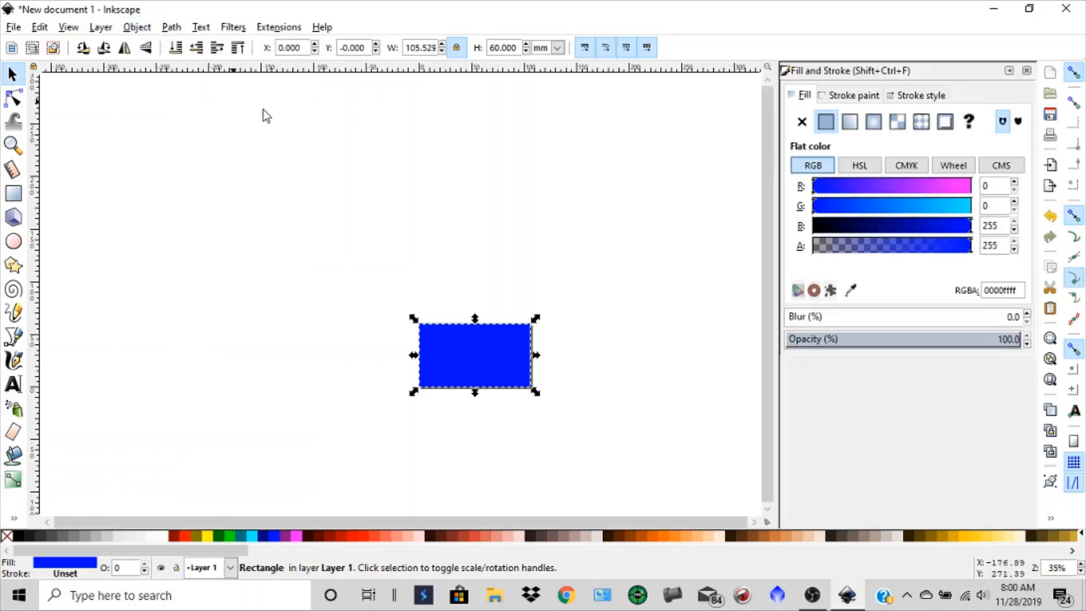
mouse_move(655, 219)
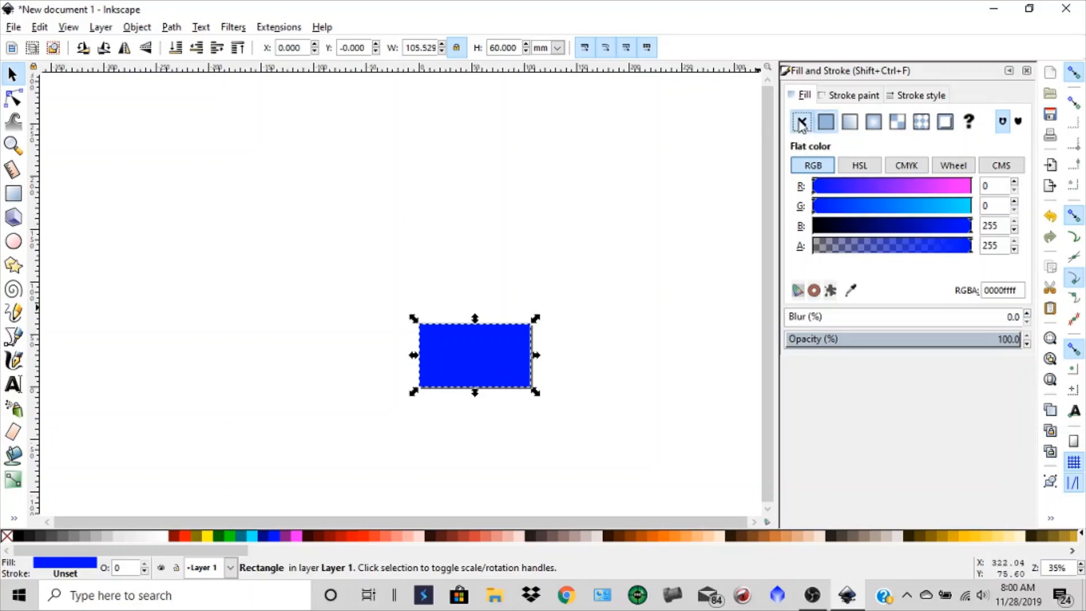
left_click(801, 122)
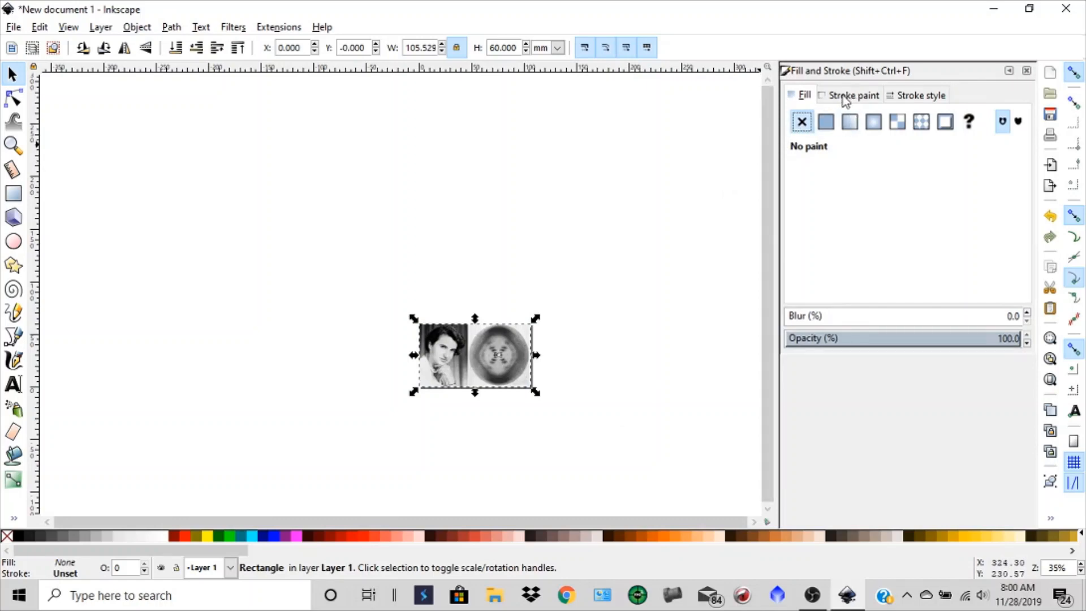
left_click(852, 95)
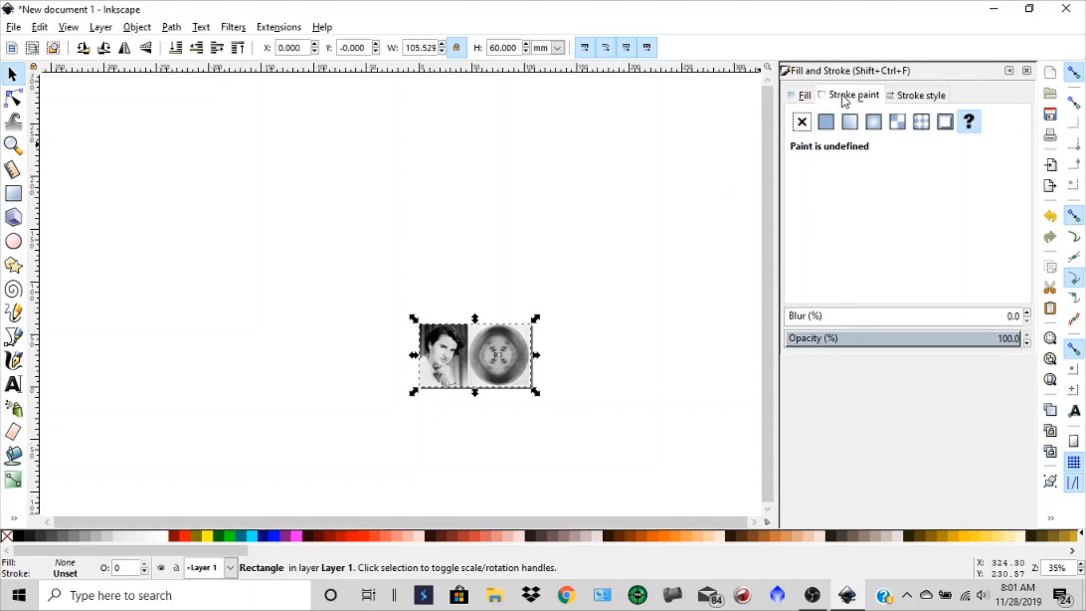
mouse_move(826, 122)
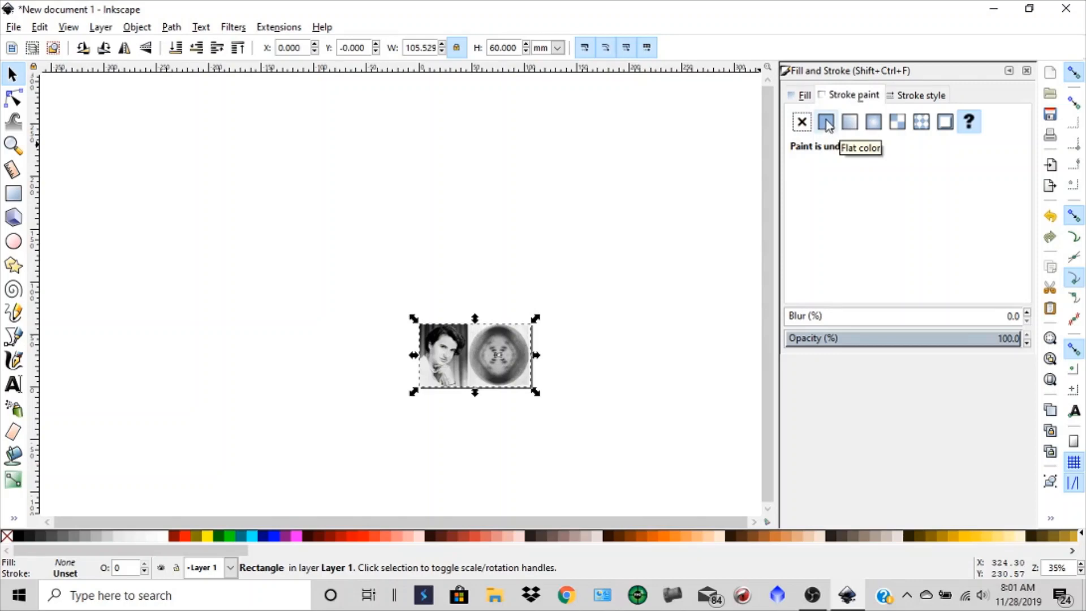
Step: Give the rectangle a flat red stroke (ff0000ff) with 0.5 mm width
left_click(826, 122)
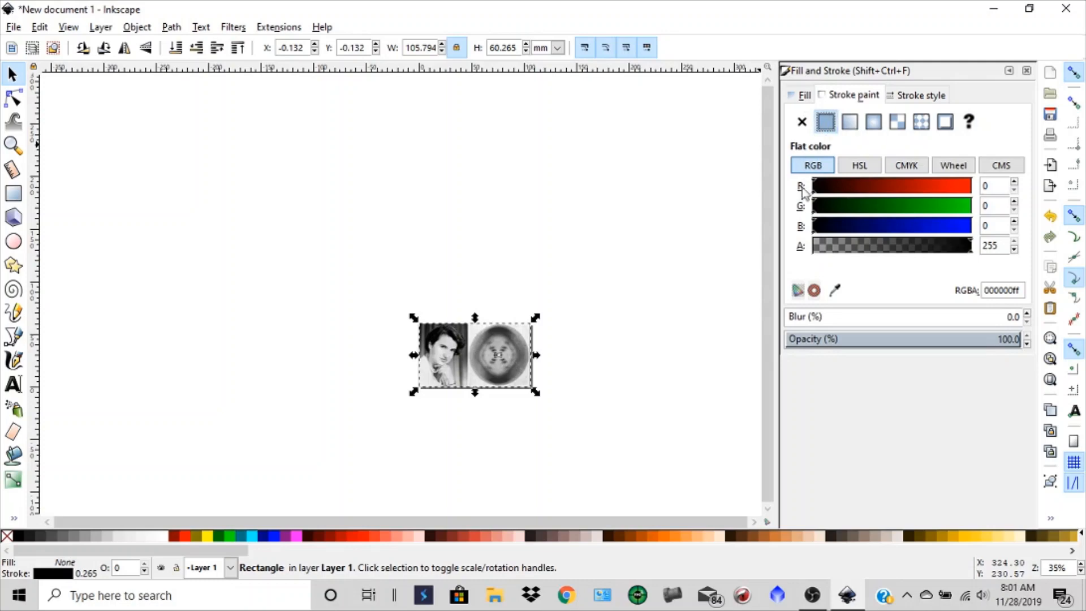
mouse_move(551, 400)
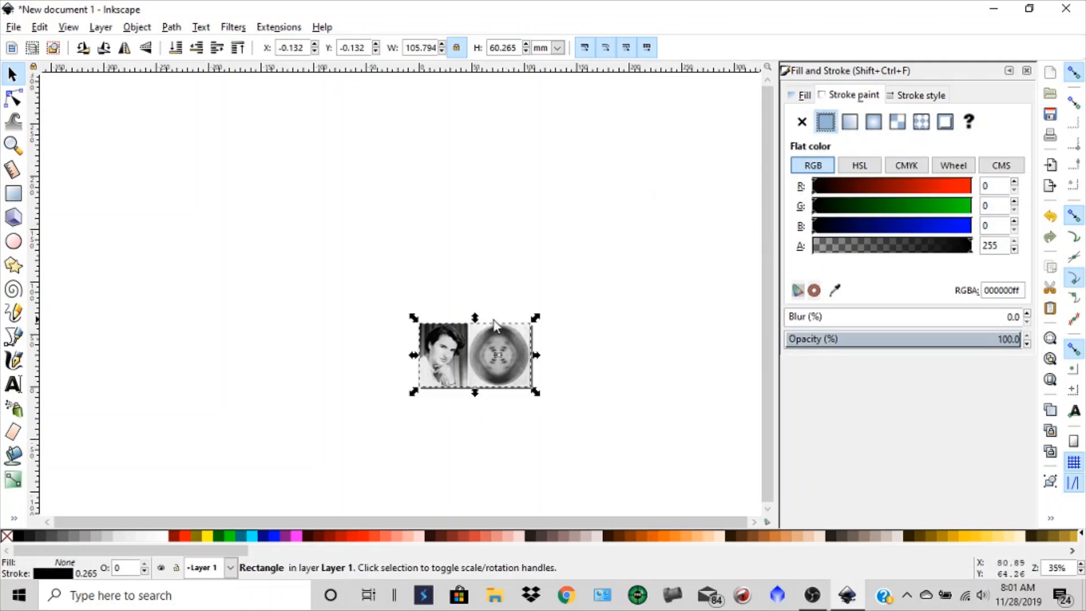
mouse_move(506, 402)
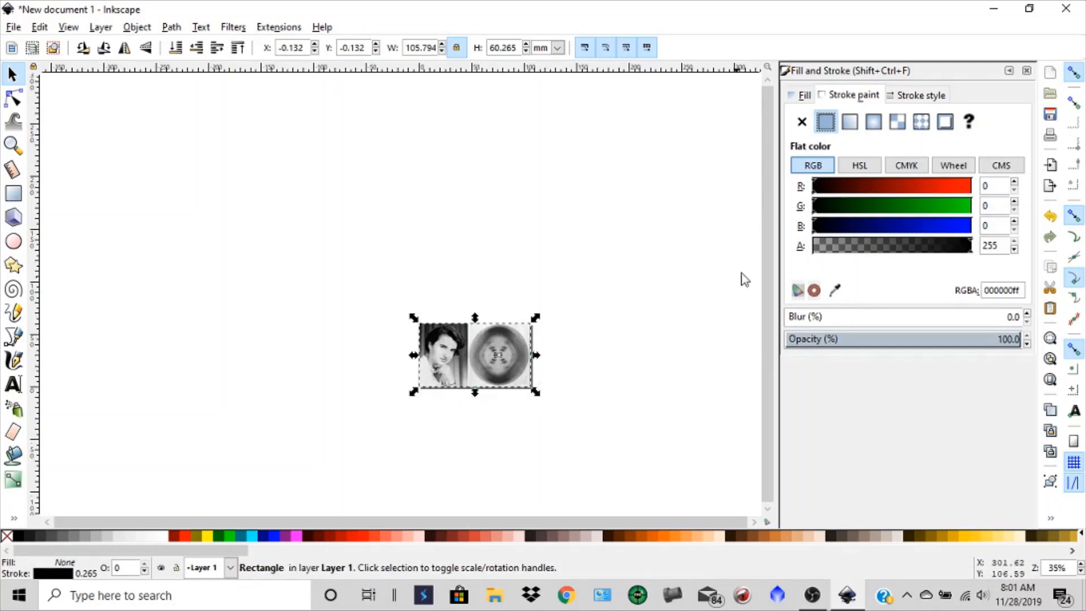
mouse_move(407, 331)
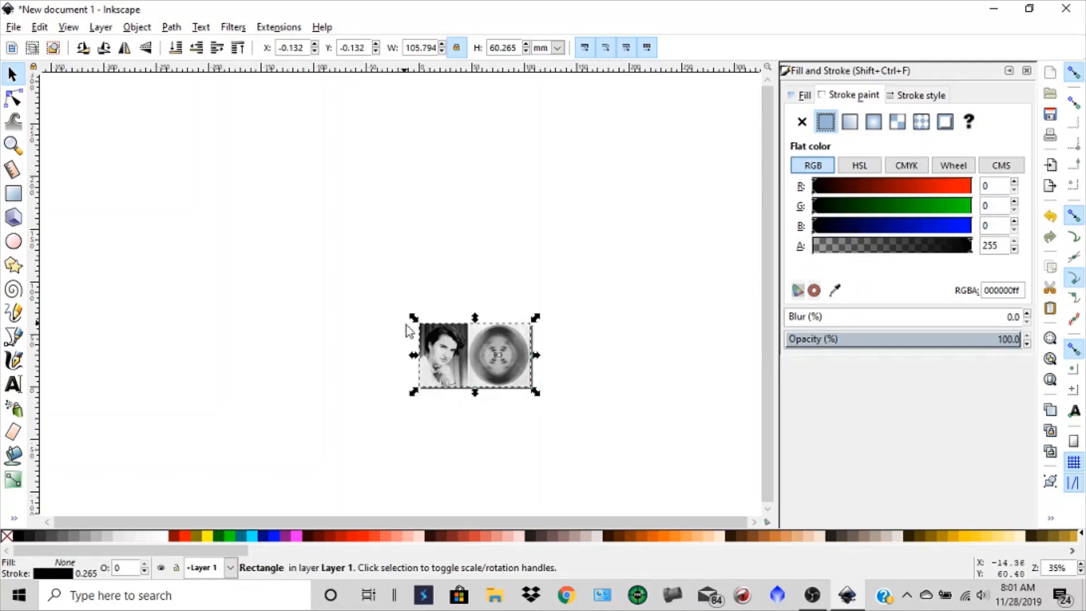
mouse_move(817, 185)
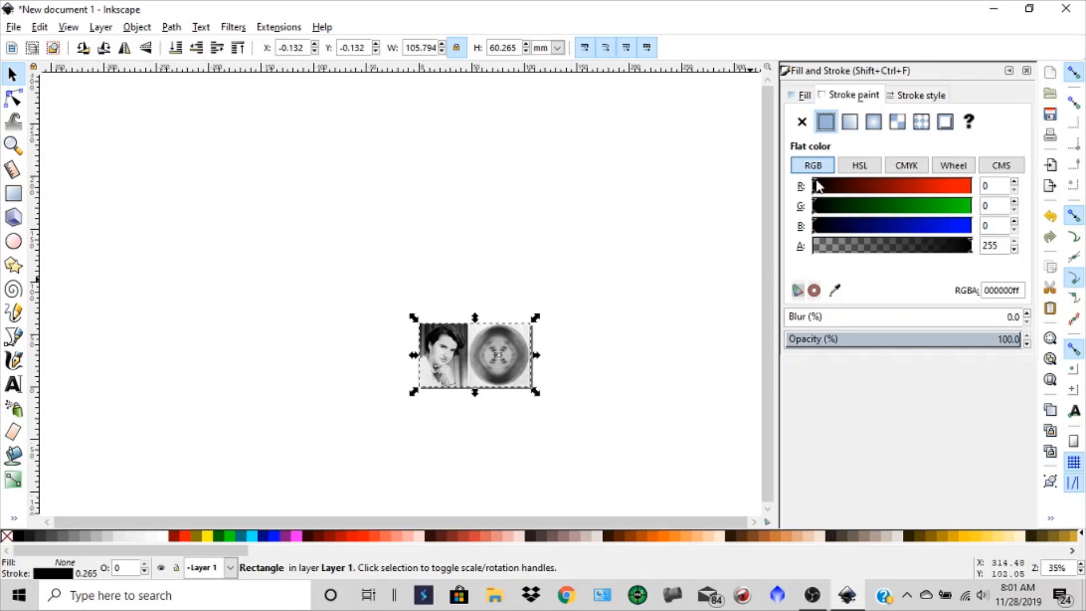
left_click_drag(814, 185, 889, 185)
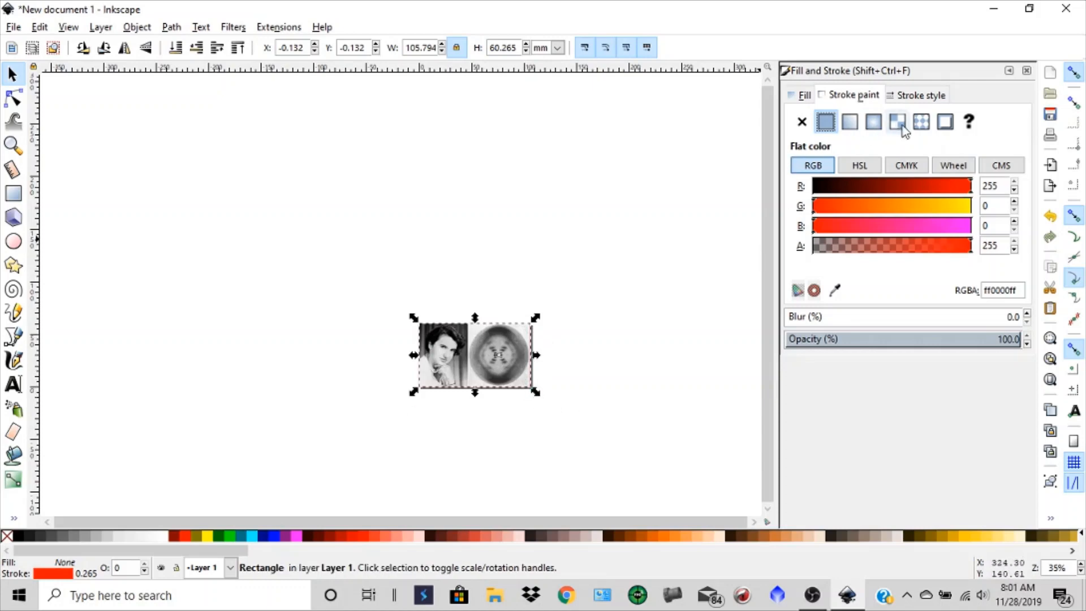
mouse_move(925, 101)
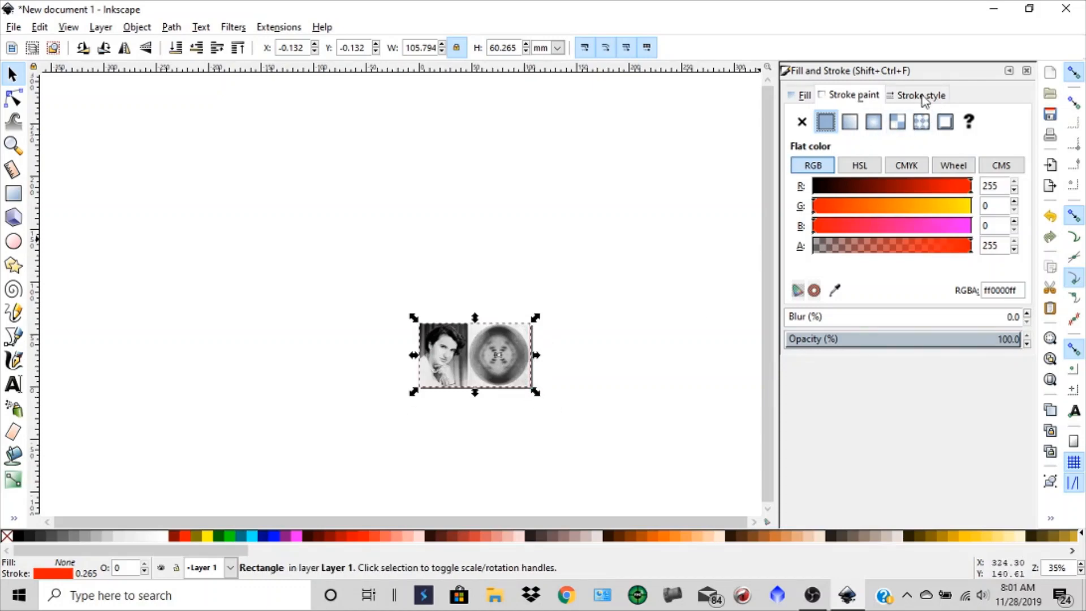
left_click(921, 95)
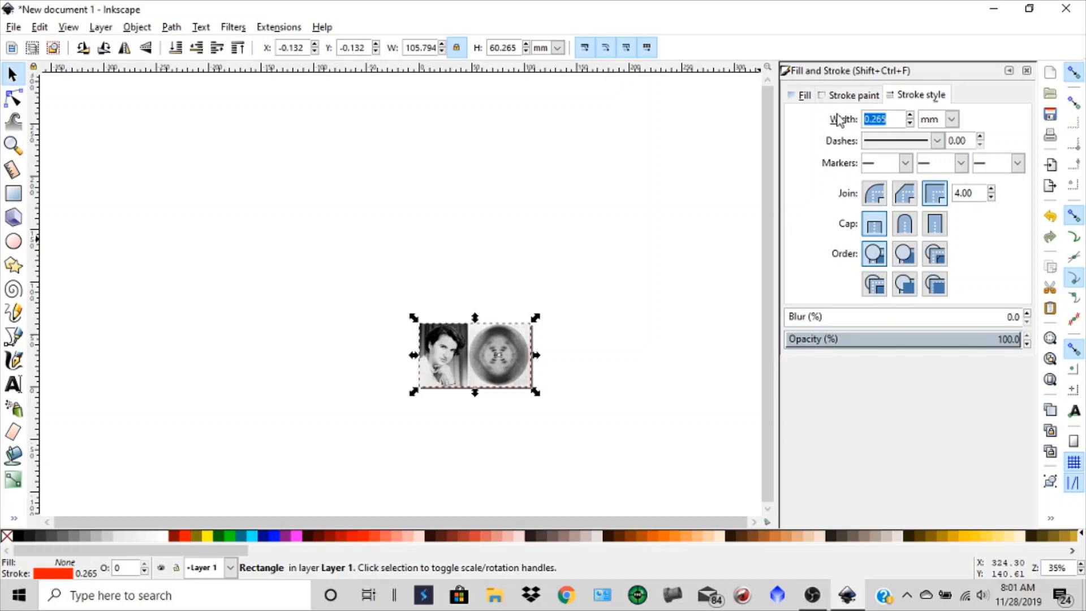
type(".500")
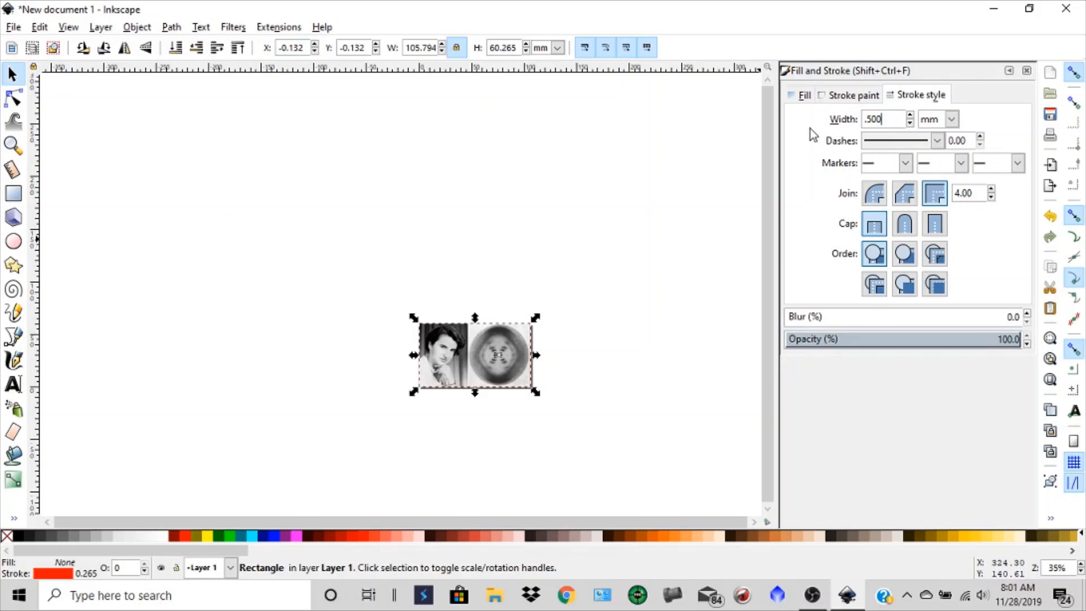
mouse_move(812, 135)
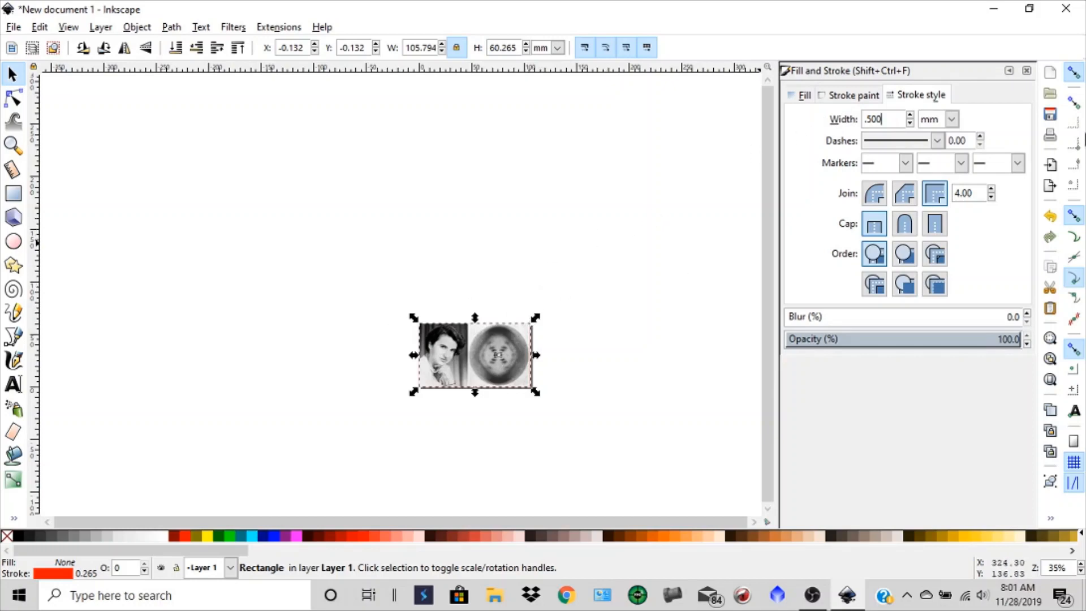
mouse_move(1028, 72)
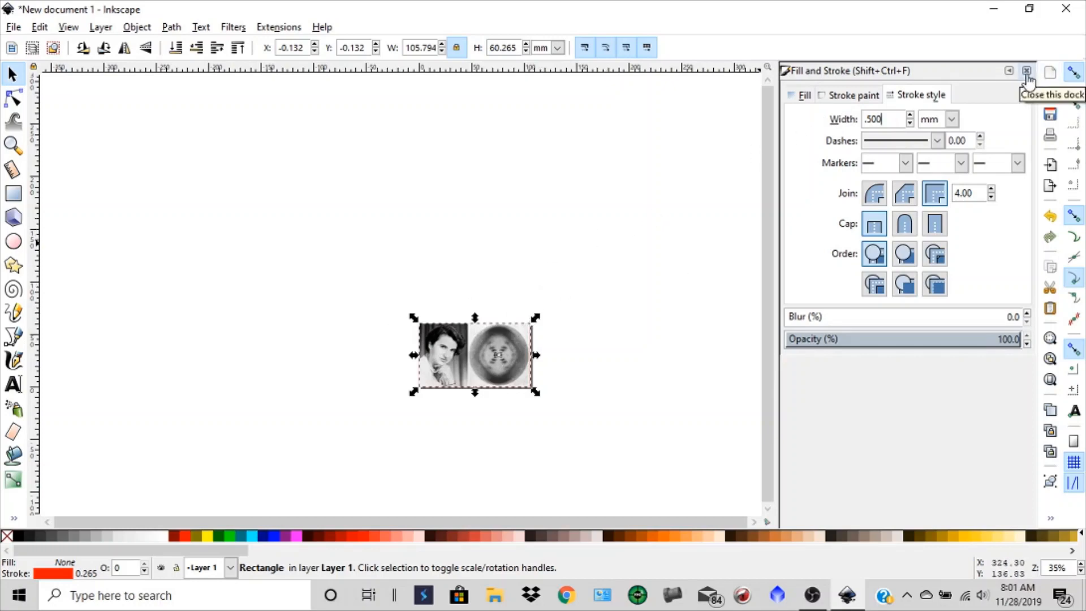
Step: Close the Fill and Stroke dock, check the red border, and deselect it
left_click(1027, 71)
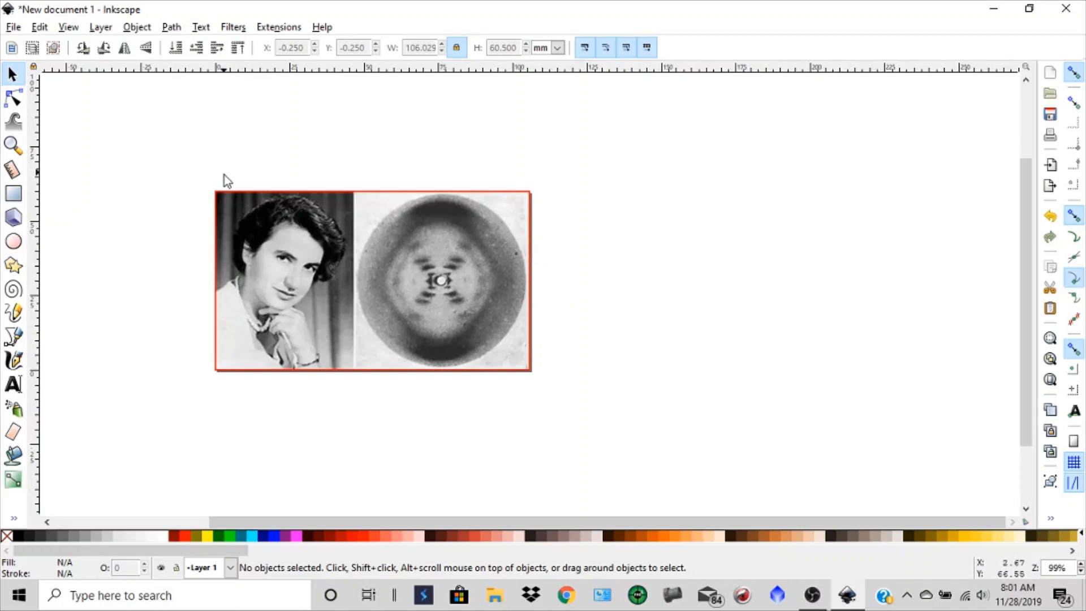
mouse_move(558, 361)
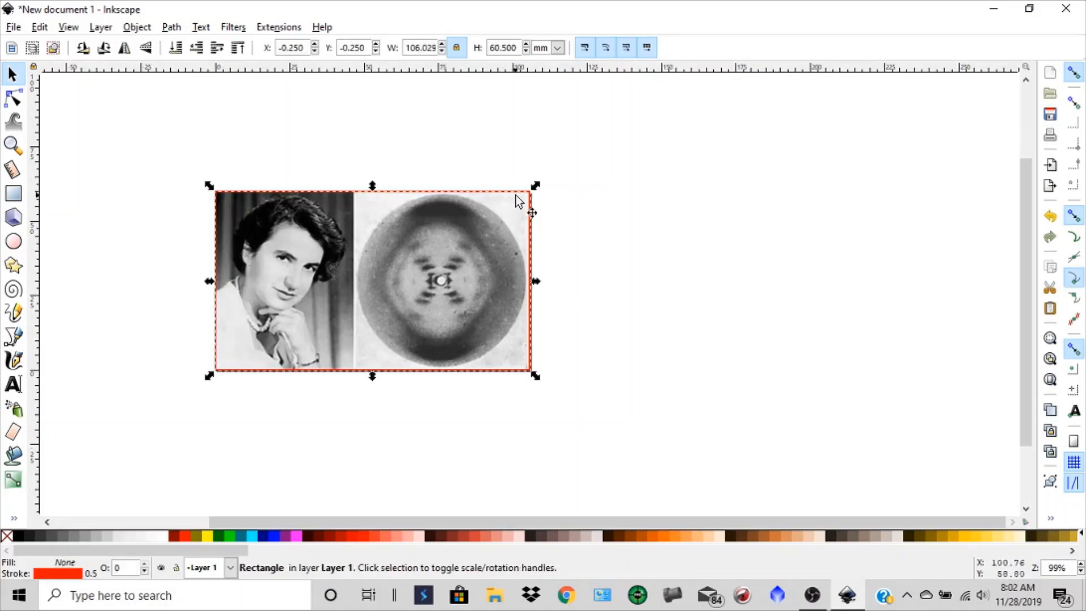
mouse_move(478, 377)
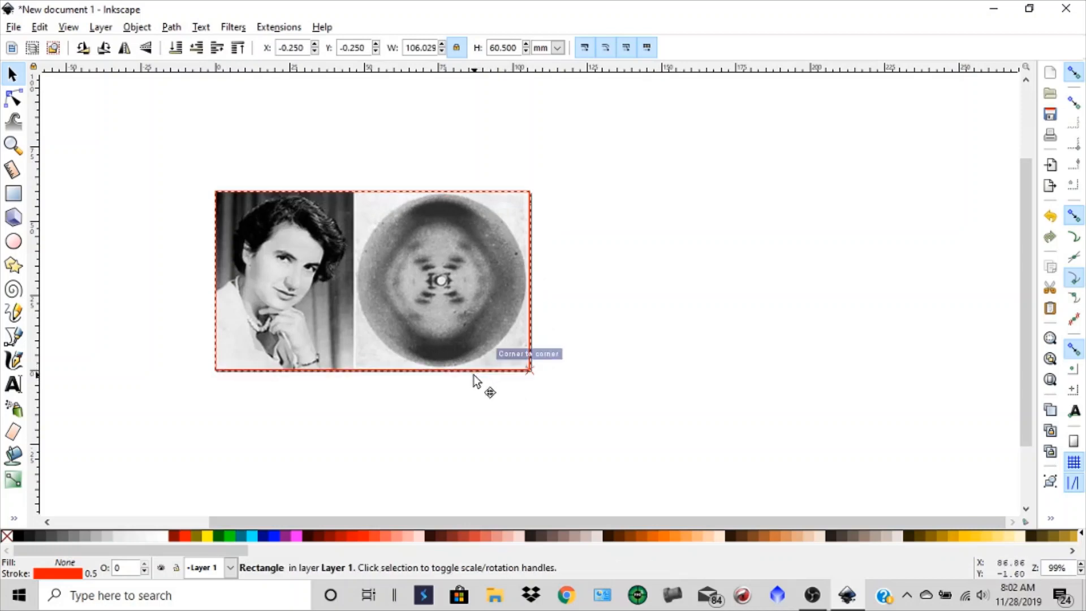
left_click(372, 280)
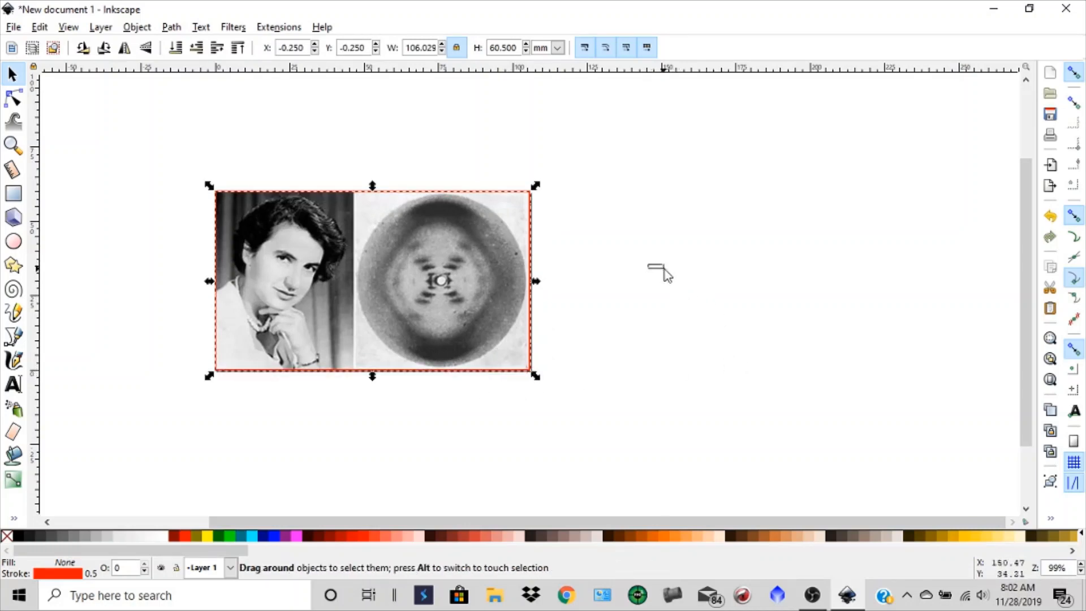
left_click(254, 180)
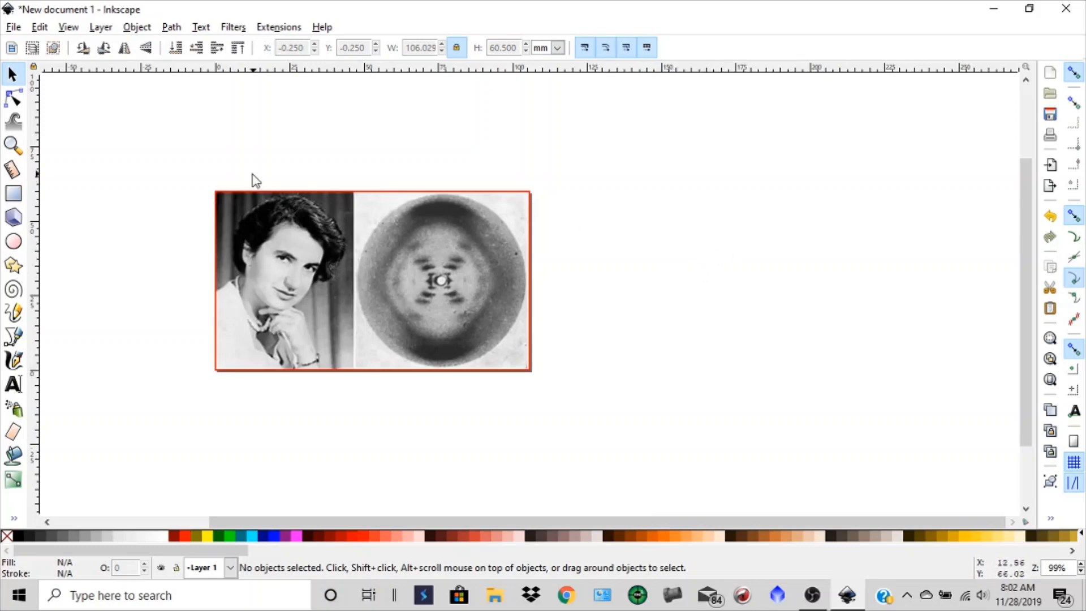
mouse_move(484, 407)
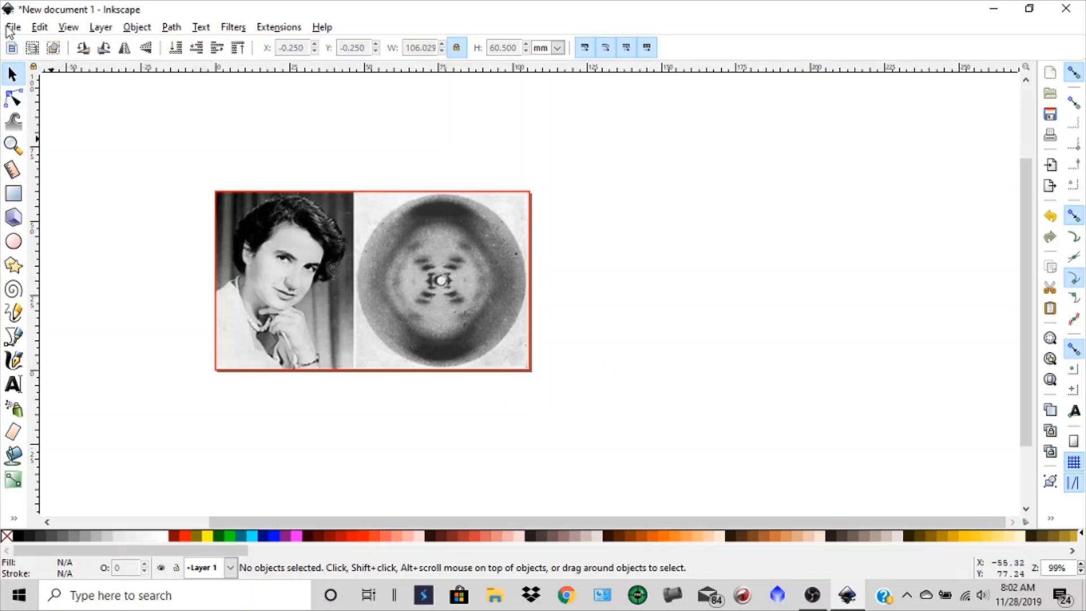
Step: Save the framed drawing in Pictures as the Inkscape SVG file RF
left_click(12, 27)
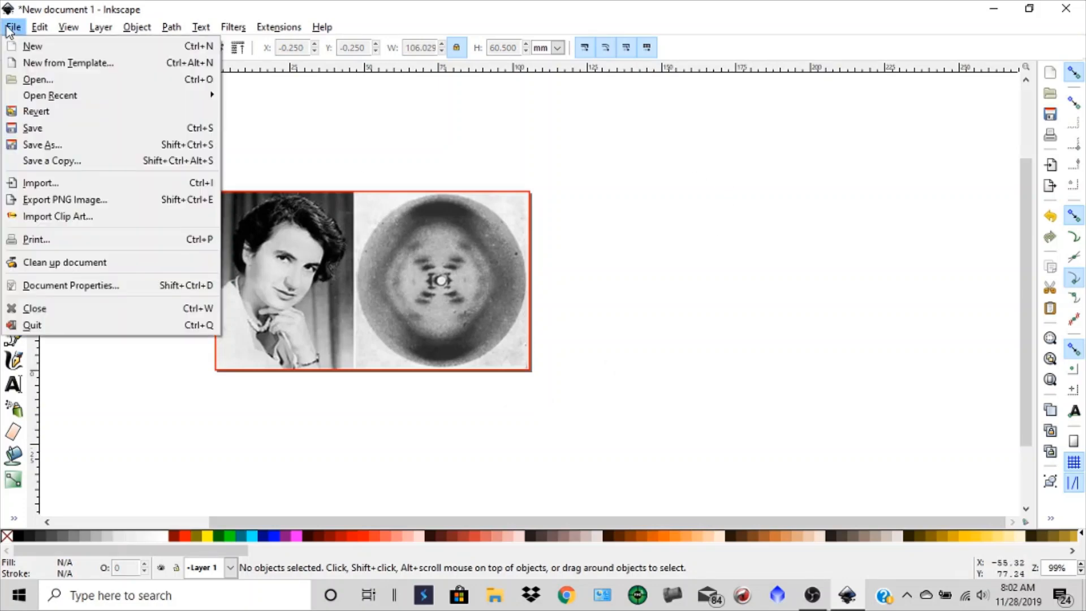
mouse_move(33, 127)
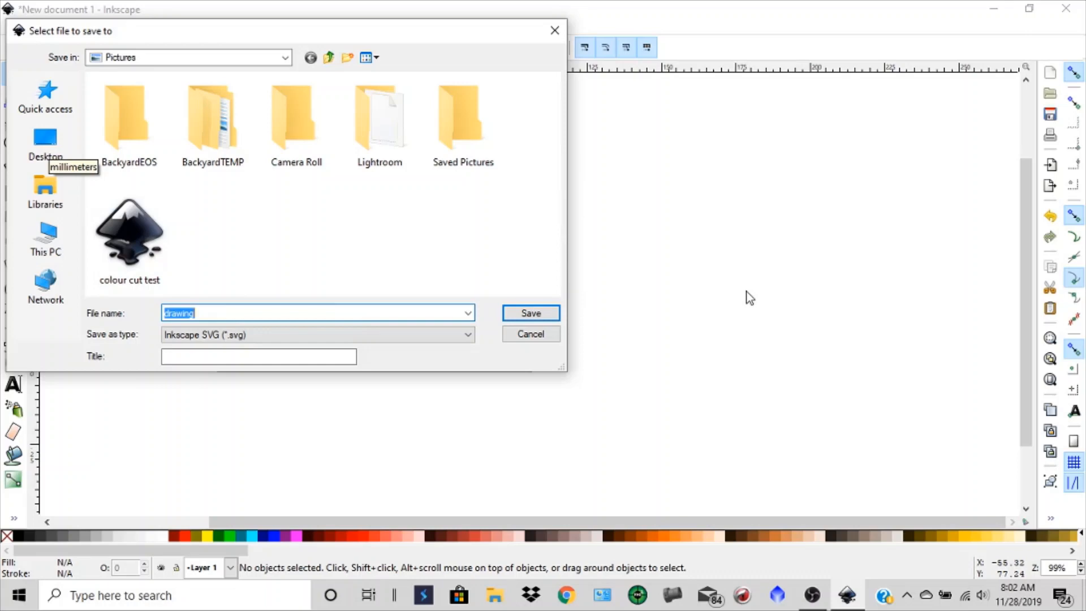
type("RF")
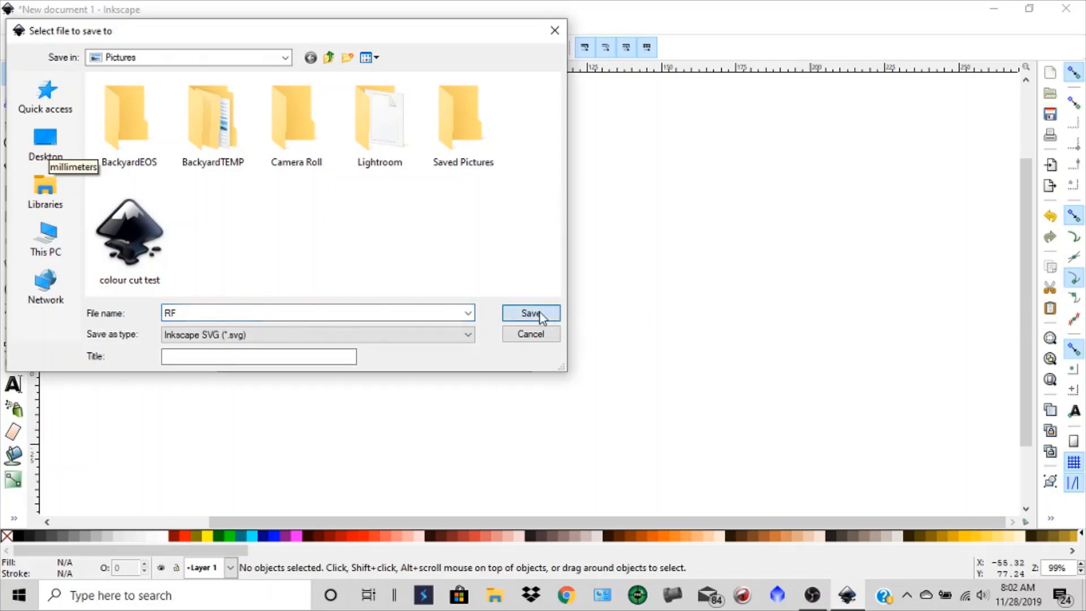
left_click(530, 313)
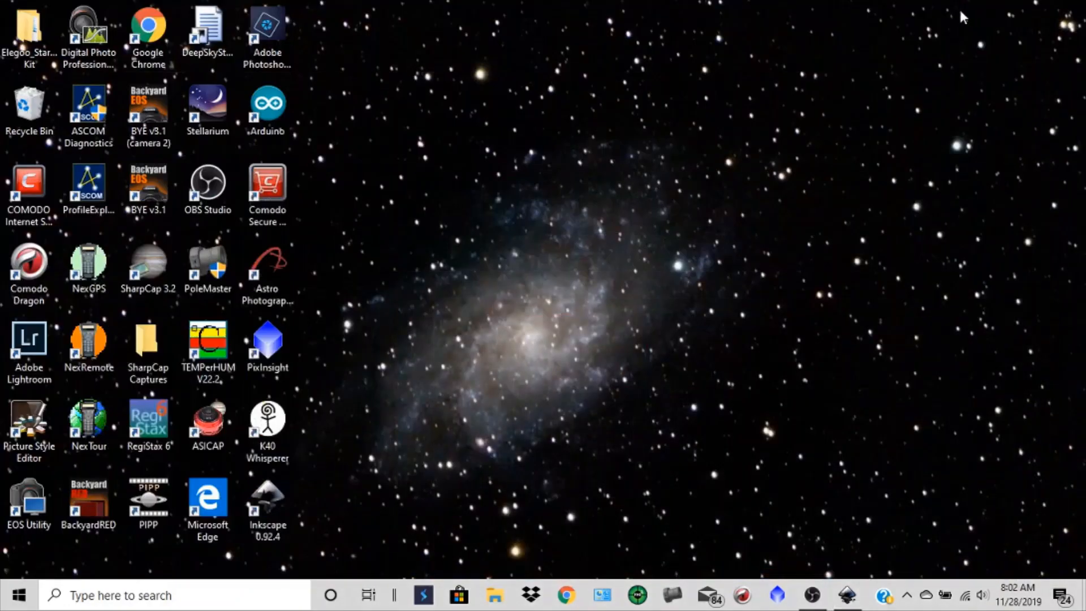
Step: Start K40 Whisperer V0.32 from its desktop shortcut
left_click(266, 416)
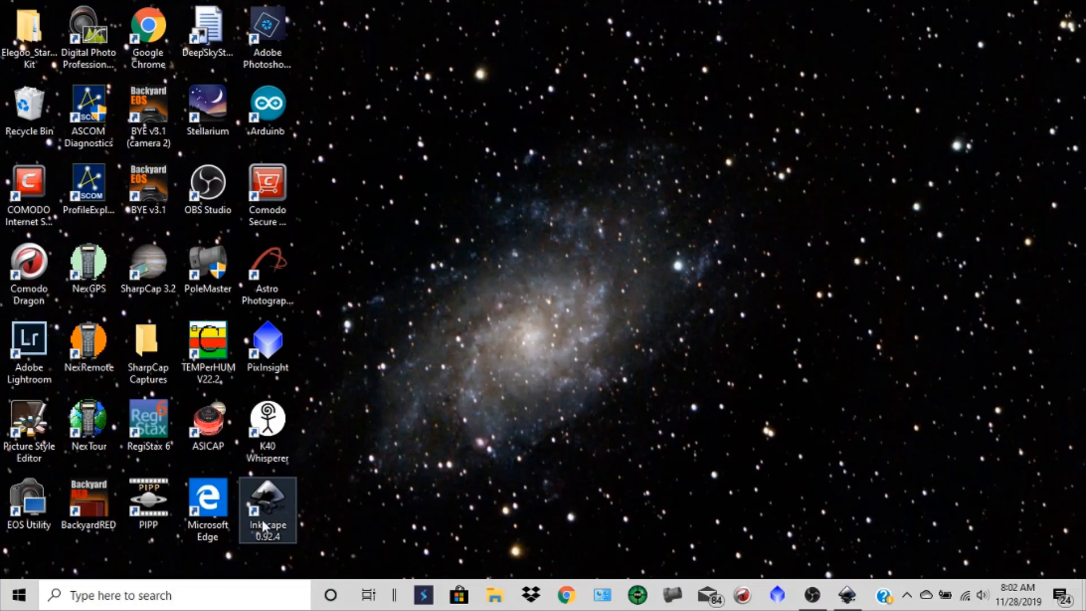
mouse_move(310, 422)
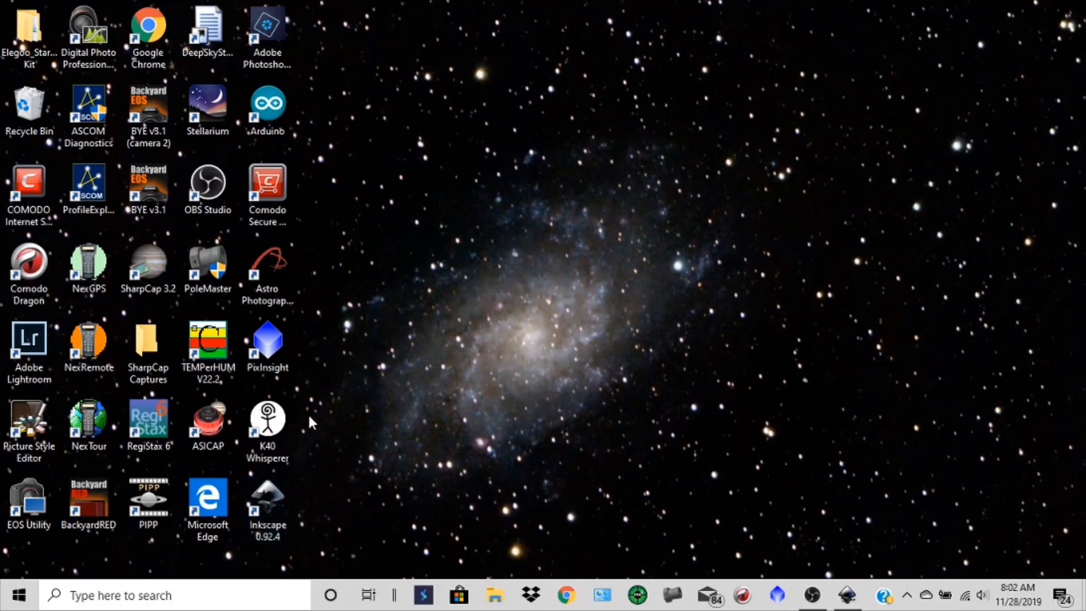
left_click(267, 420)
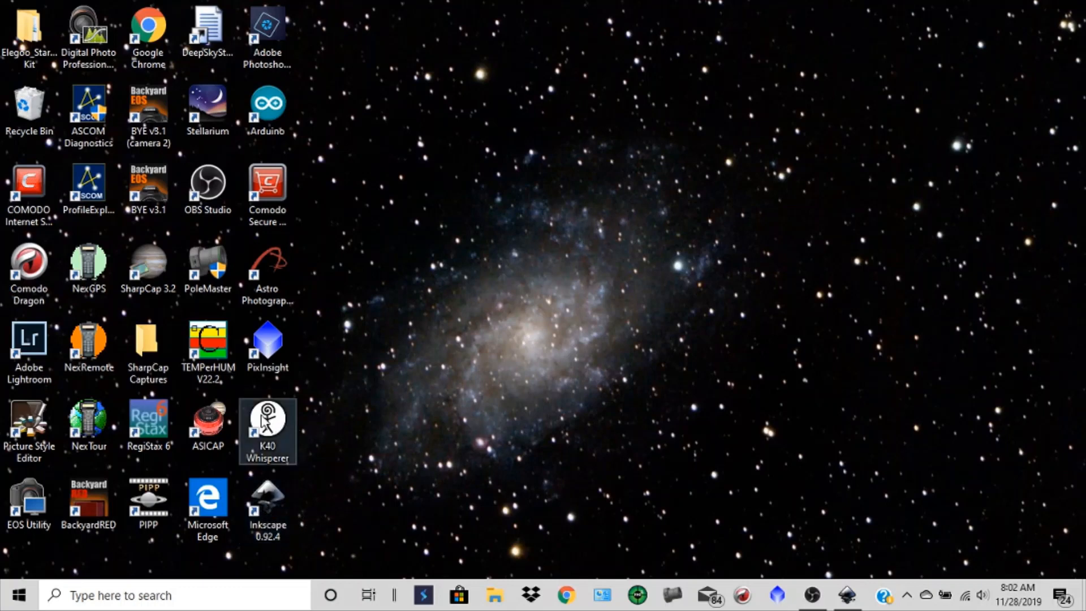
left_click(207, 423)
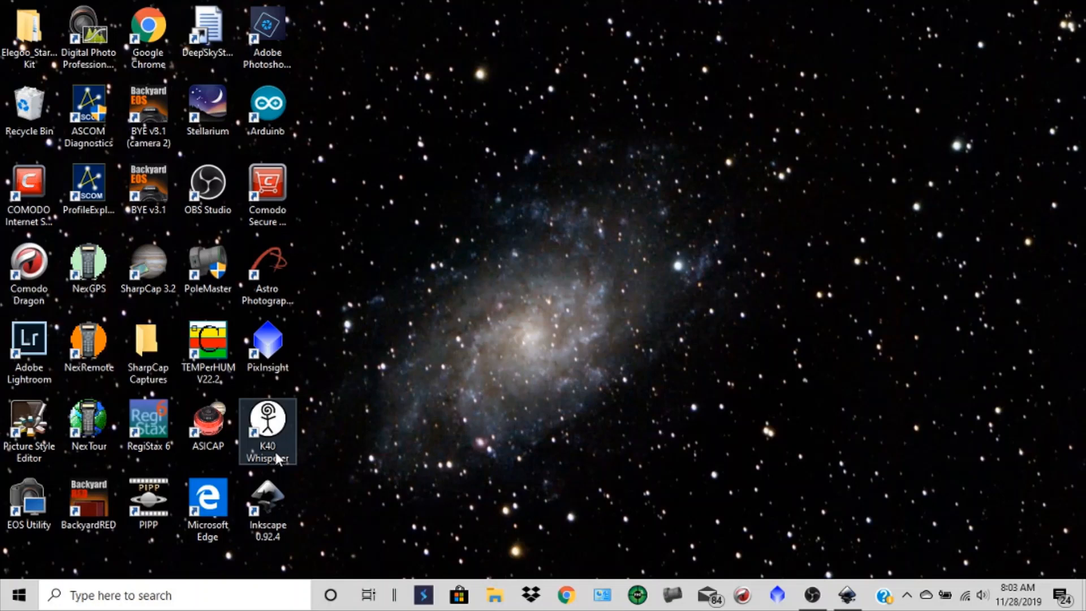
mouse_move(275, 409)
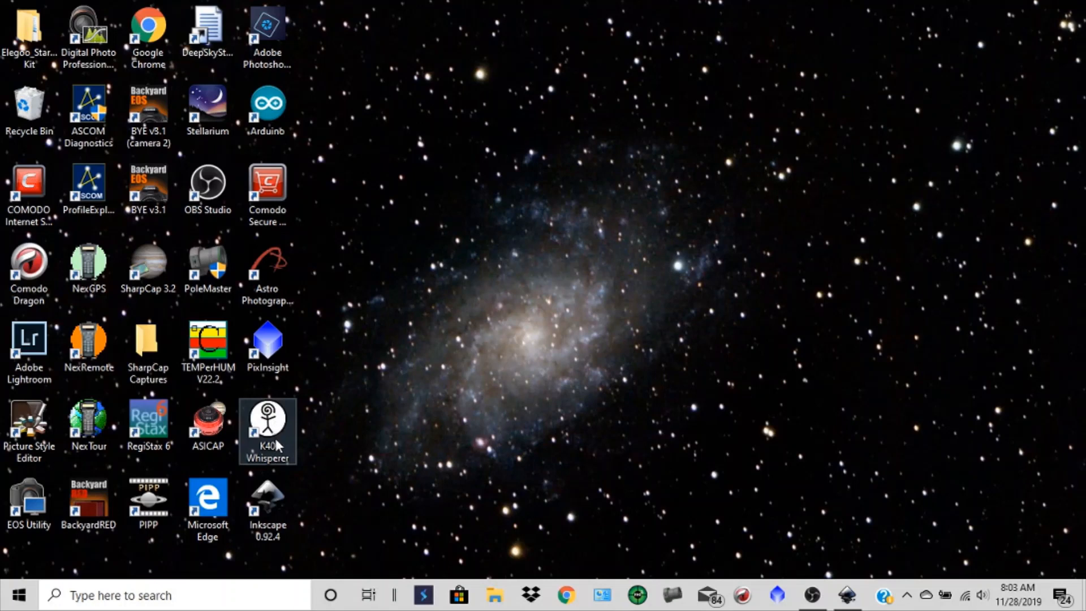
mouse_move(278, 454)
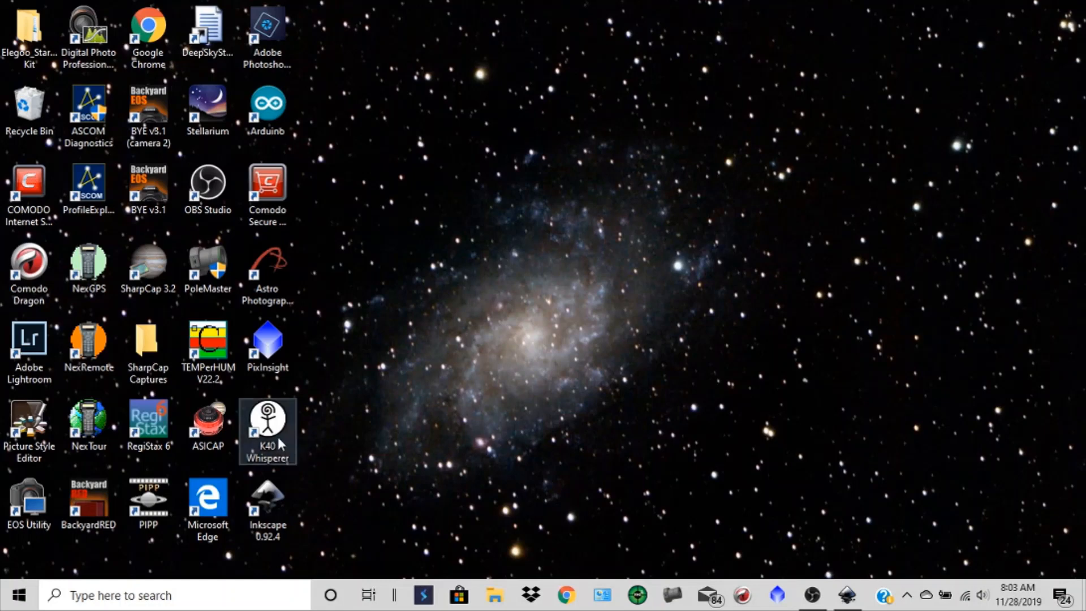
mouse_move(287, 441)
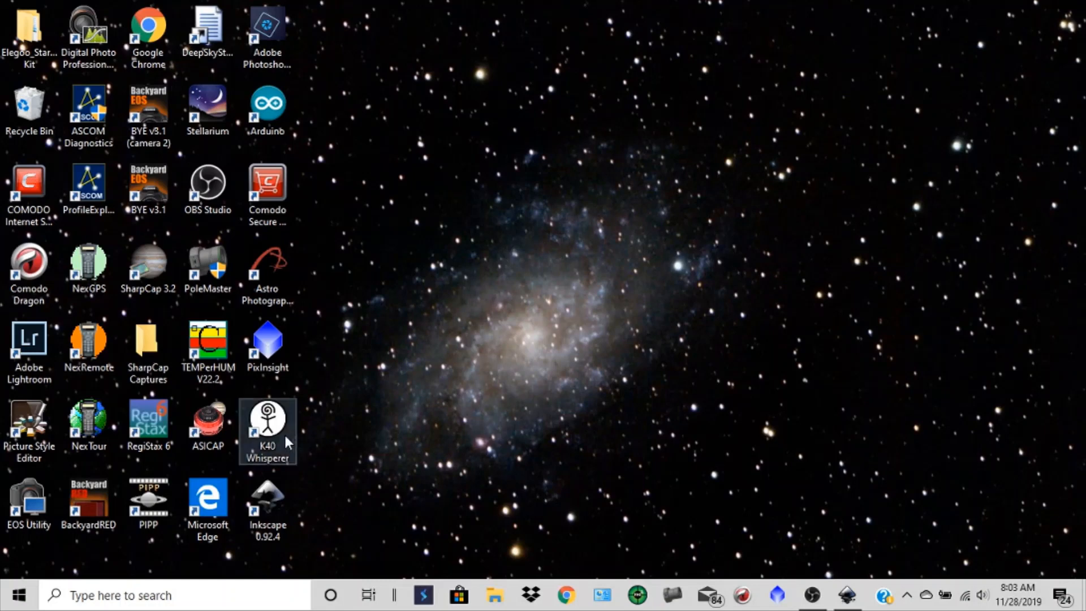
mouse_move(429, 423)
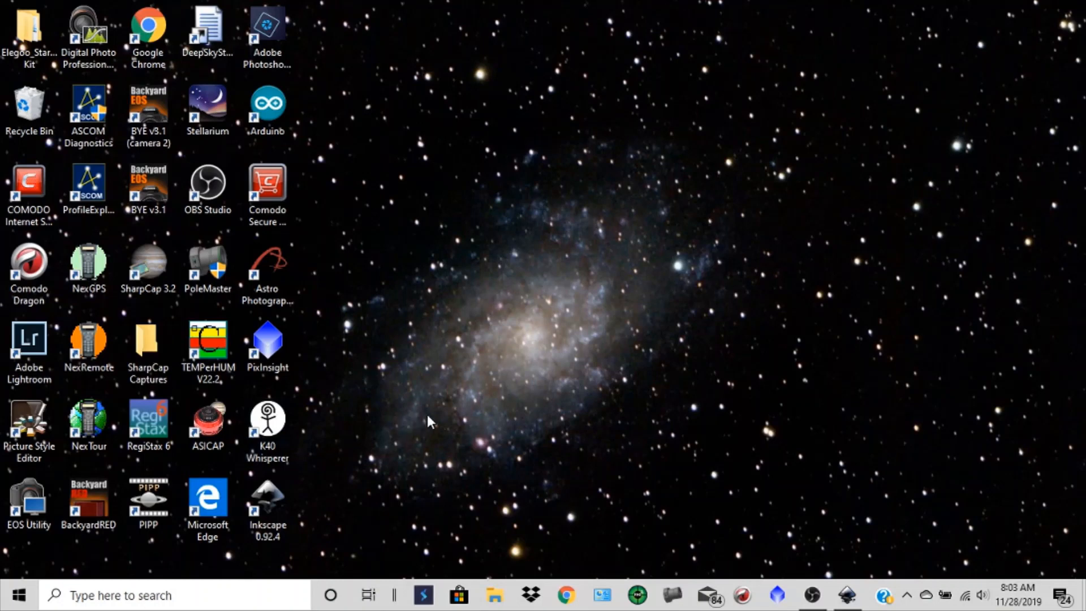
mouse_move(354, 449)
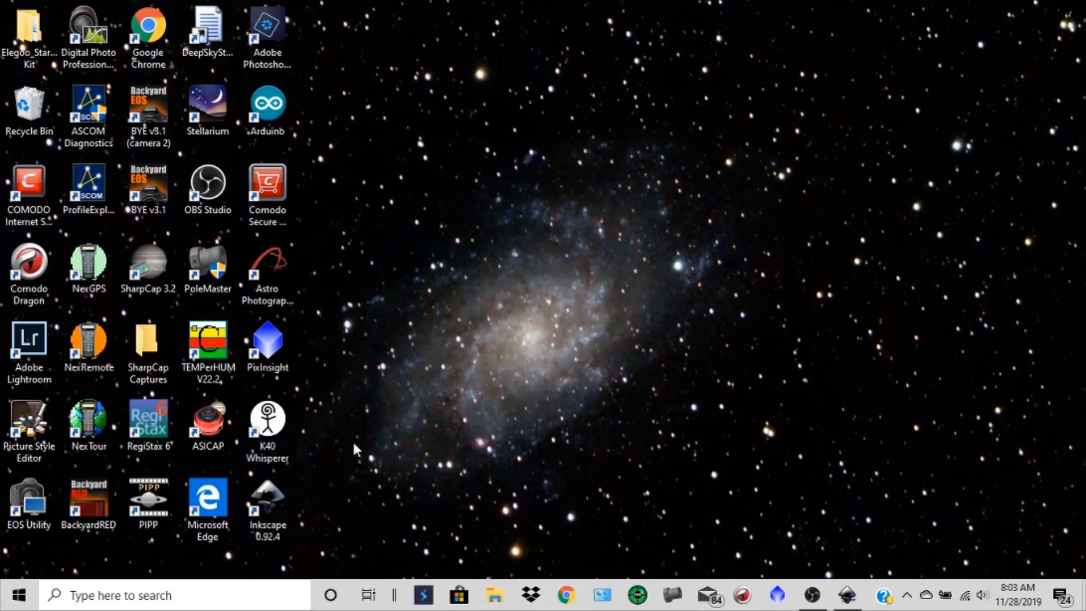
left_click(267, 426)
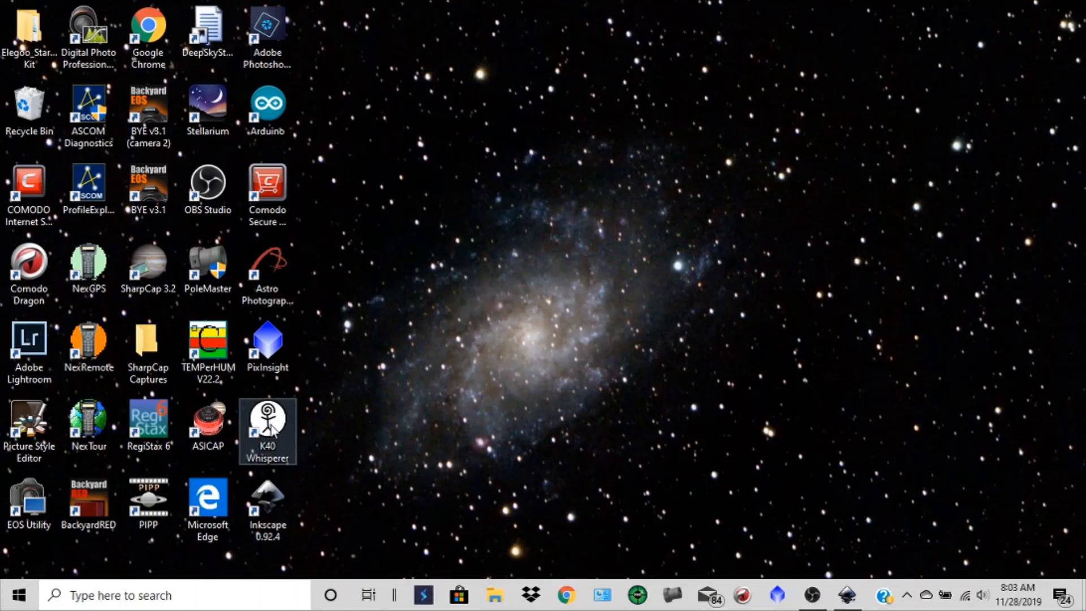
double_click(267, 424)
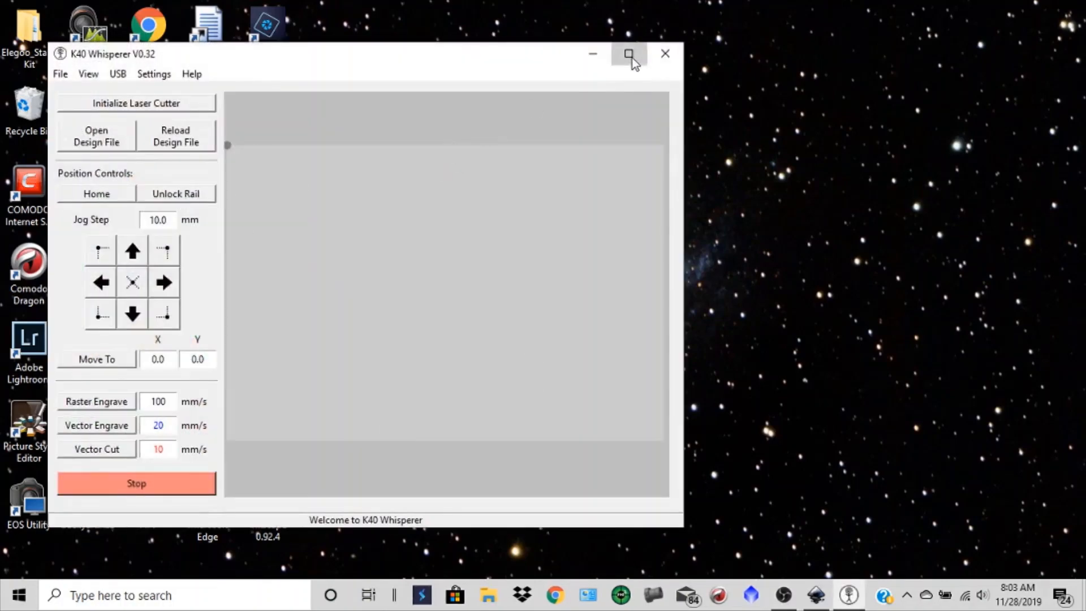
Step: Maximize the window and load RF.svg from Pictures, sized 105.529 × 60 mm
left_click(629, 54)
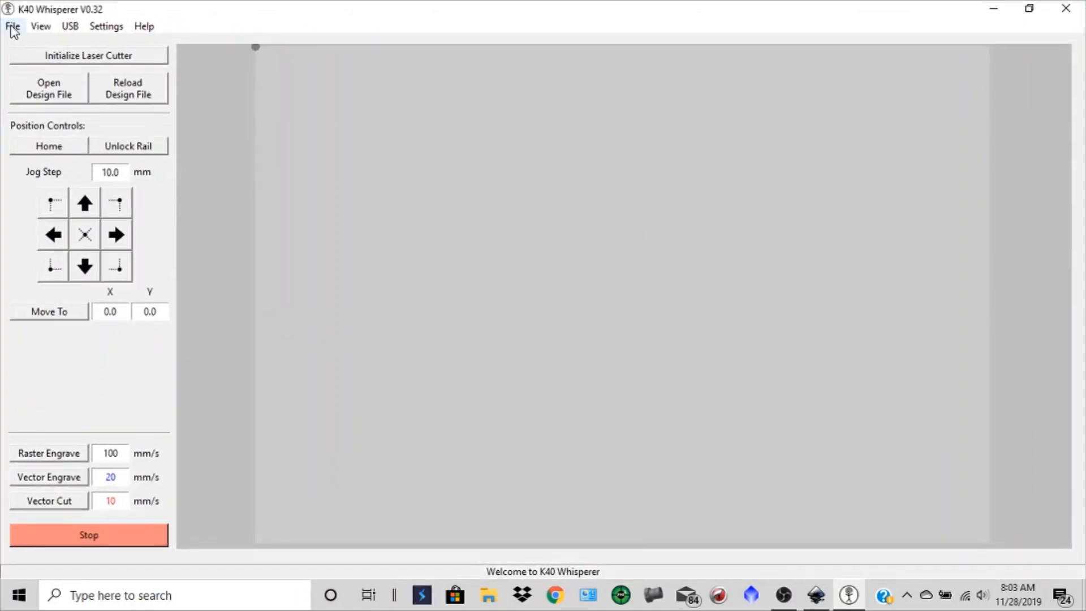
left_click(12, 25)
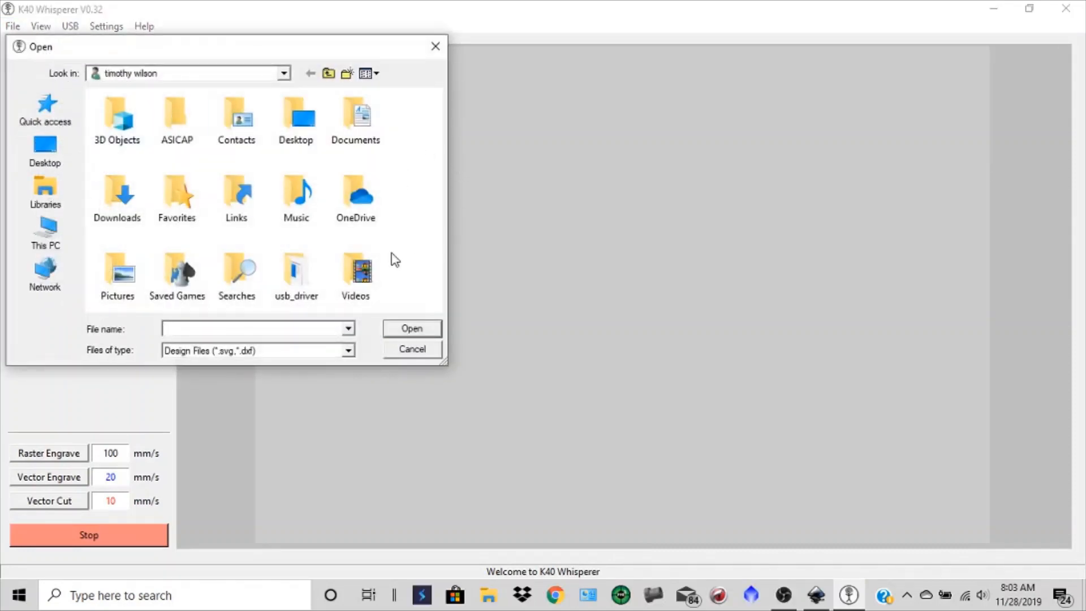
mouse_move(117, 271)
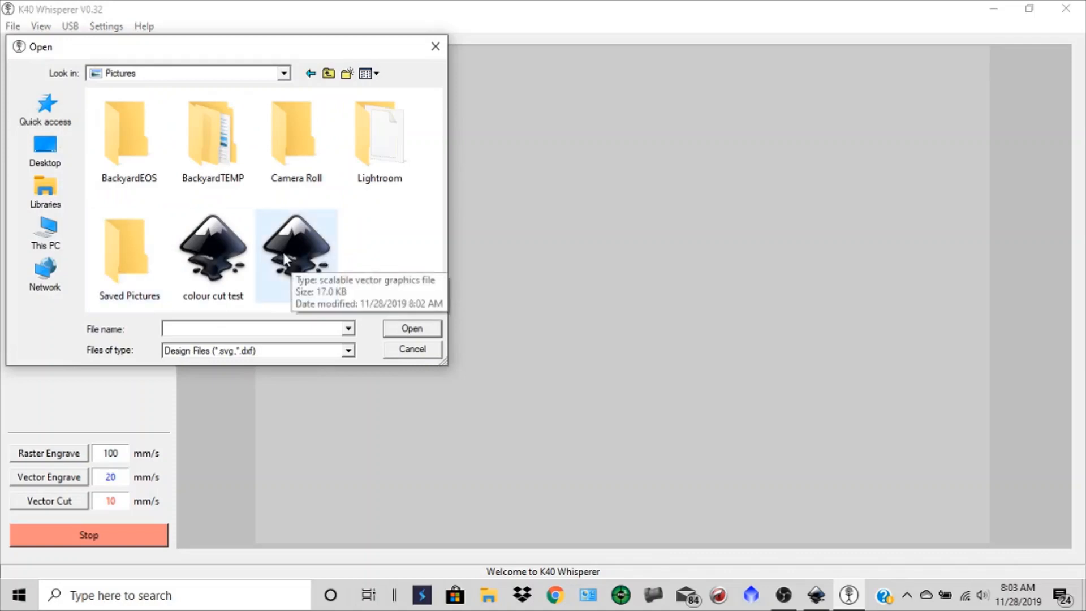
double_click(296, 246)
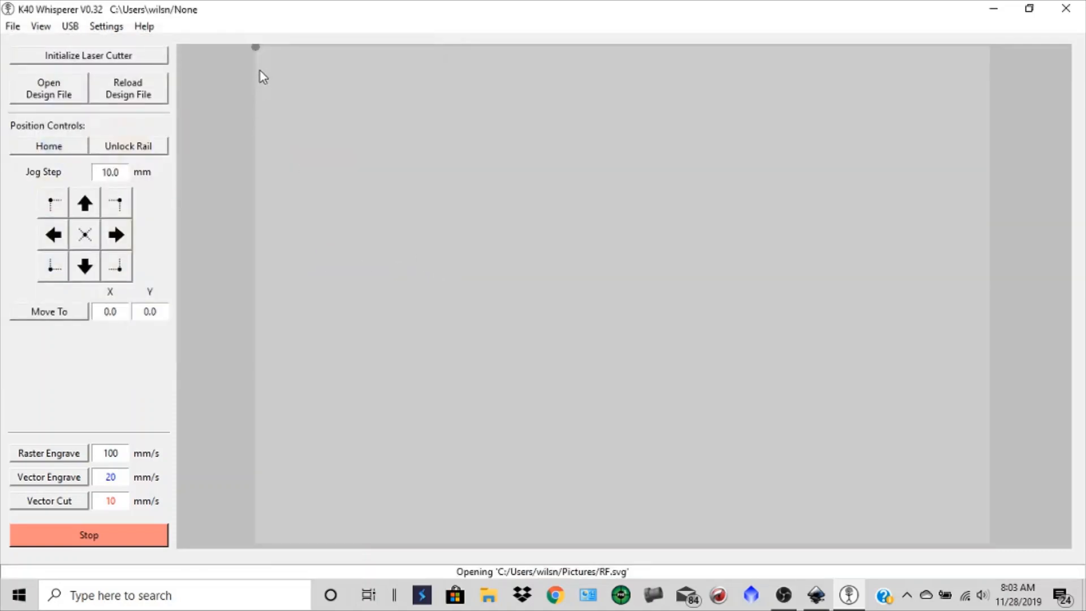
left_click(48, 89)
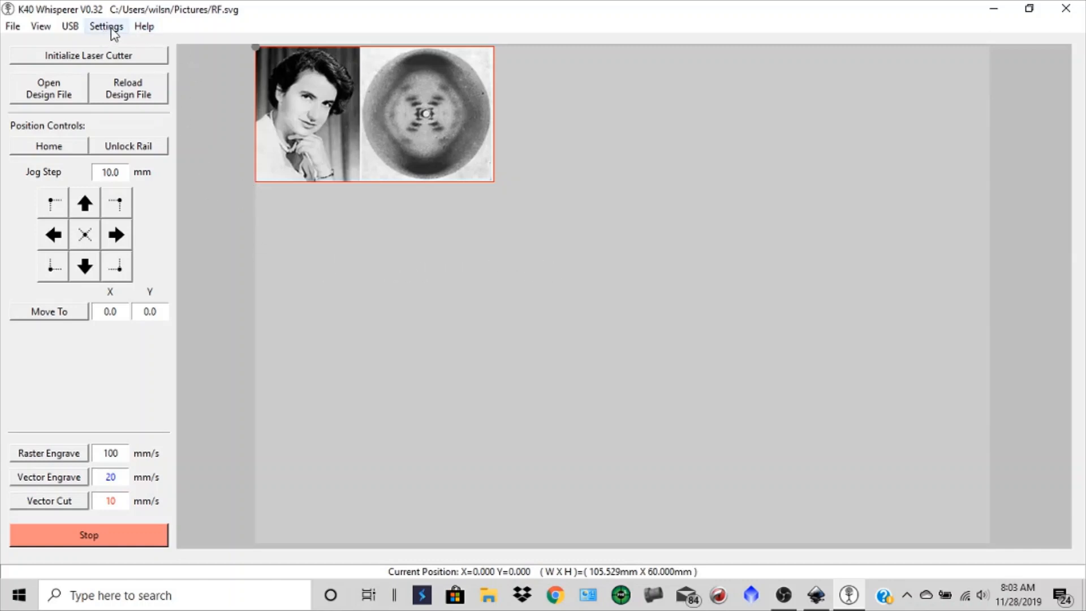
Step: Open Raster Settings, showing 0.002 in scanline step and 500 dpi halftone dither
left_click(106, 25)
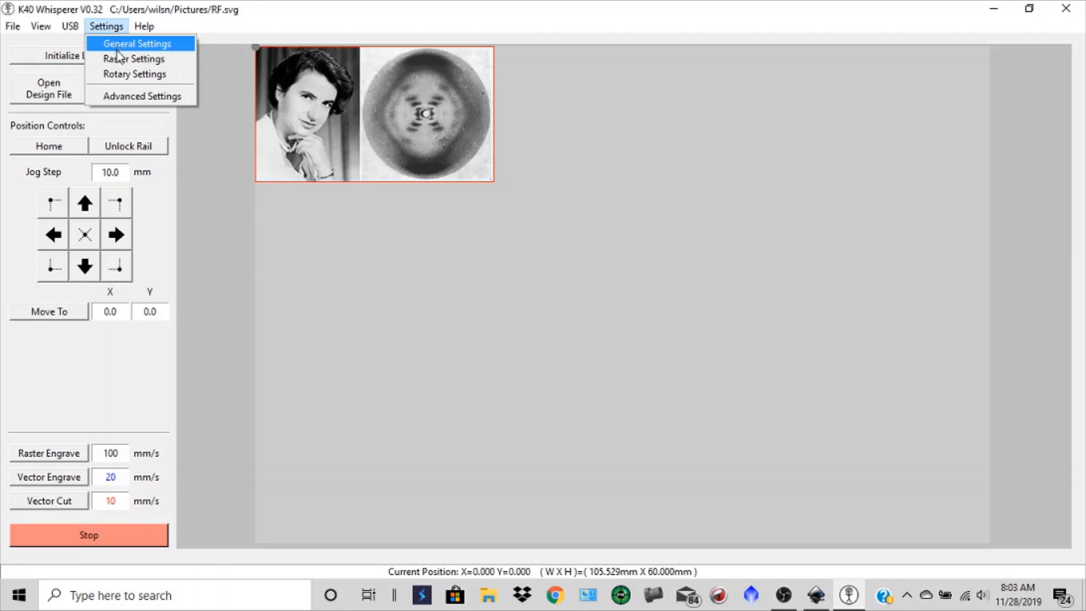
mouse_move(134, 58)
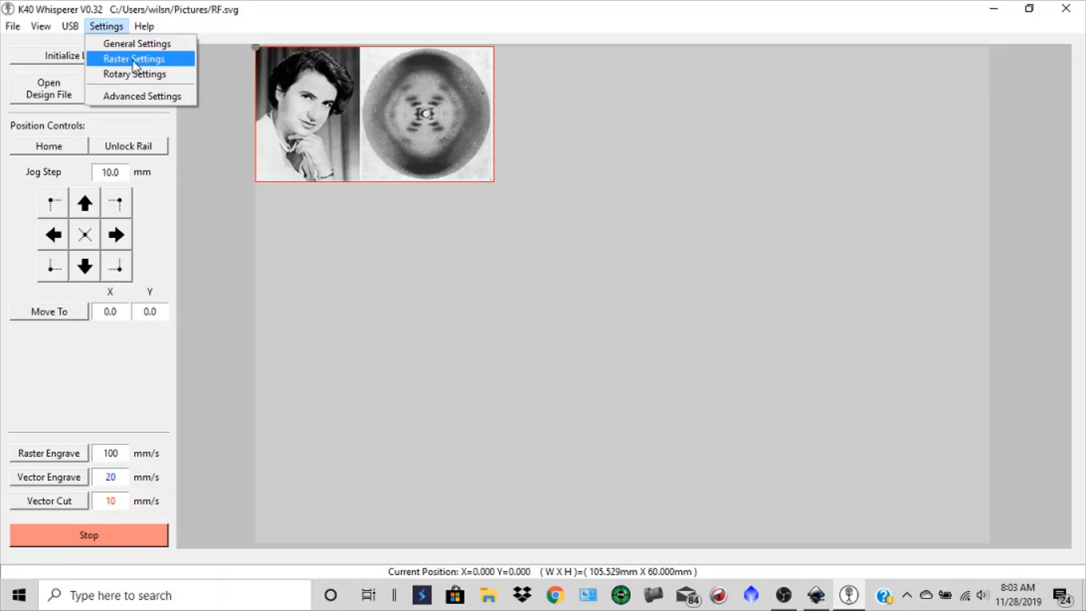
mouse_move(403, 90)
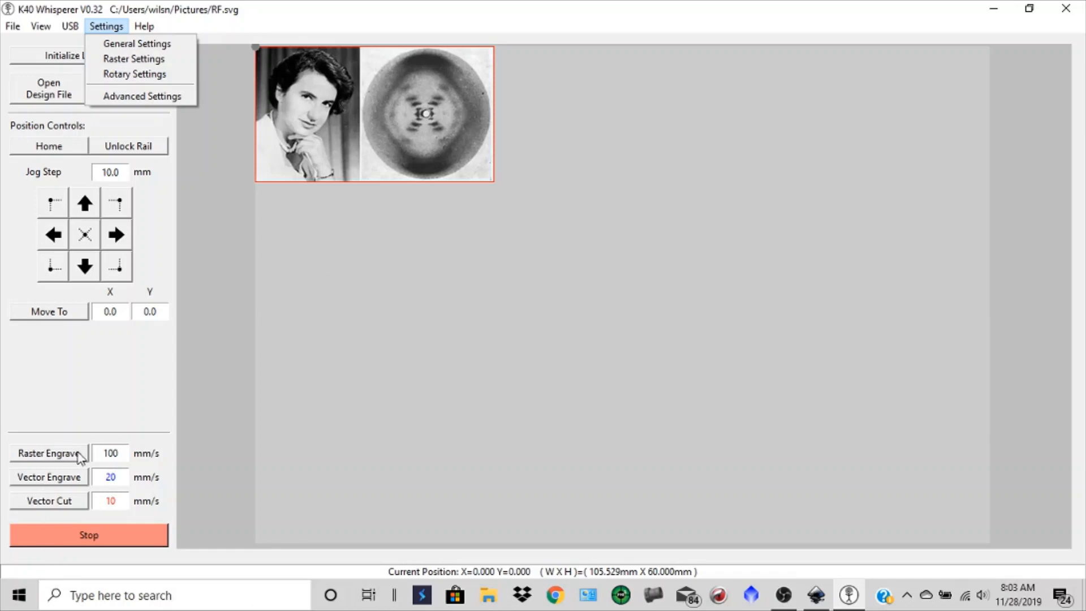
mouse_move(99, 487)
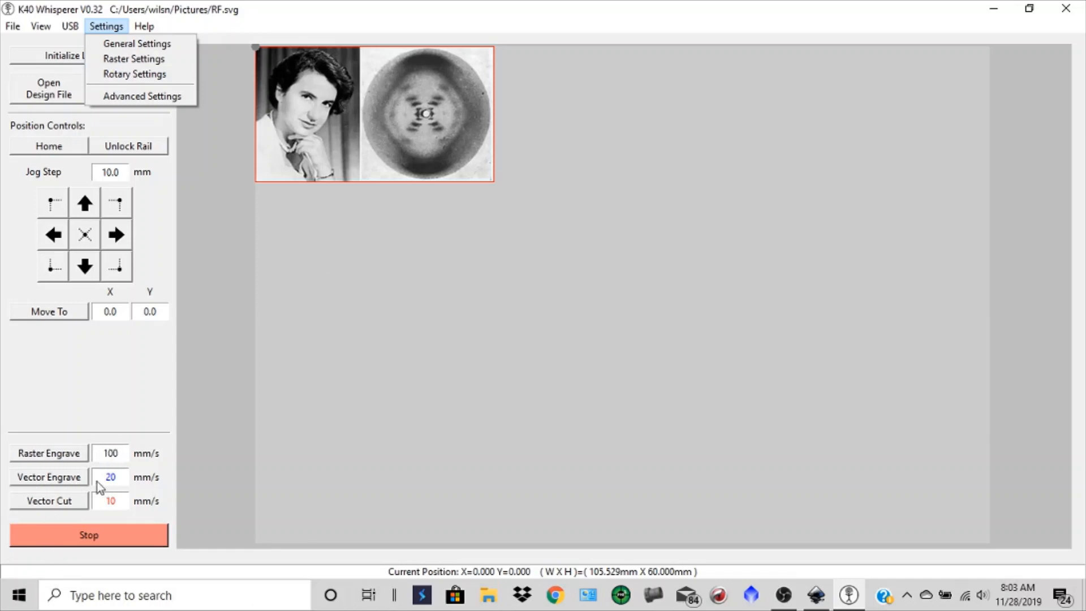
mouse_move(508, 80)
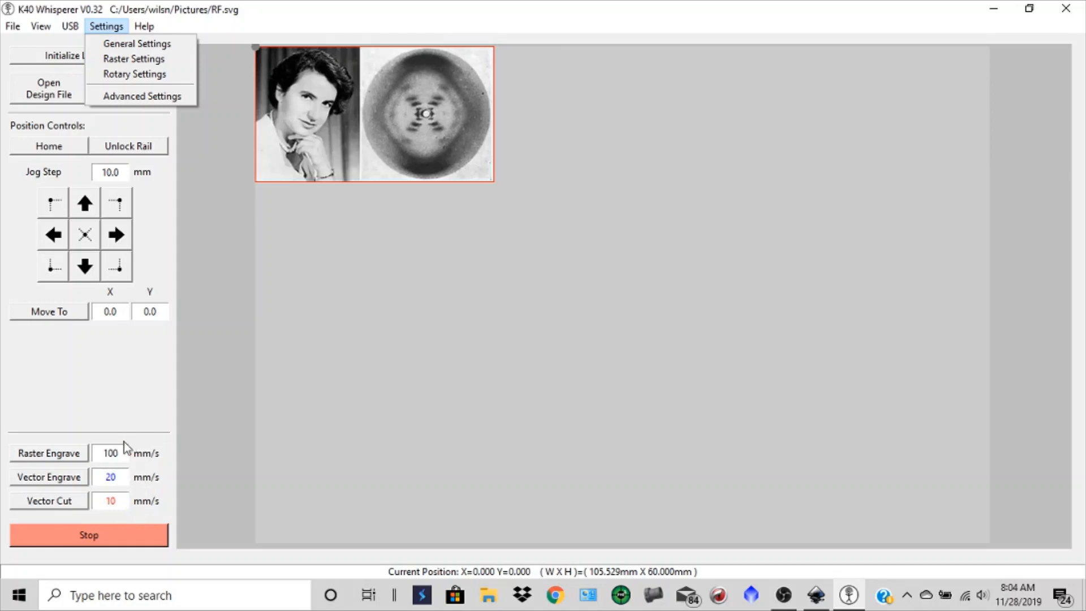
left_click(143, 25)
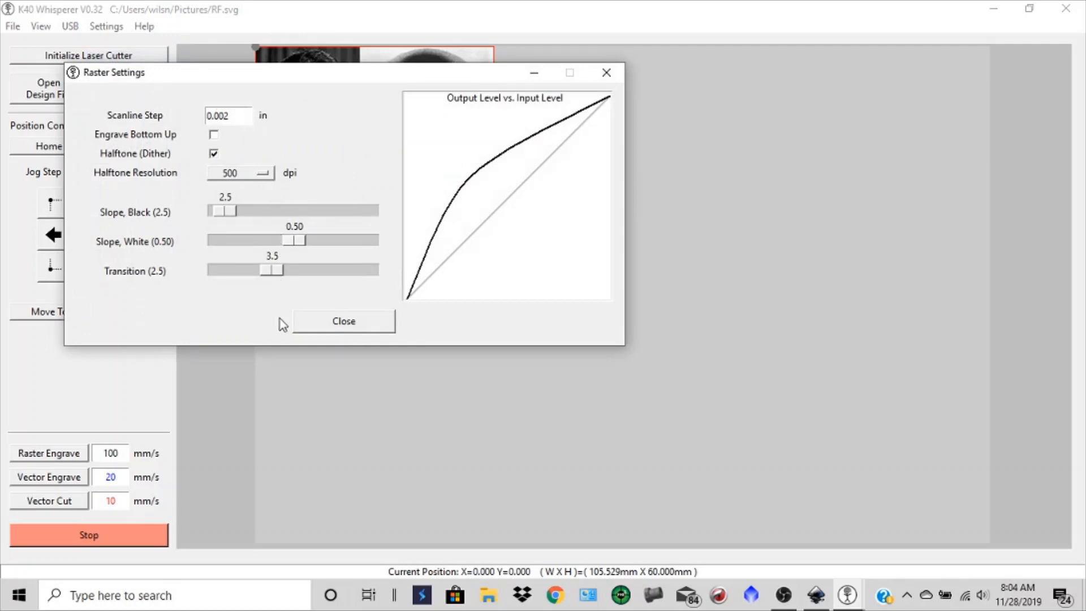
mouse_move(270, 317)
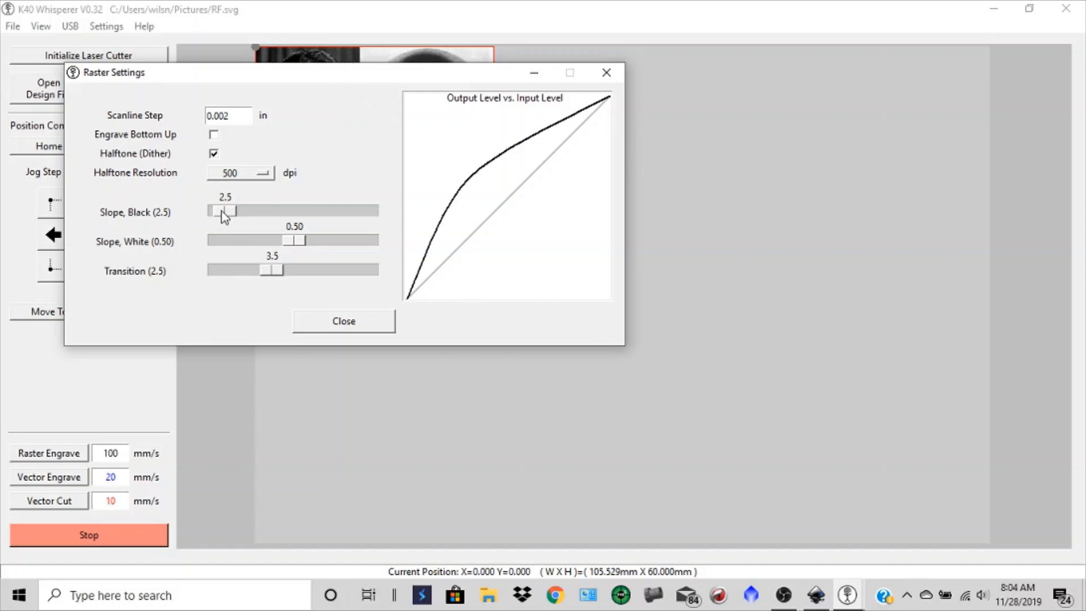
mouse_move(281, 215)
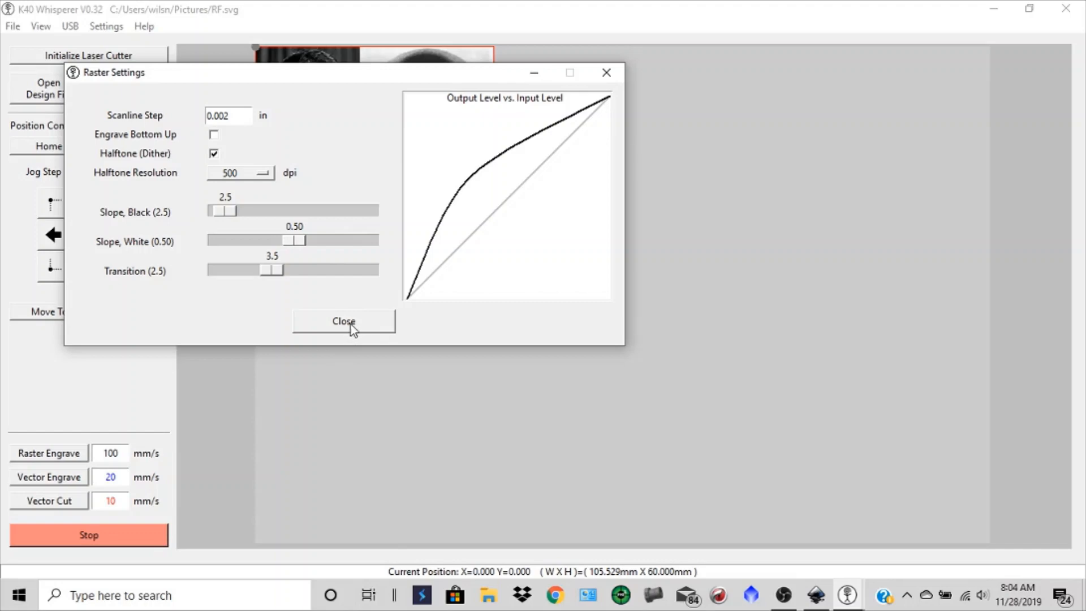
mouse_move(319, 90)
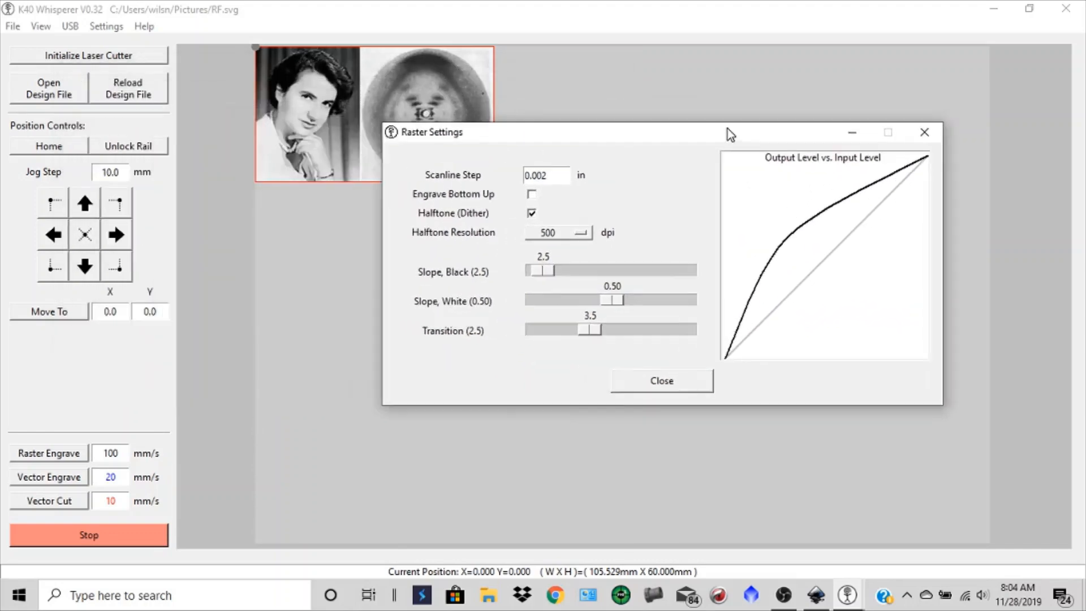
Step: Preview with Halftone dither off, turn it back on, and close Raster Settings
left_click(531, 213)
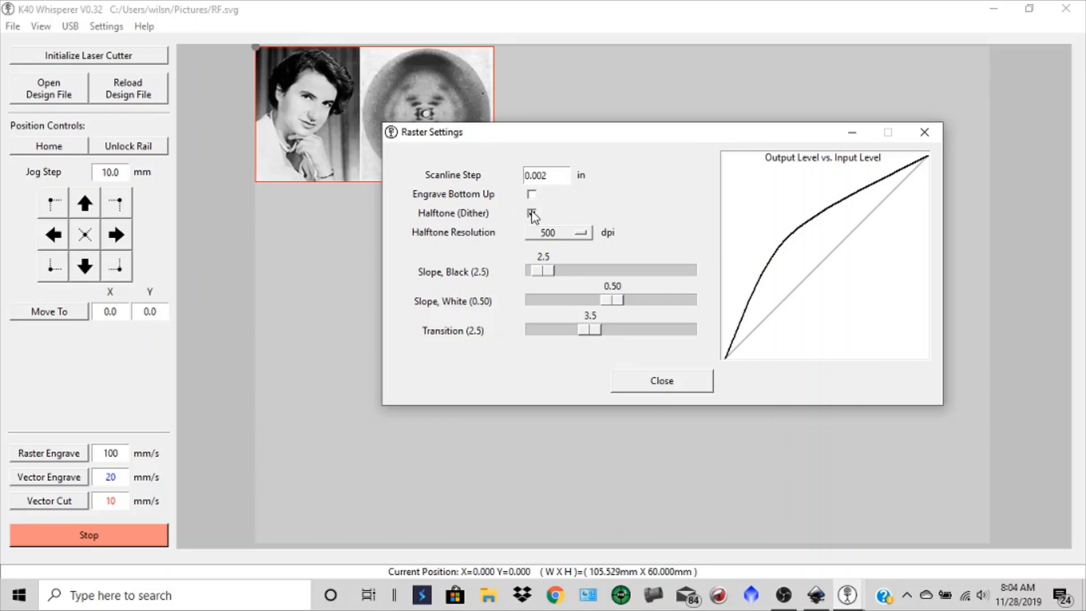
left_click(531, 213)
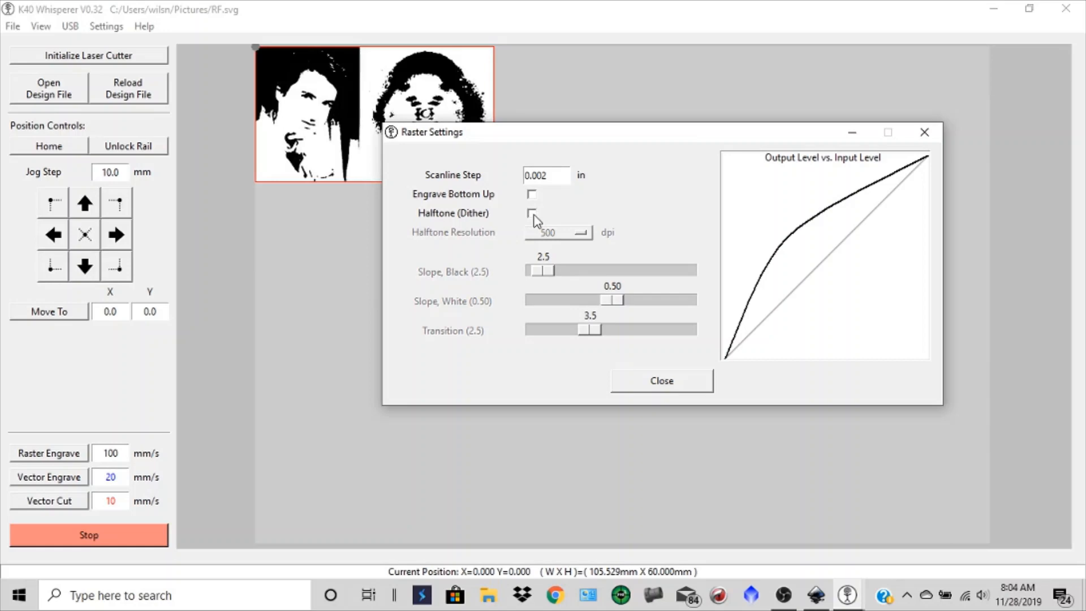
left_click(531, 213)
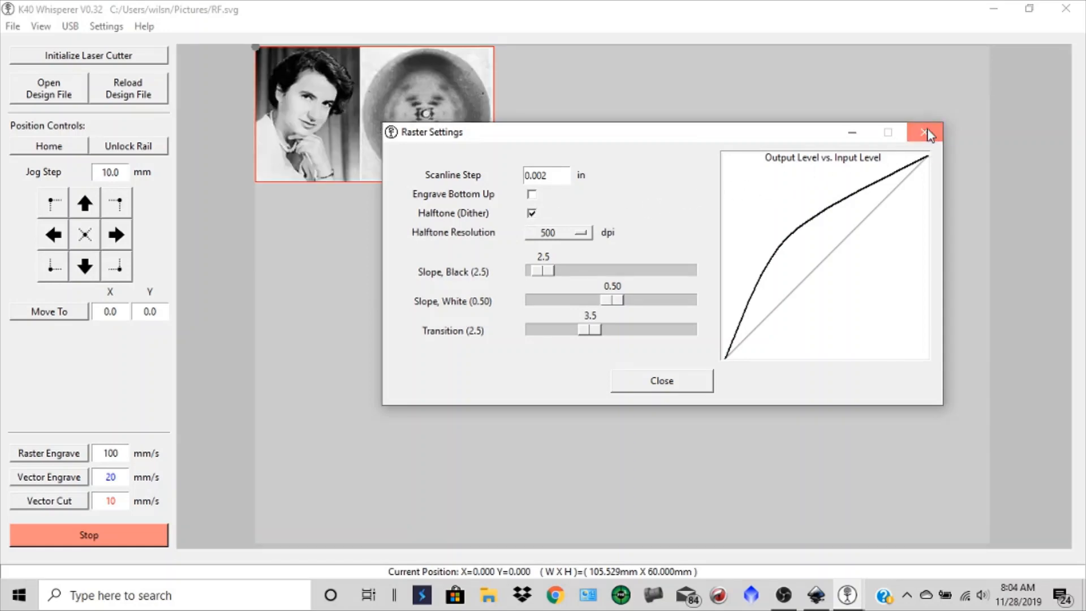
left_click(925, 133)
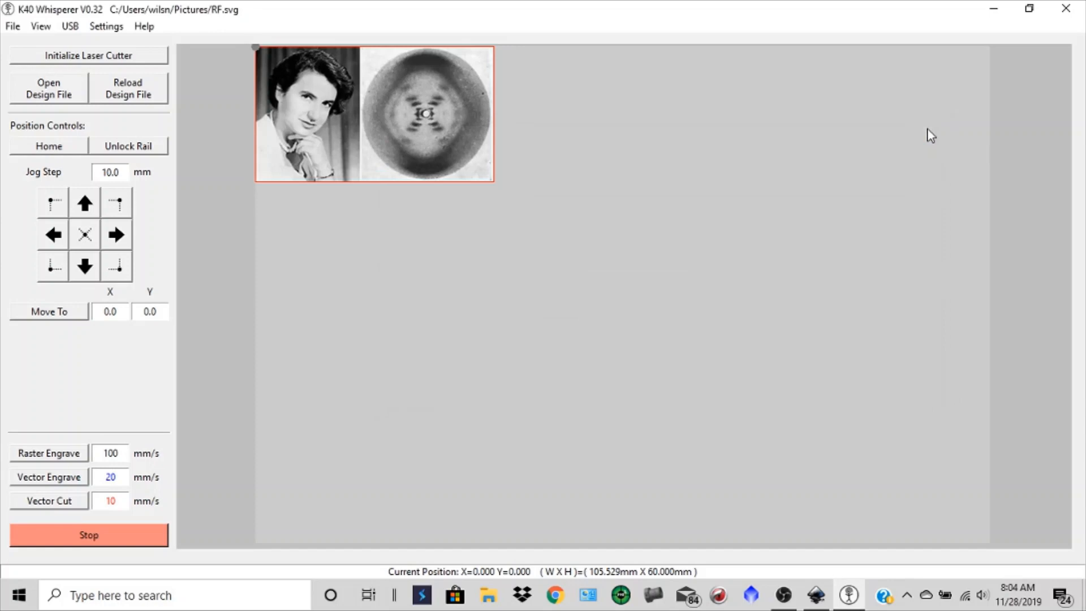
mouse_move(923, 135)
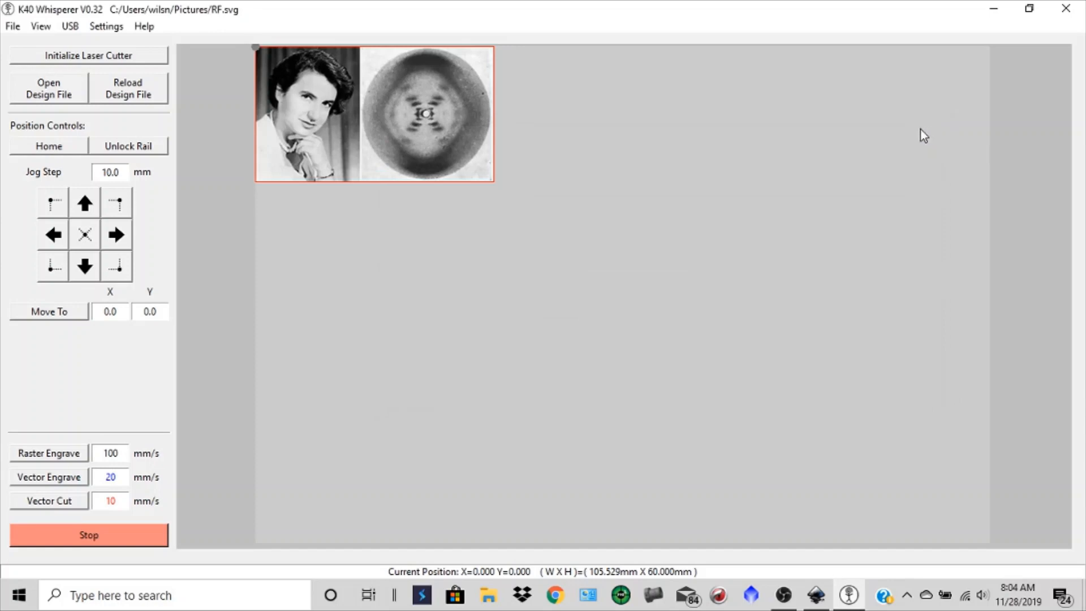
mouse_move(650, 289)
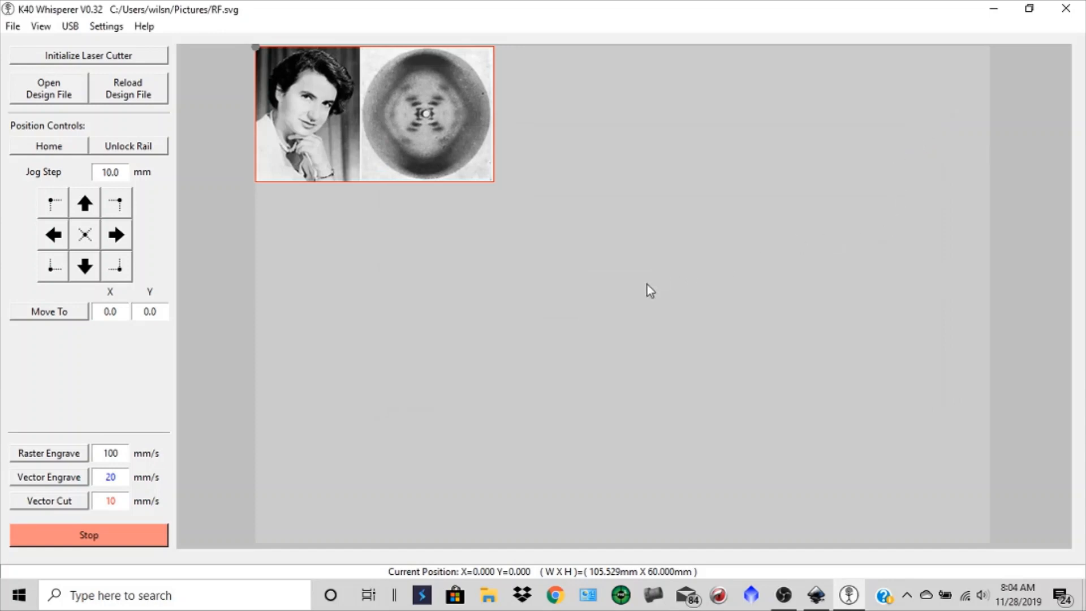
mouse_move(539, 252)
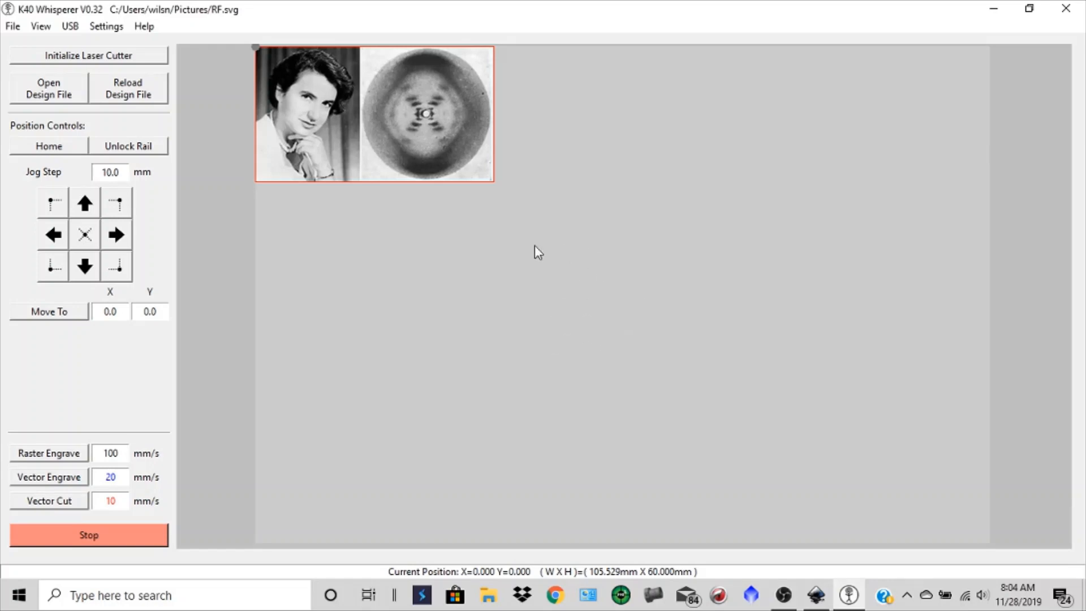
mouse_move(782, 250)
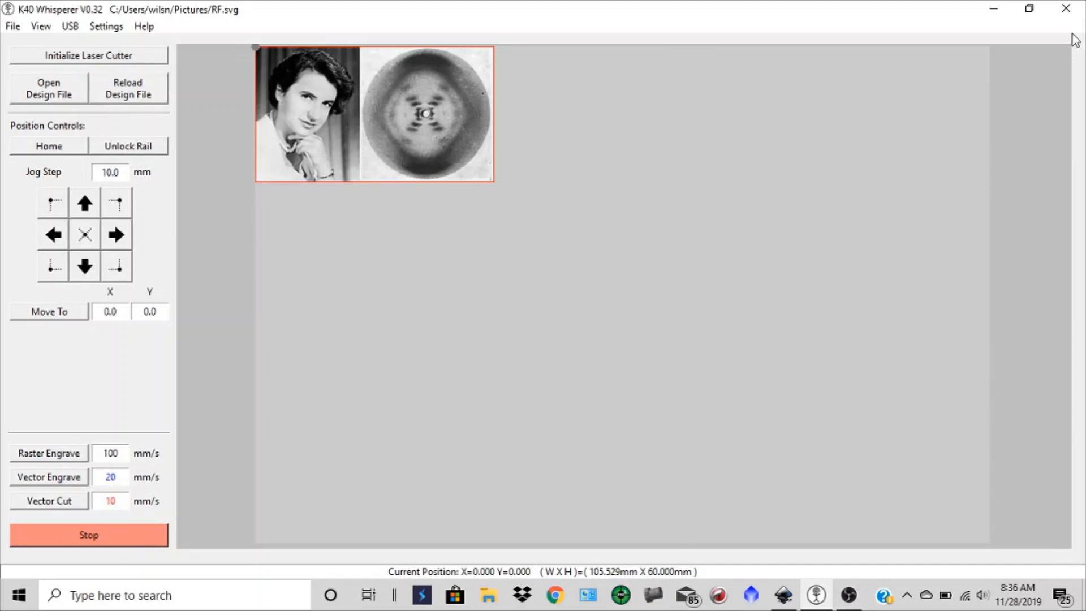
mouse_move(85, 49)
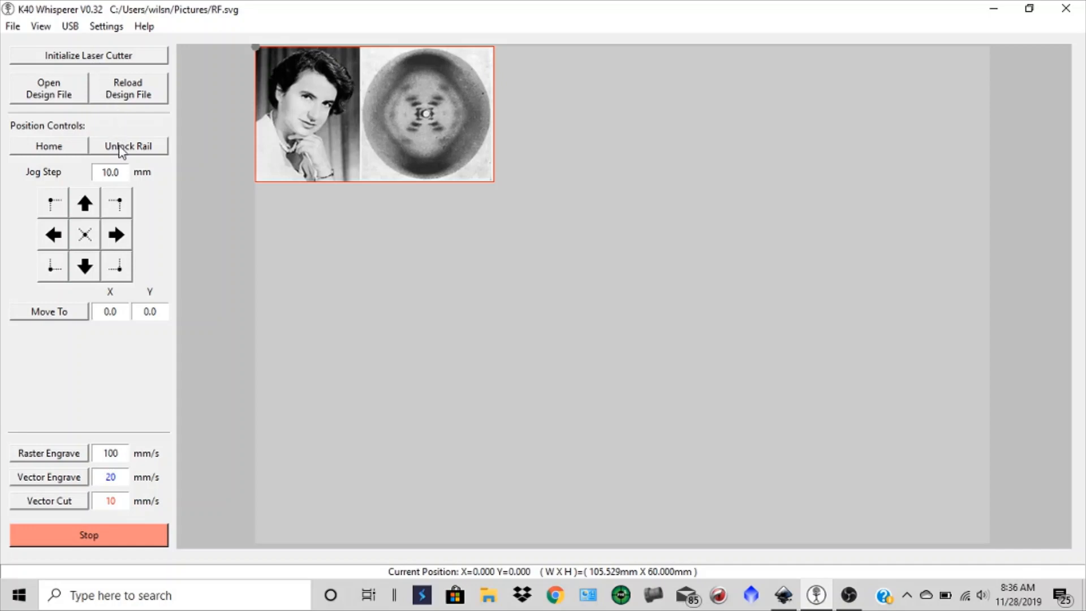
Step: Unlock the laser rail so the status bar reports Rail Unlock Succeeded
left_click(127, 146)
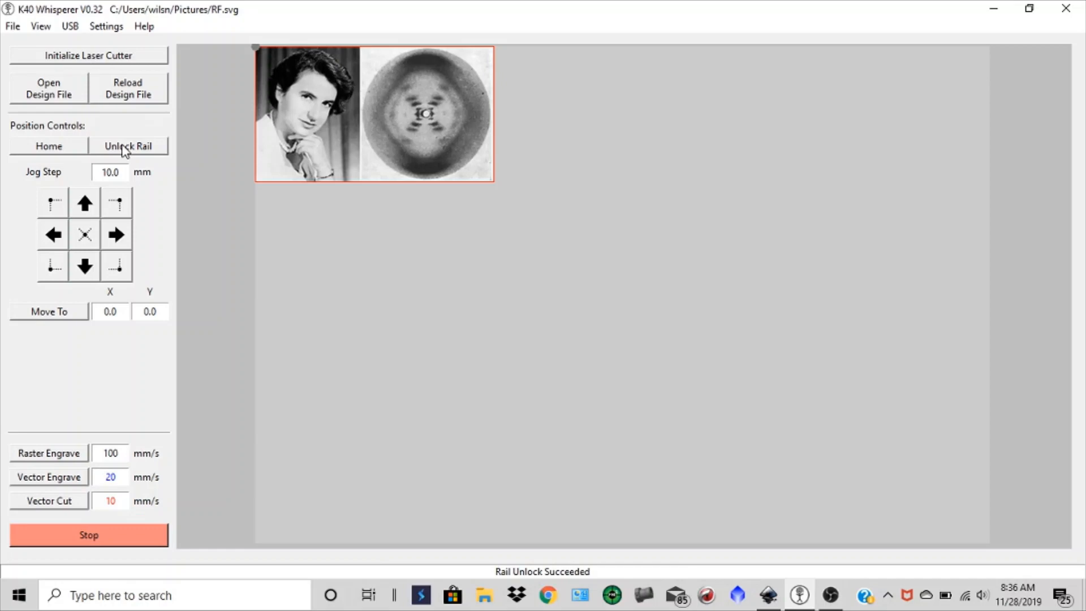
mouse_move(326, 237)
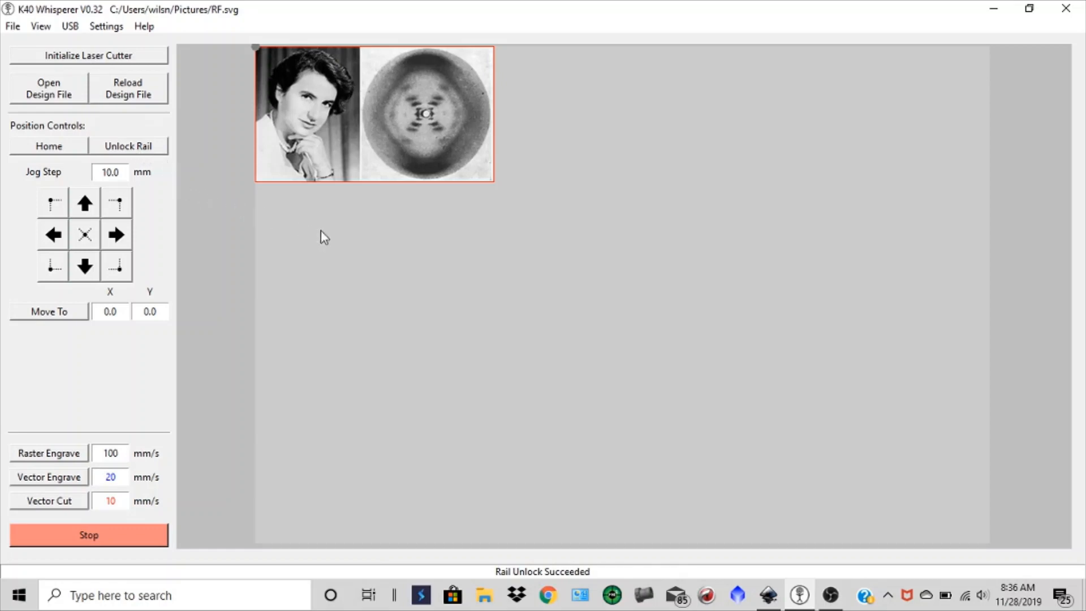
mouse_move(485, 245)
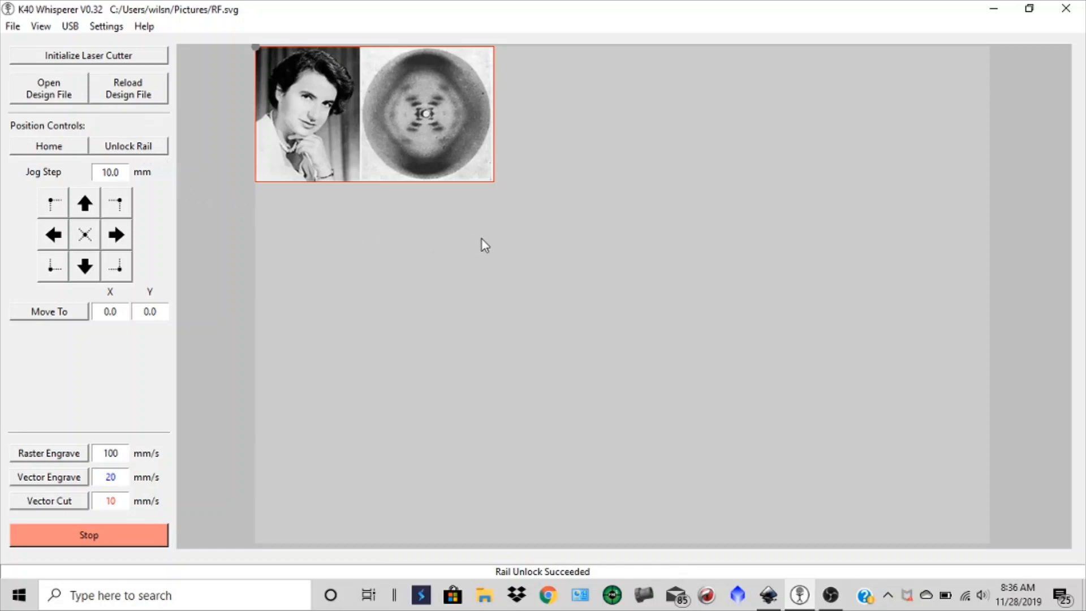
mouse_move(516, 413)
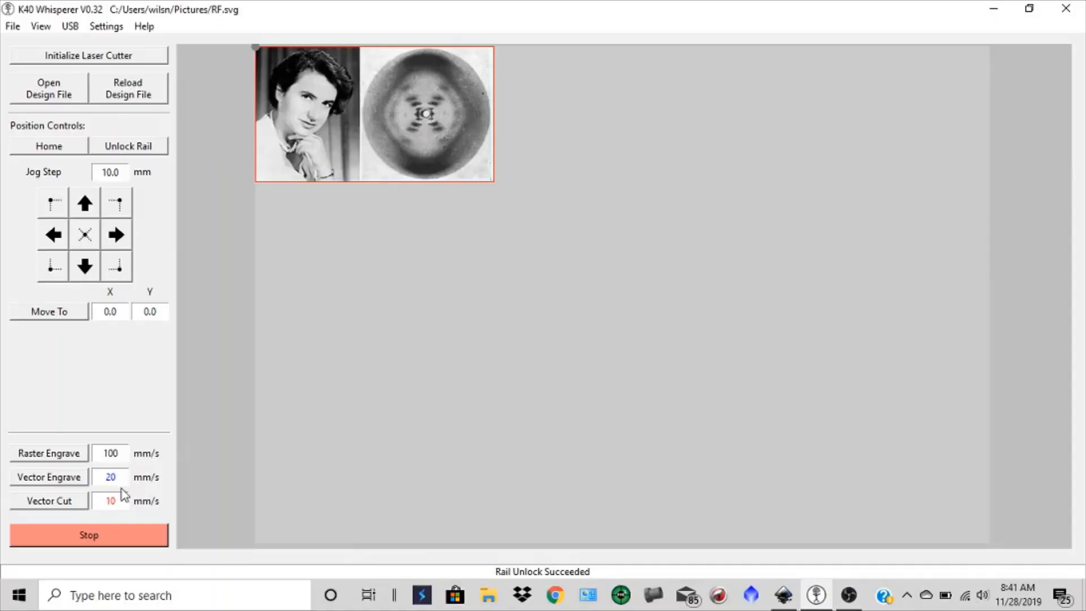
Step: Replace the raster engrave speed with 150 mm/s and enter 7 for vector cut
left_click(110, 453)
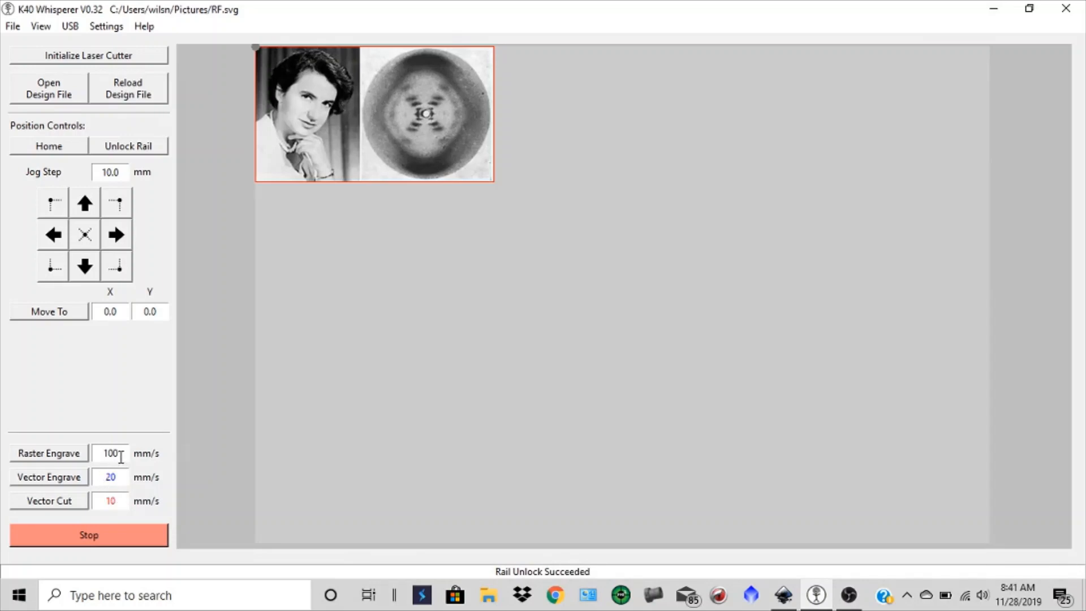
triple_click(110, 454)
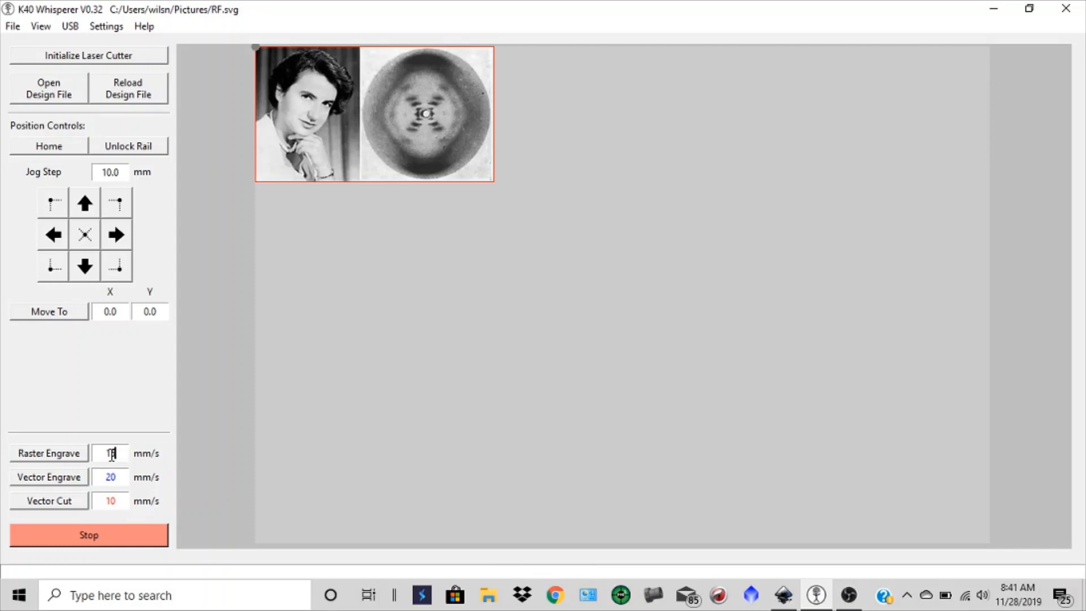
type("150")
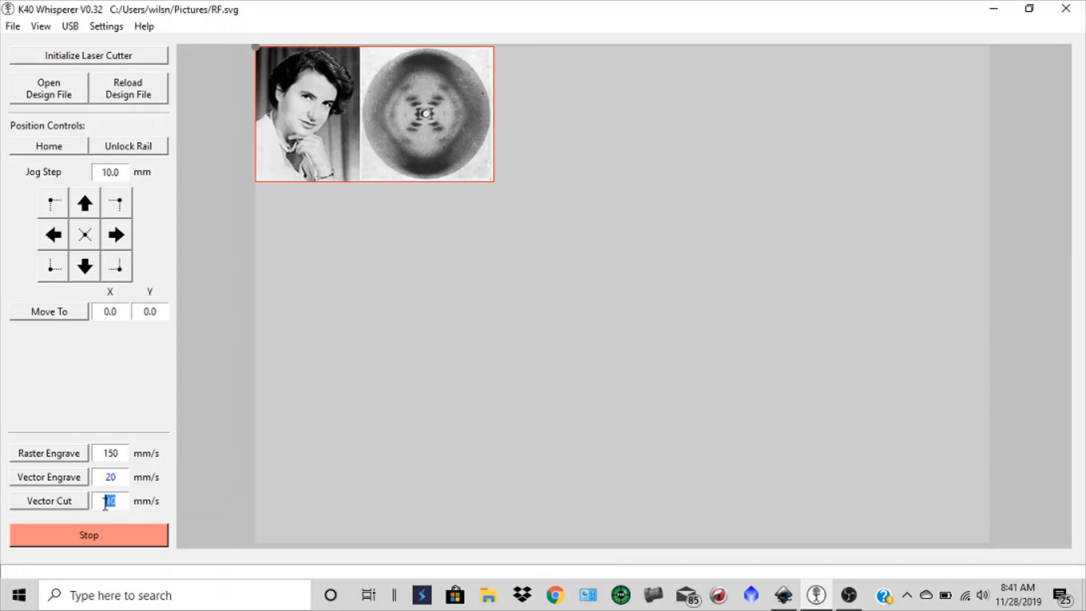
type("7")
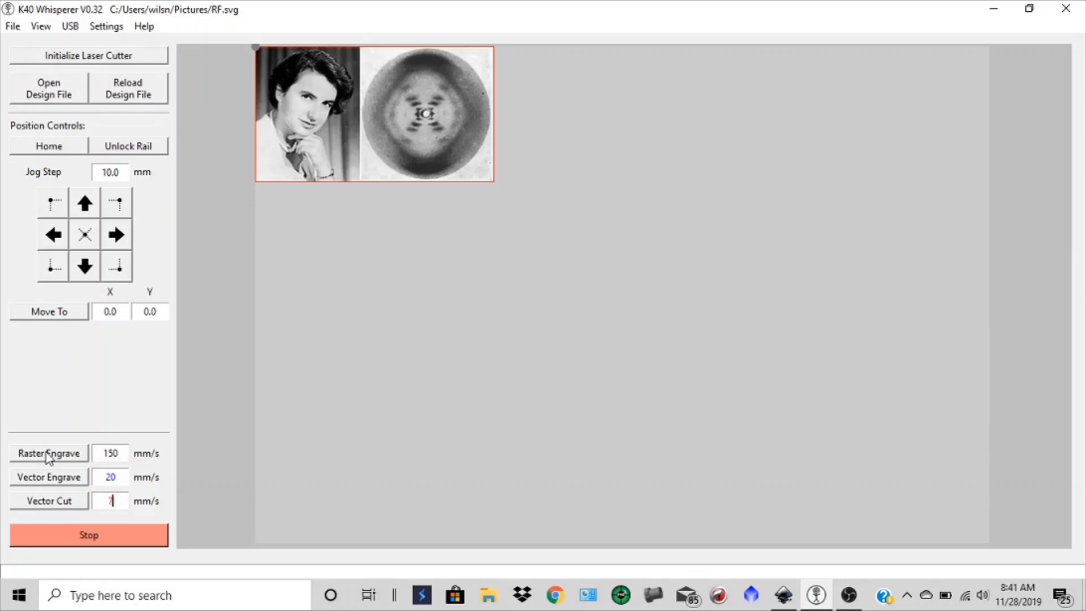
left_click(48, 453)
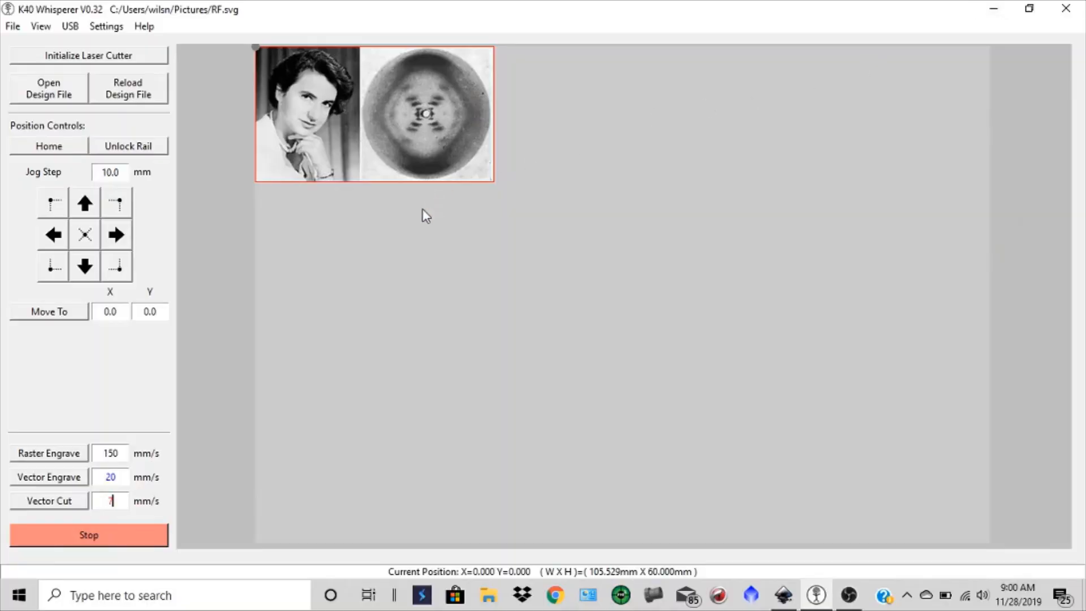
mouse_move(346, 346)
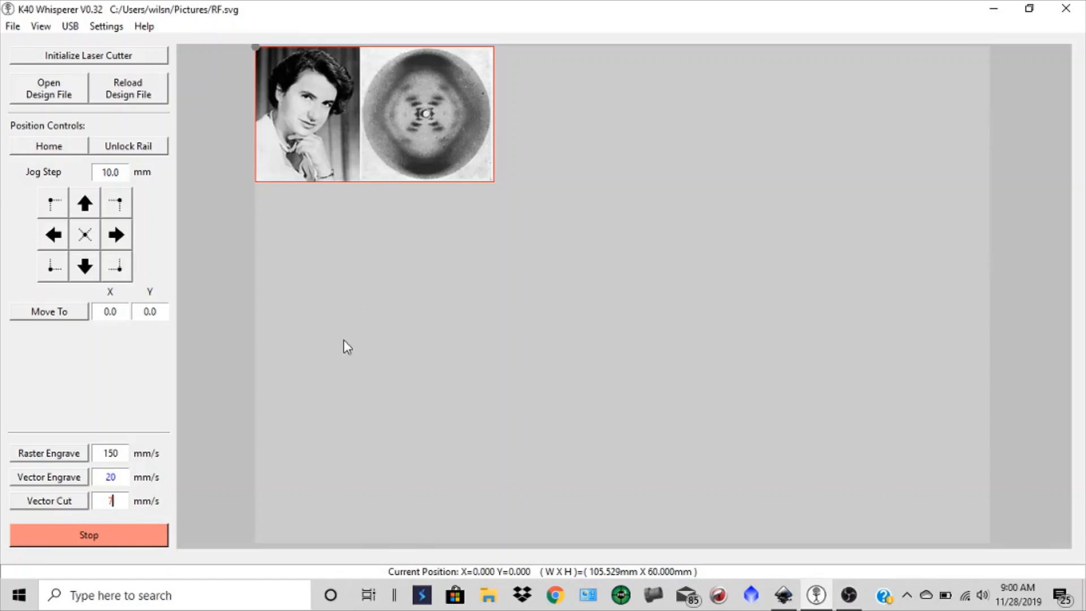
type("7")
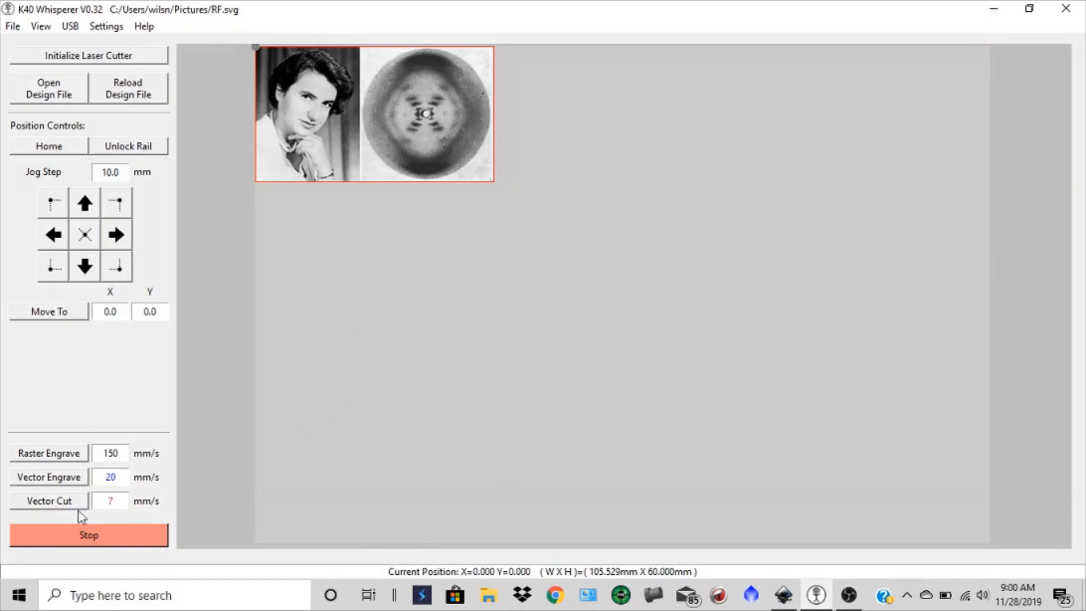
mouse_move(49, 506)
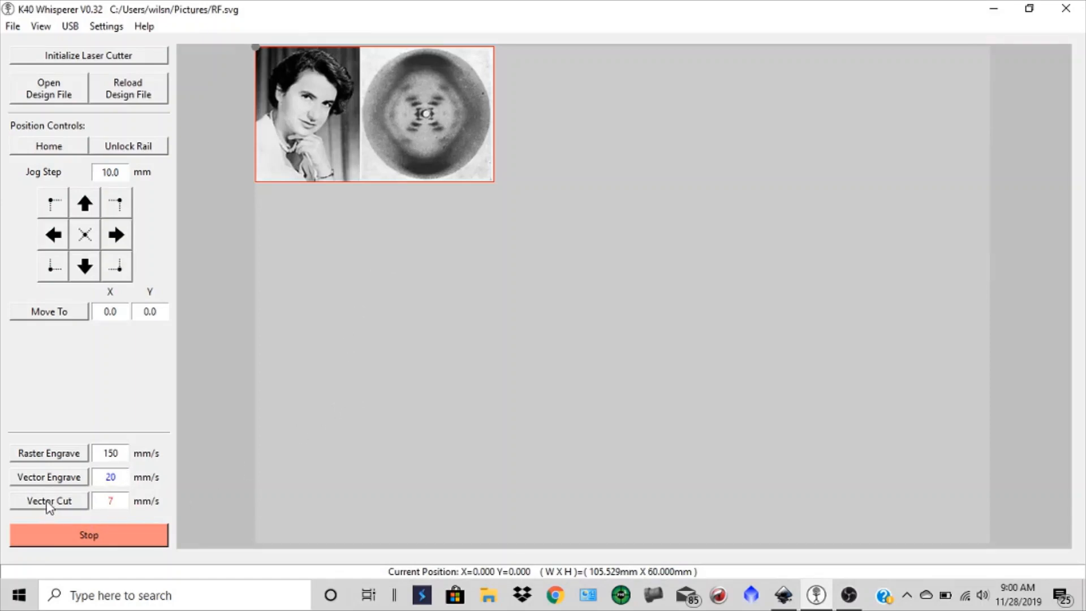